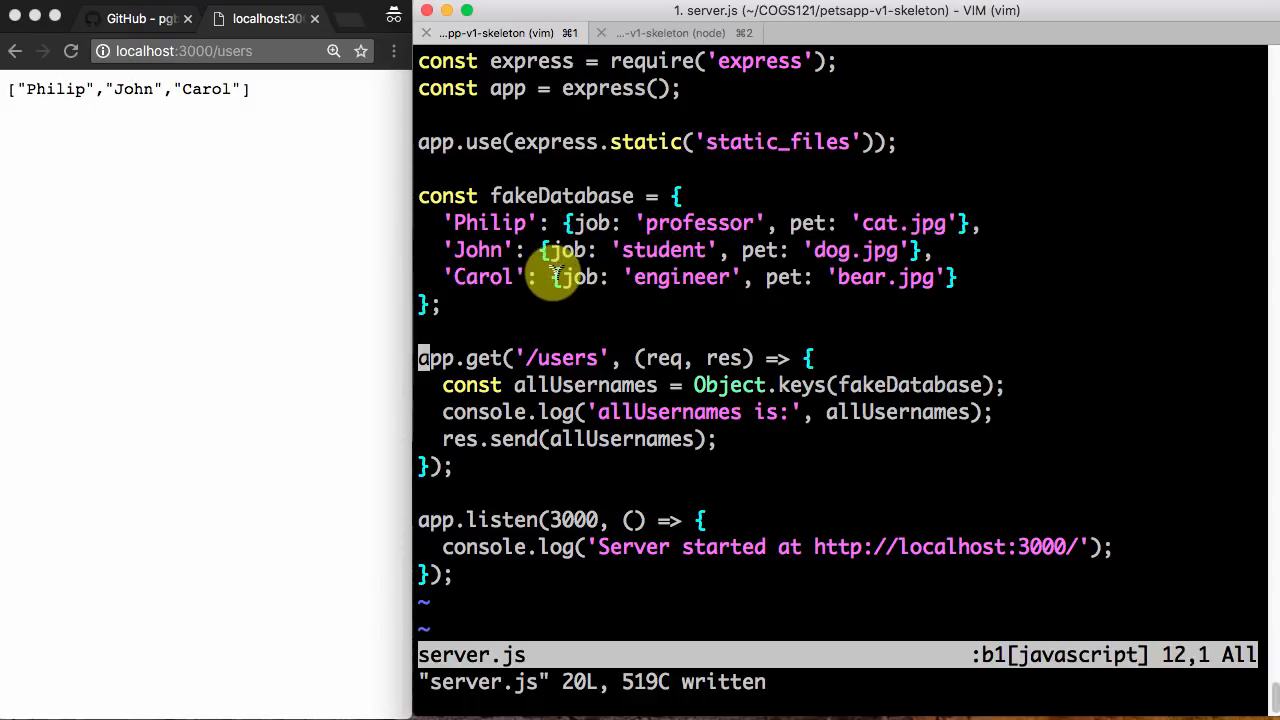
{"action": "mouse_move", "coordinate": [833, 310]}
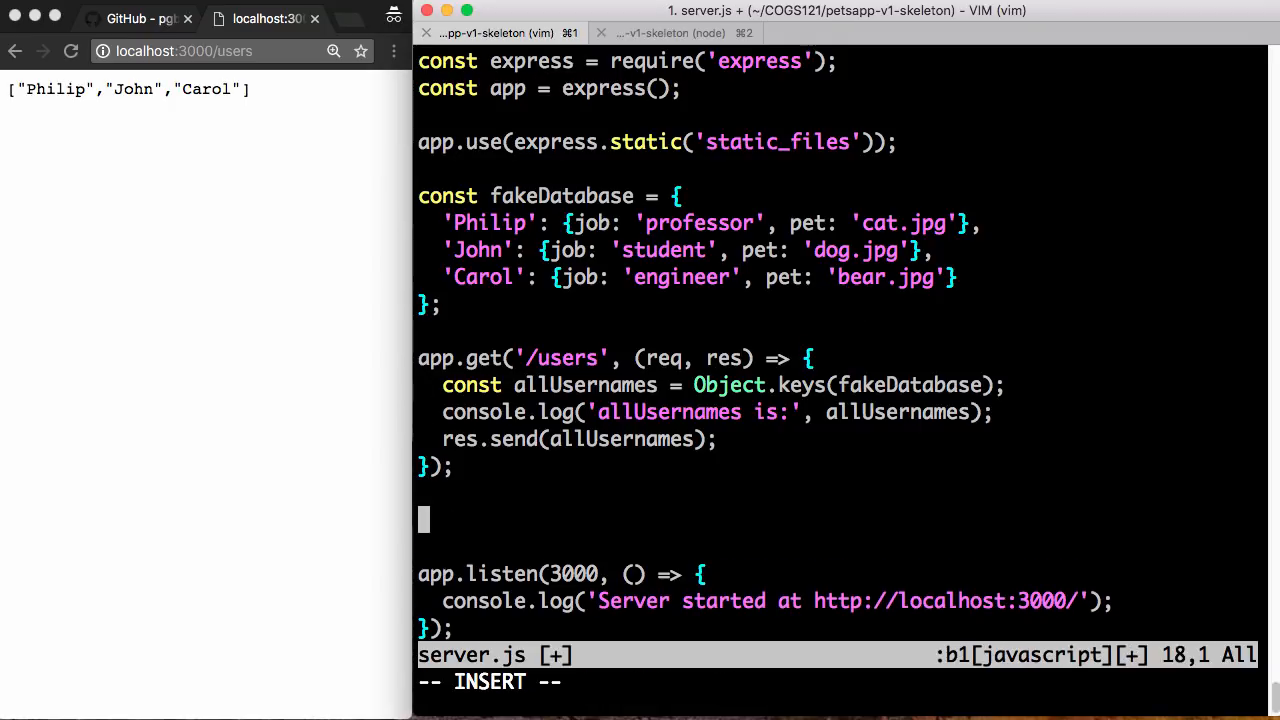
Step: Add app.get('/users/:userid', (req, res) => ...) logging 'hello!' below /users, and save
{"action": "type", "text": "app.get("}
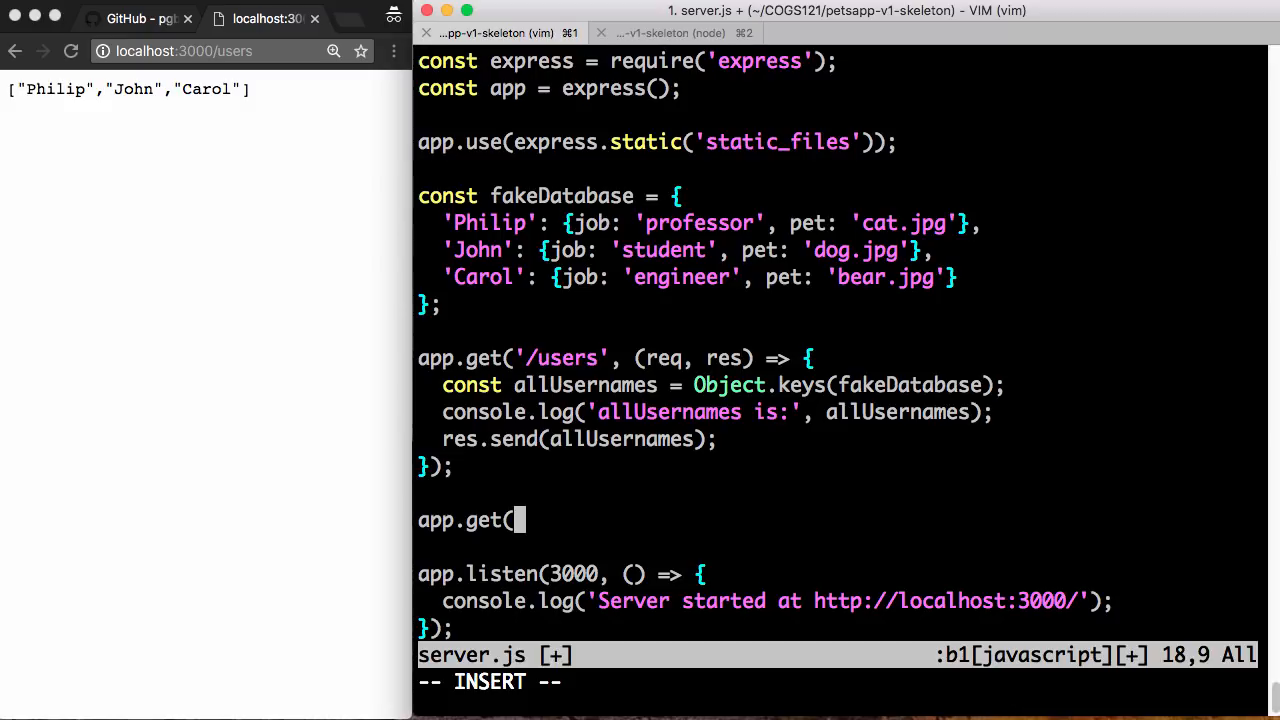
{"action": "type", "text": "'/users"}
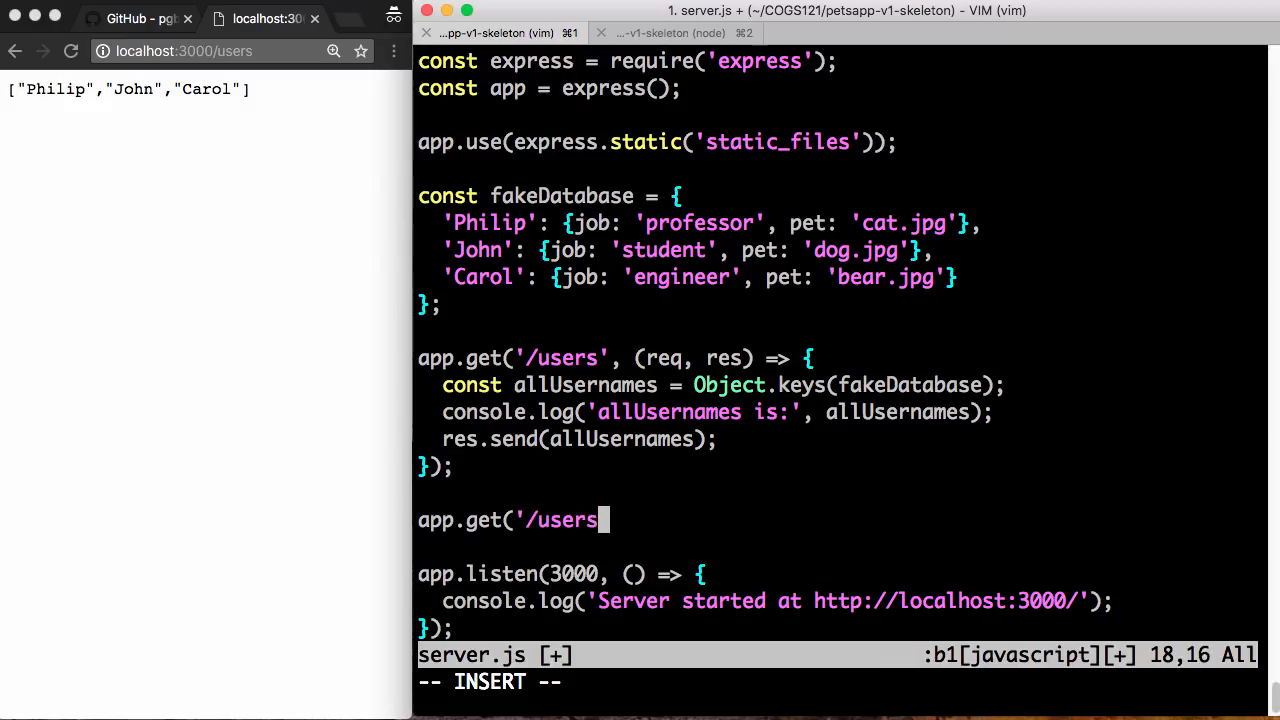
{"action": "type", "text": "/"}
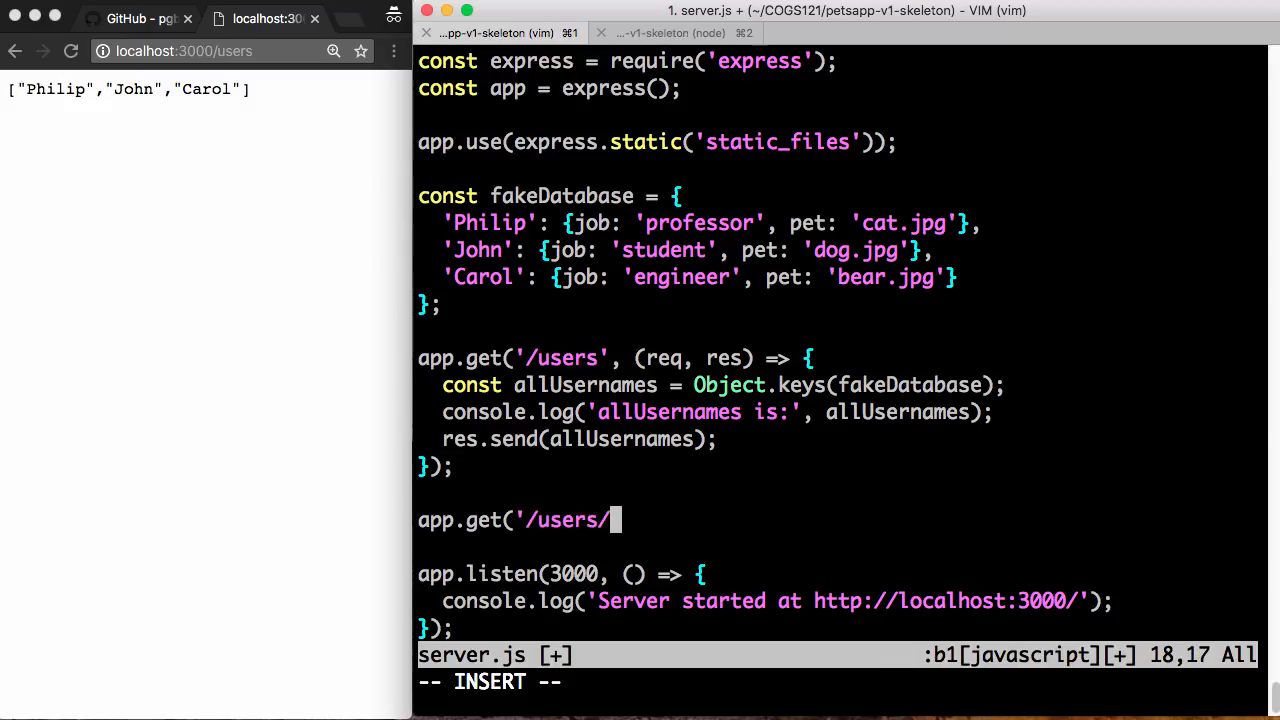
{"action": "type", "text": ":userid',"}
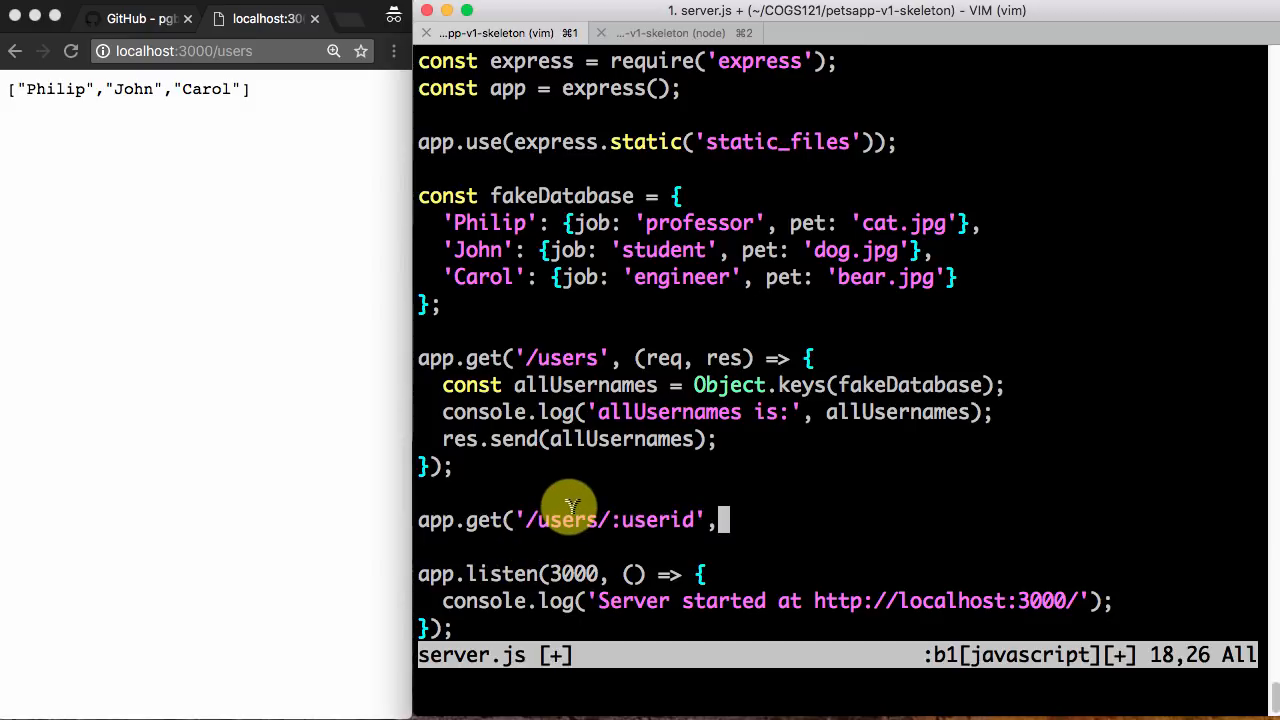
{"action": "type", "text": "(req, res"}
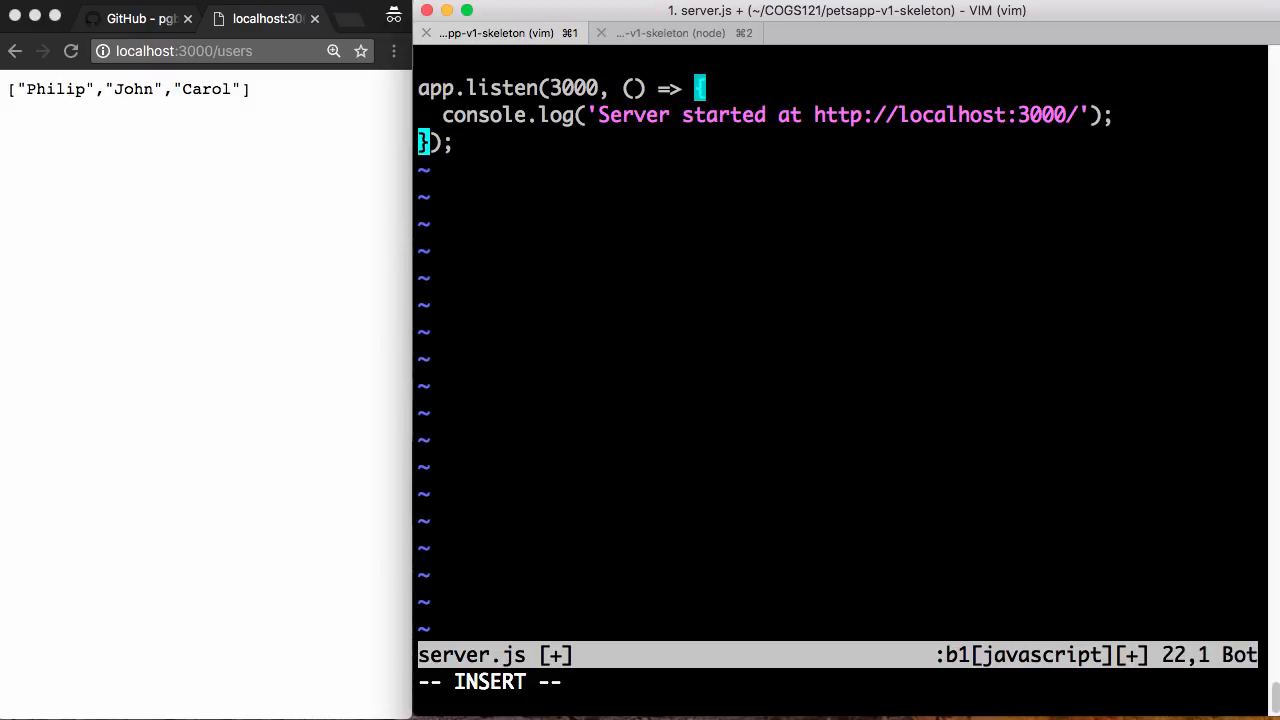
{"action": "type", "text": "app.get('/users/:userid', {"}
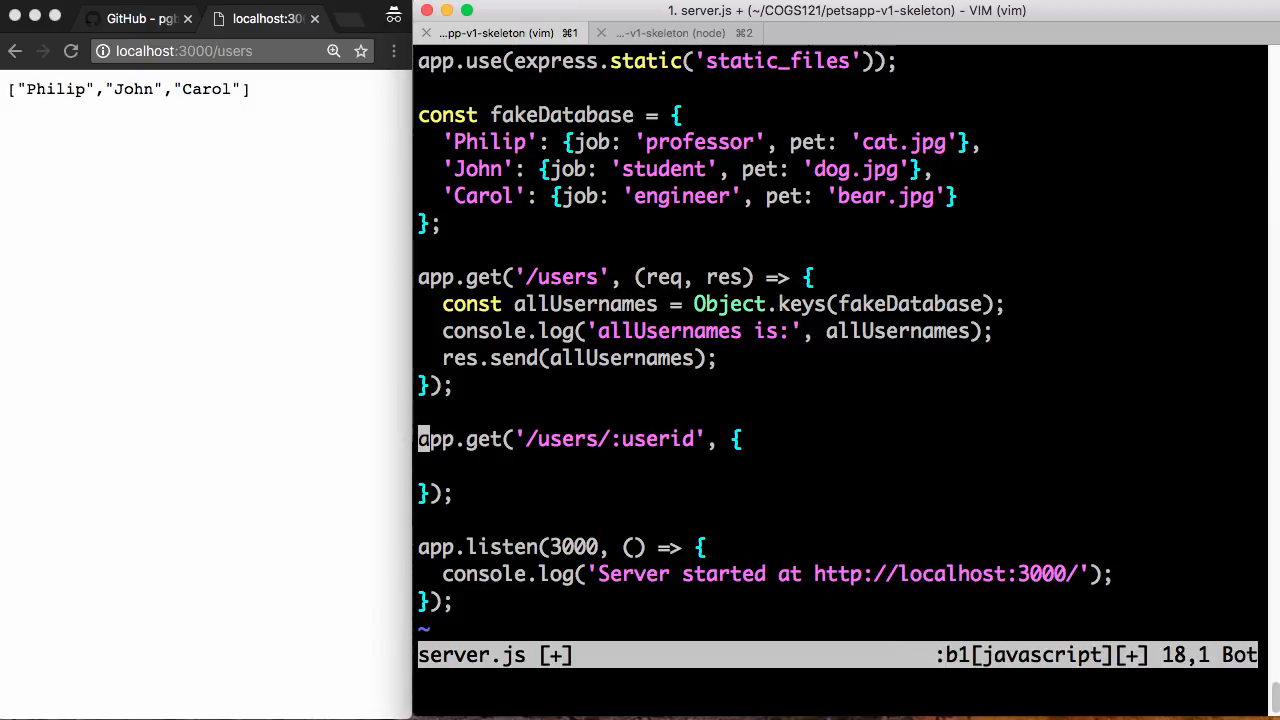
{"action": "key", "text": "v"}
{"action": "type", "text": "("}
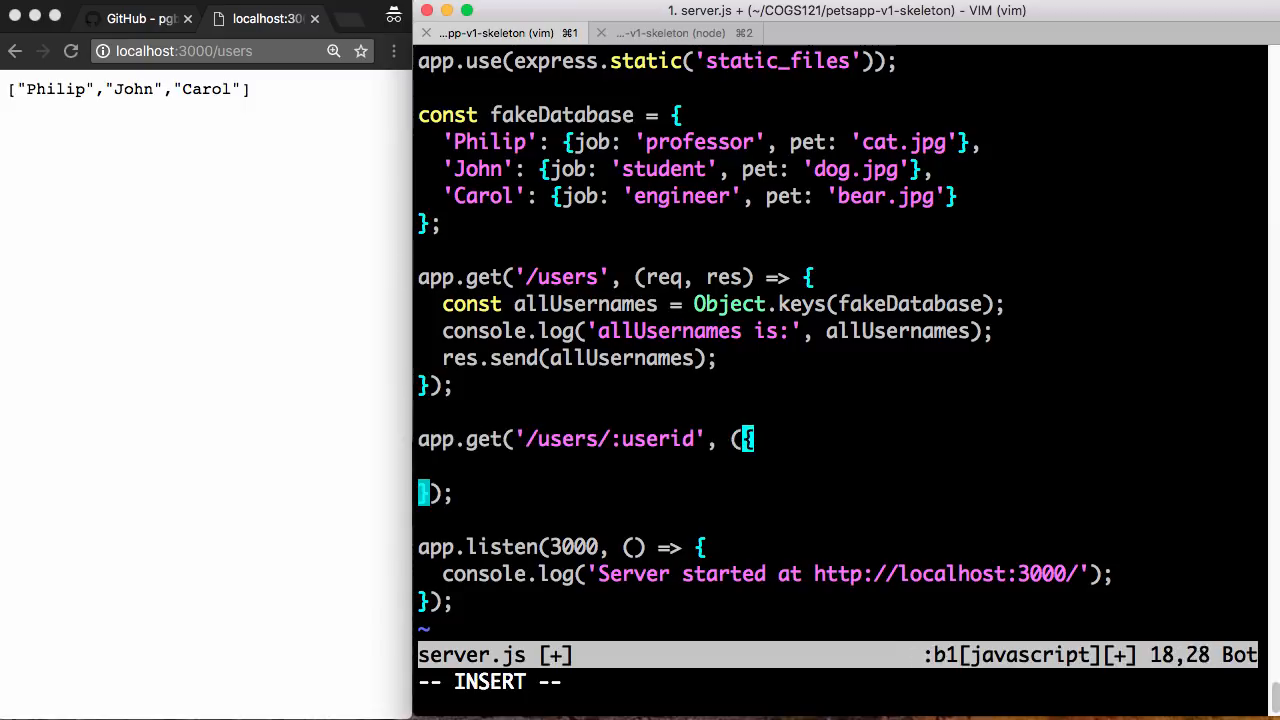
{"action": "type", "text": "req, res) =>"}
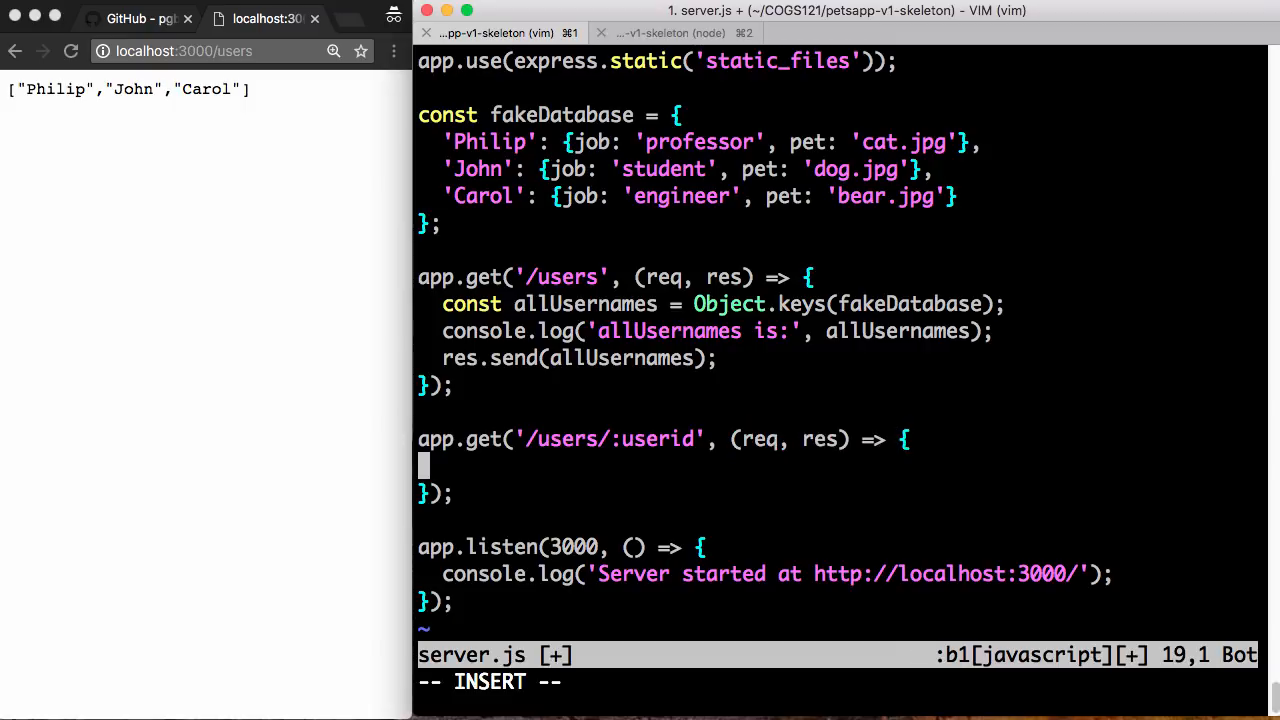
{"action": "type", "text": "console.log('hell"}
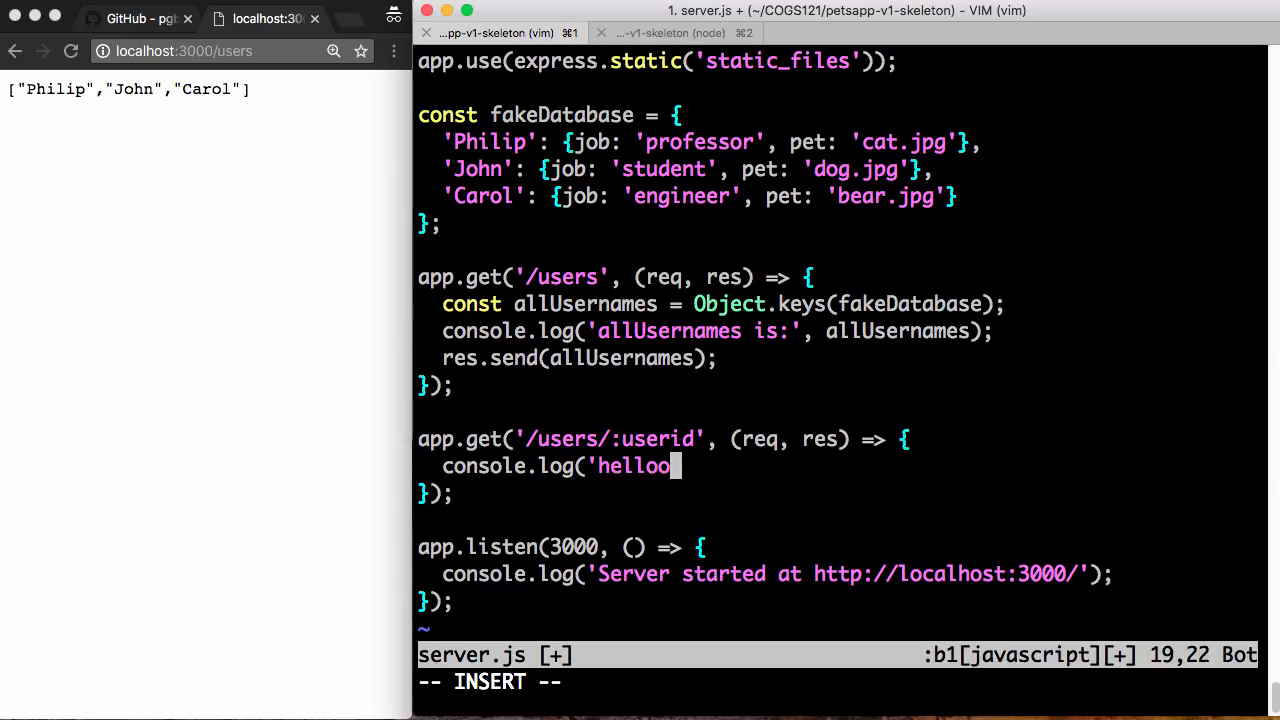
{"action": "type", "text": "ooooooo"}
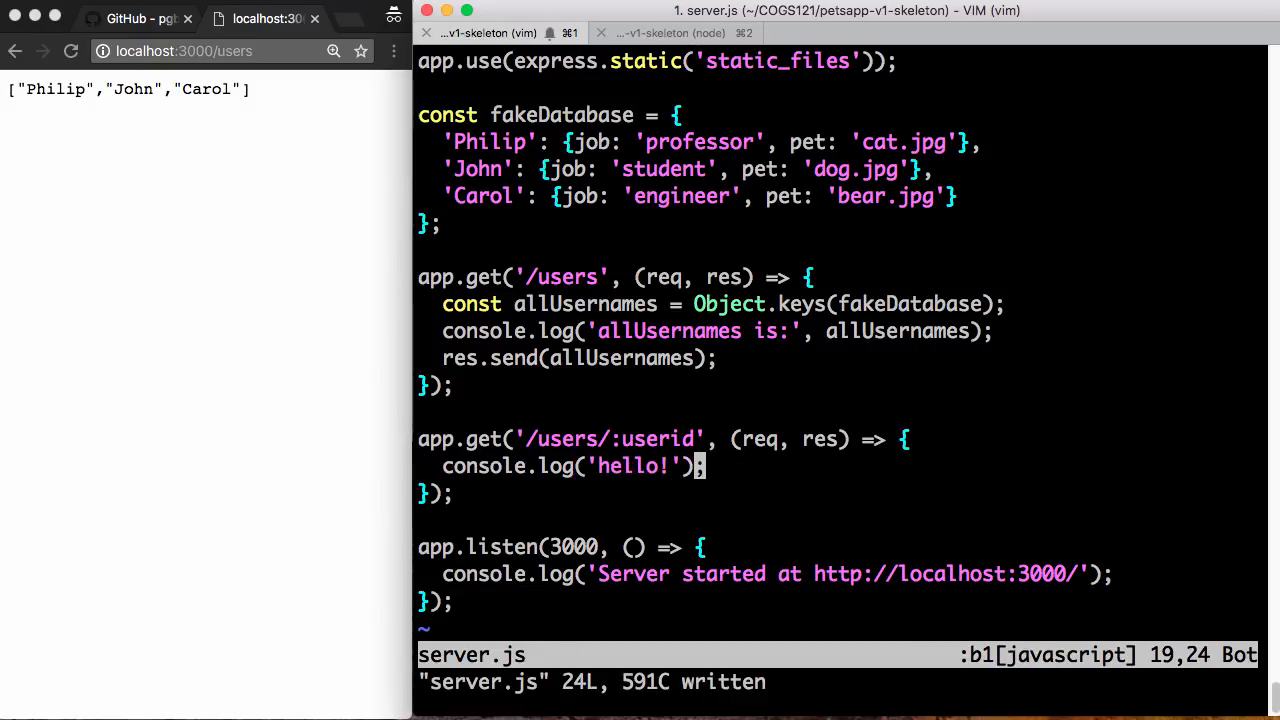
Step: Load localhost:3000/users/bob in Chrome, then edit the user name in the URL
{"action": "left_click", "coordinate": [670, 33]}
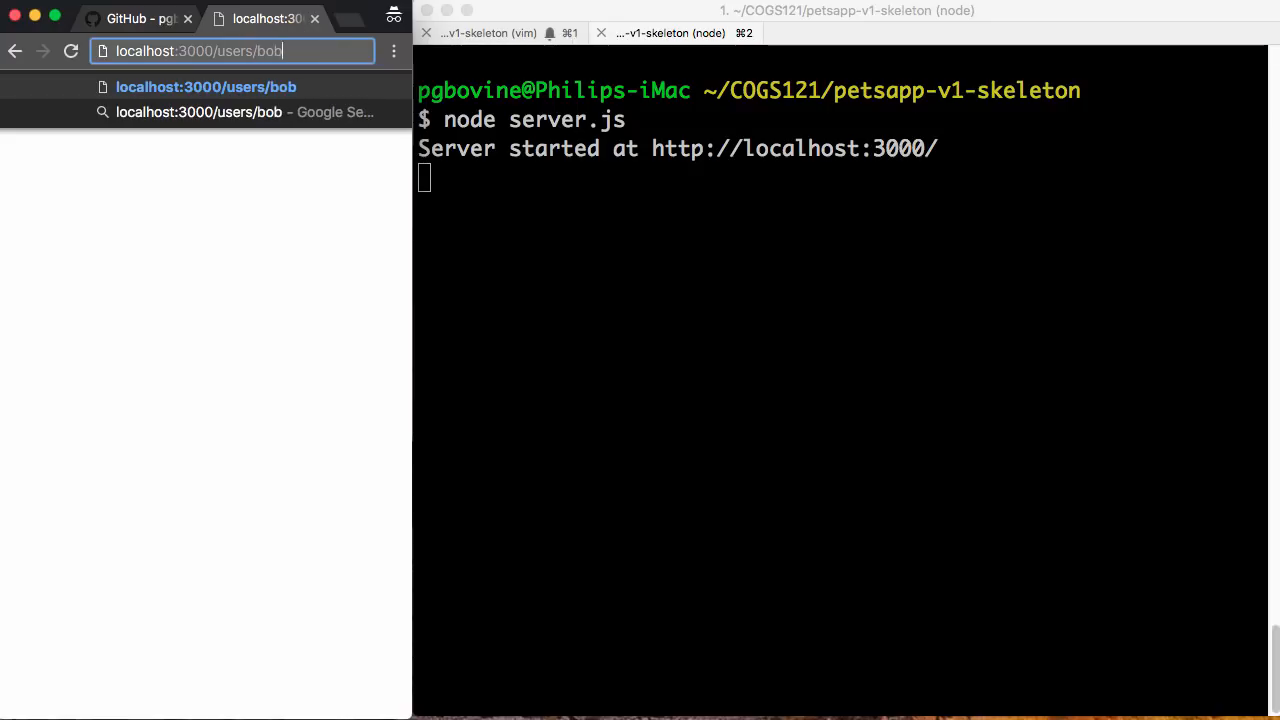
{"action": "key", "text": "Enter"}
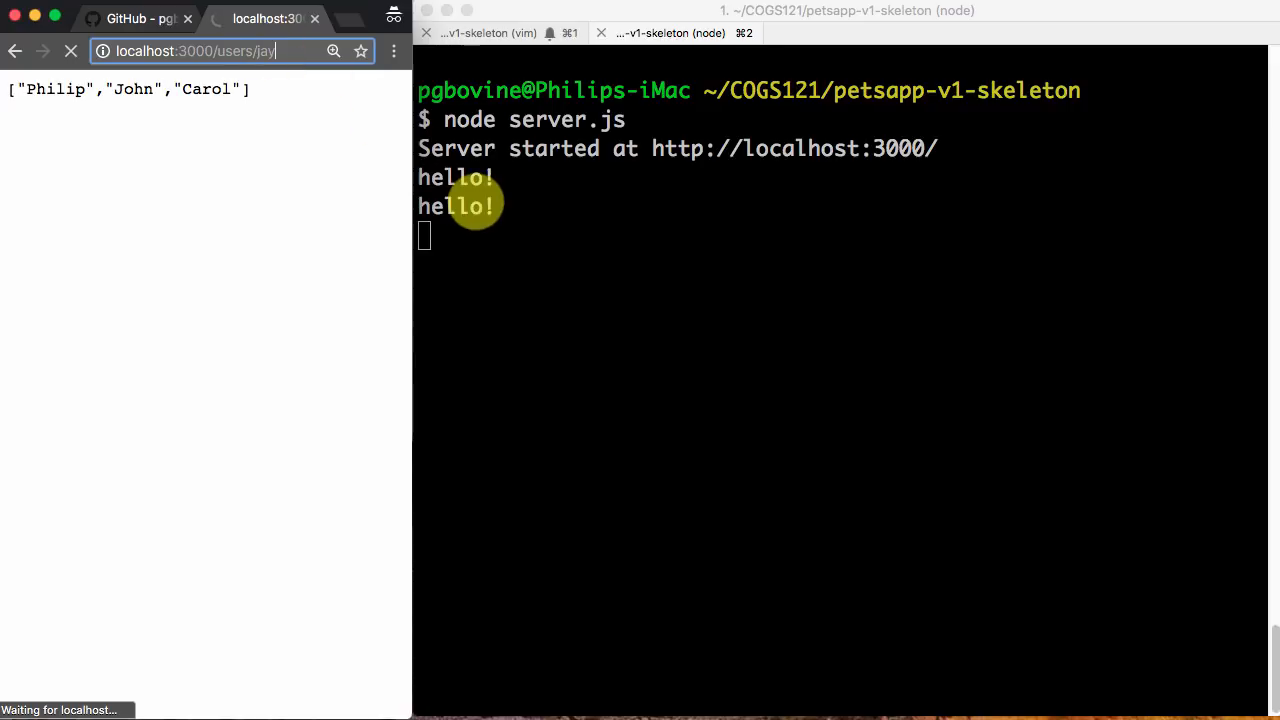
{"action": "left_click", "coordinate": [487, 33]}
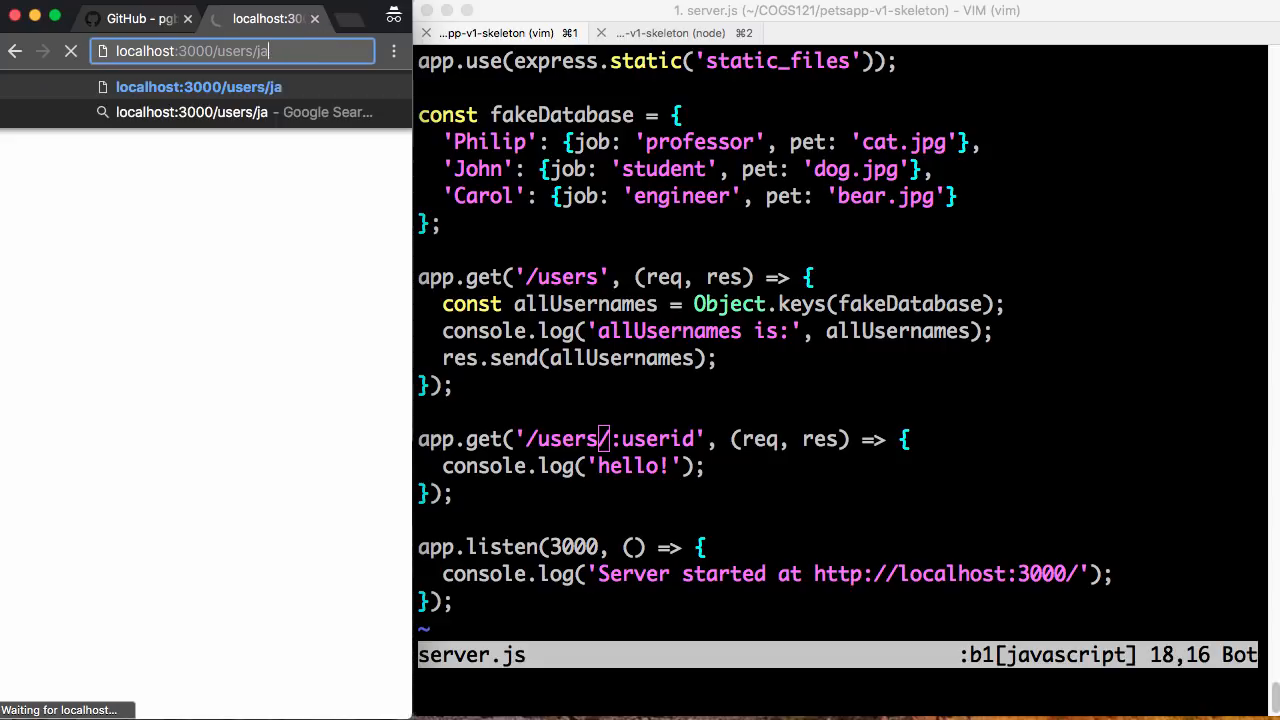
Step: Request /users/boby, then add const nameToLookup = req.params.userid; to the handler
{"action": "type", "text": "boby"}
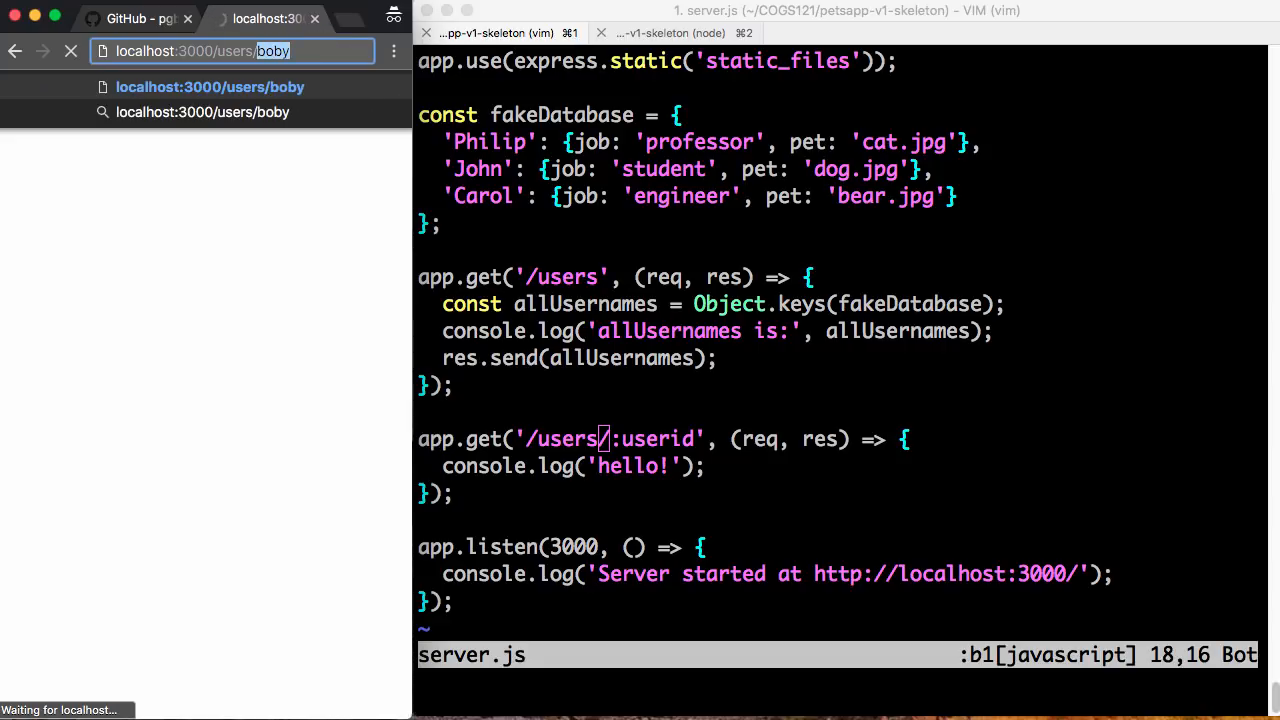
{"action": "key", "text": "Enter"}
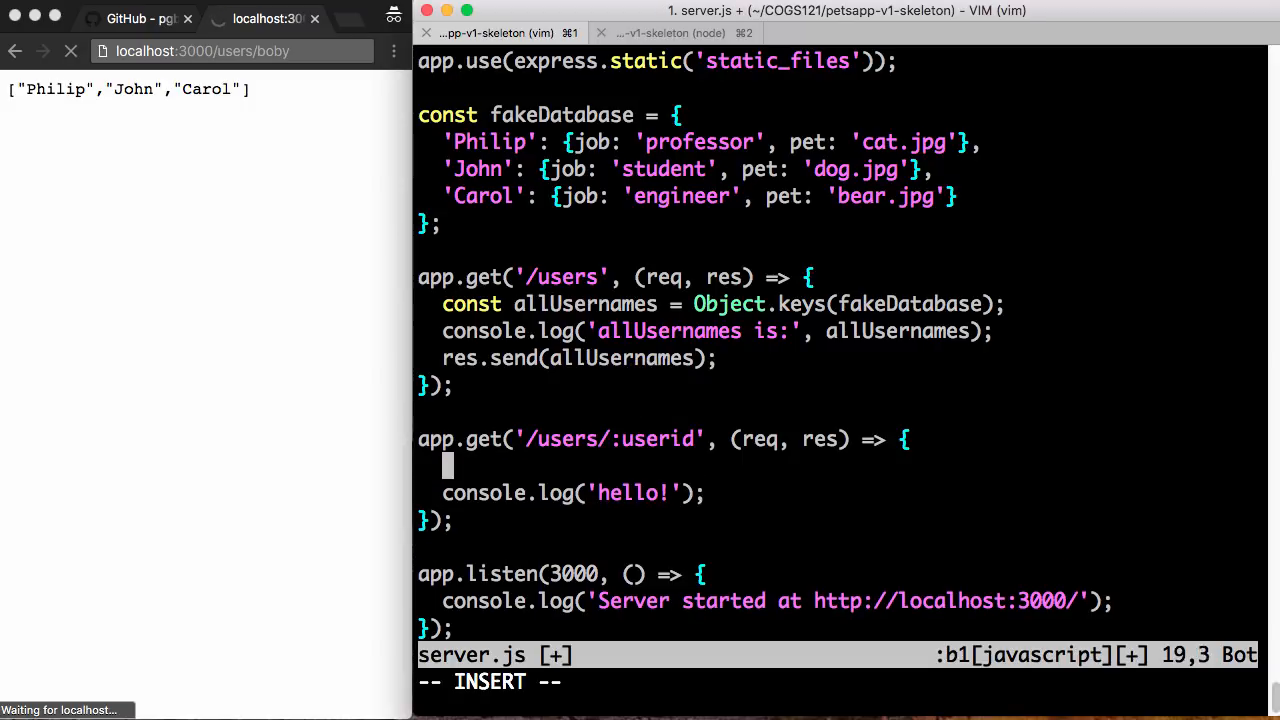
{"action": "type", "text": "const nameTo"}
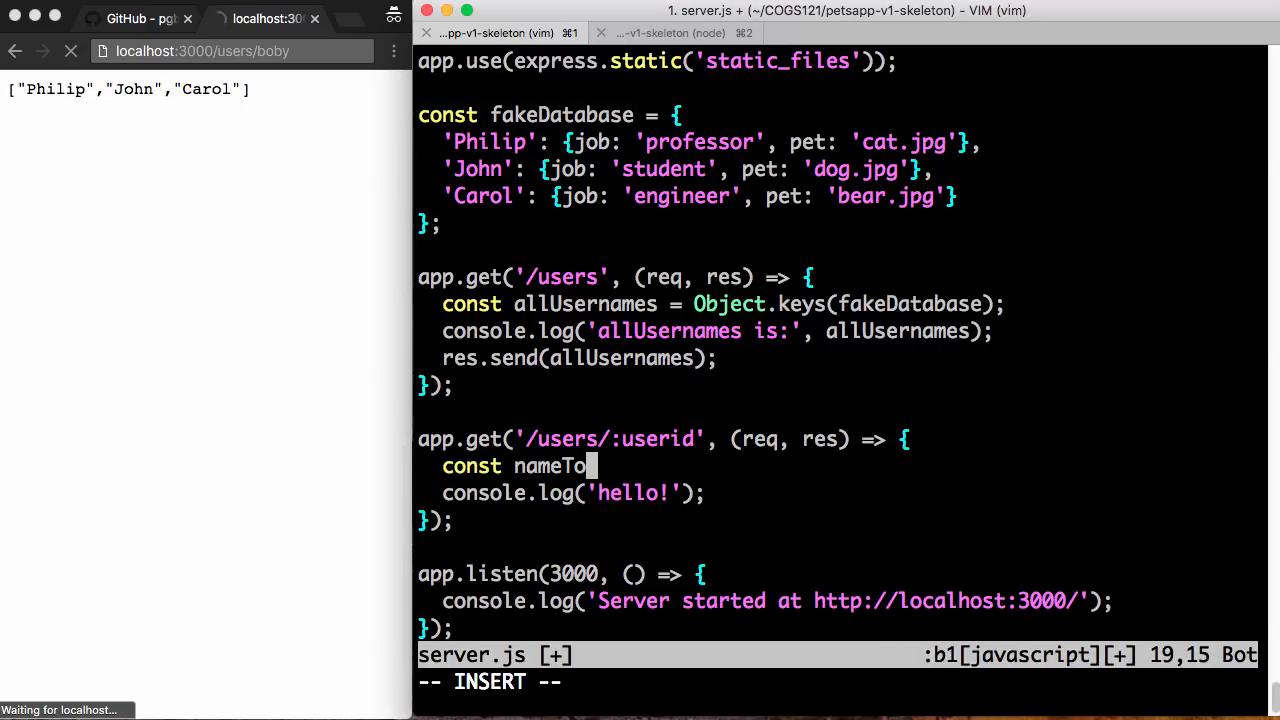
{"action": "type", "text": "Lookup = req"}
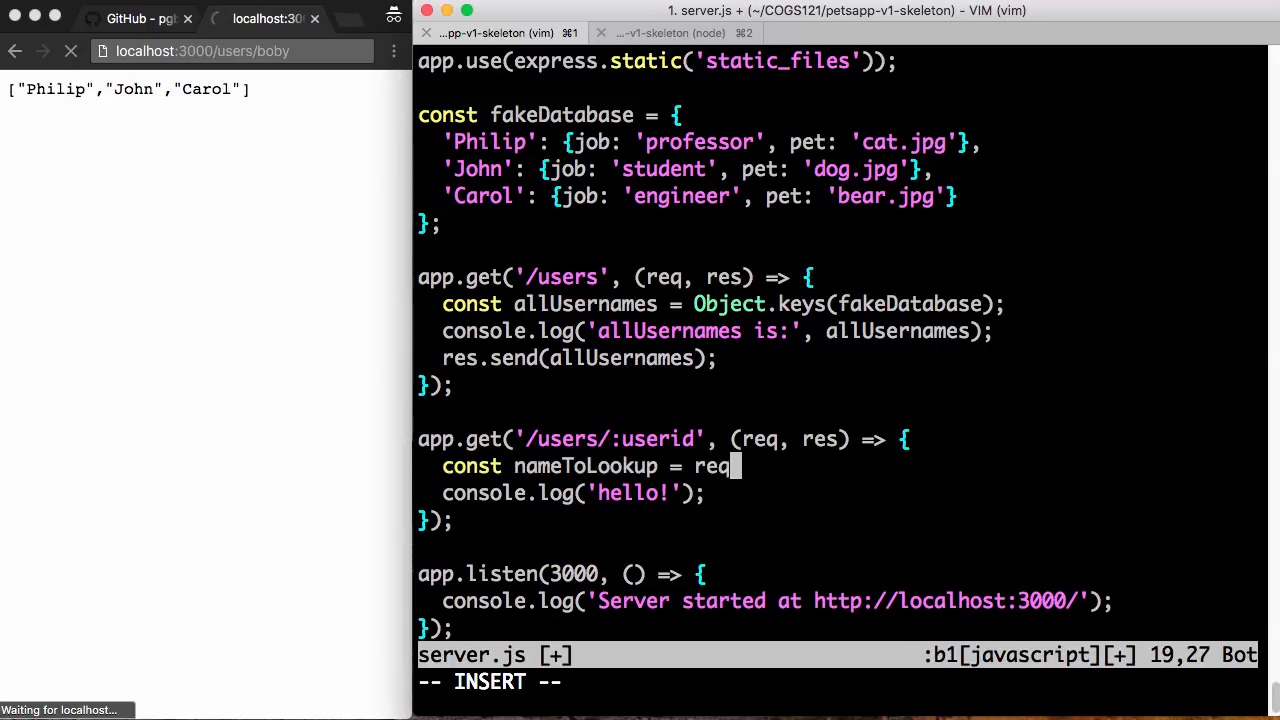
{"action": "type", "text": ".params.i"}
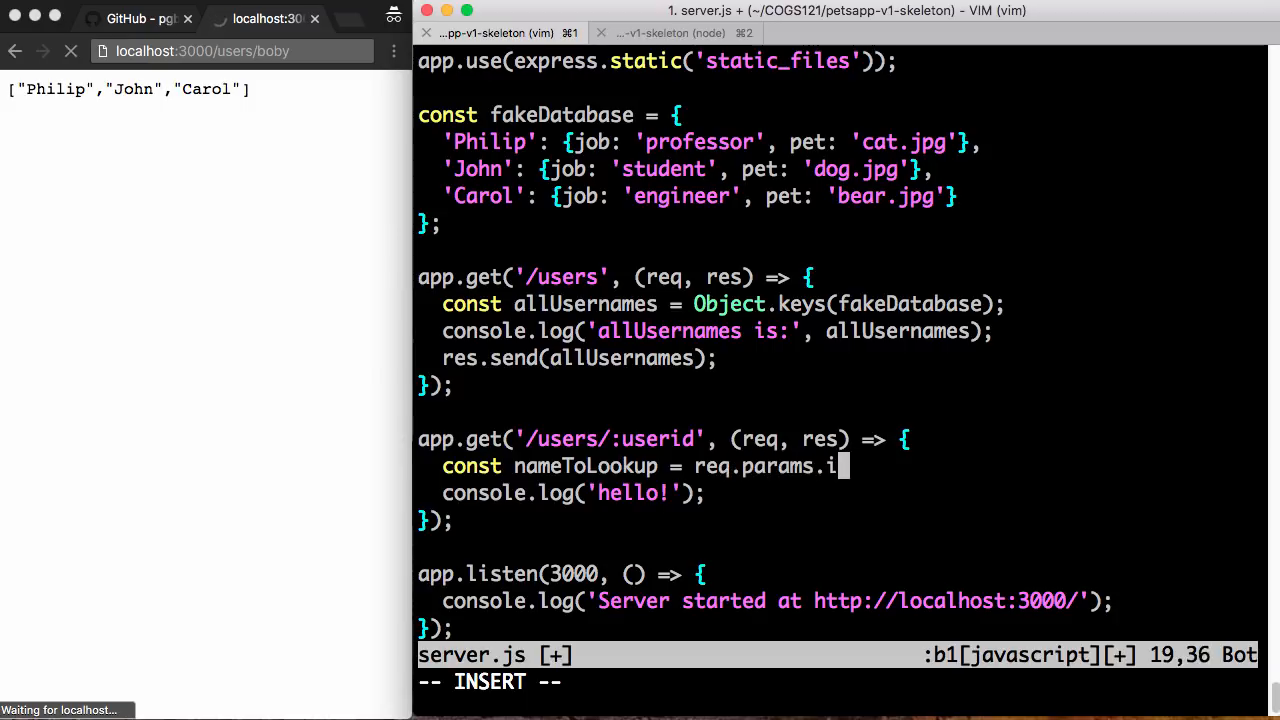
{"action": "type", "text": "userid;"}
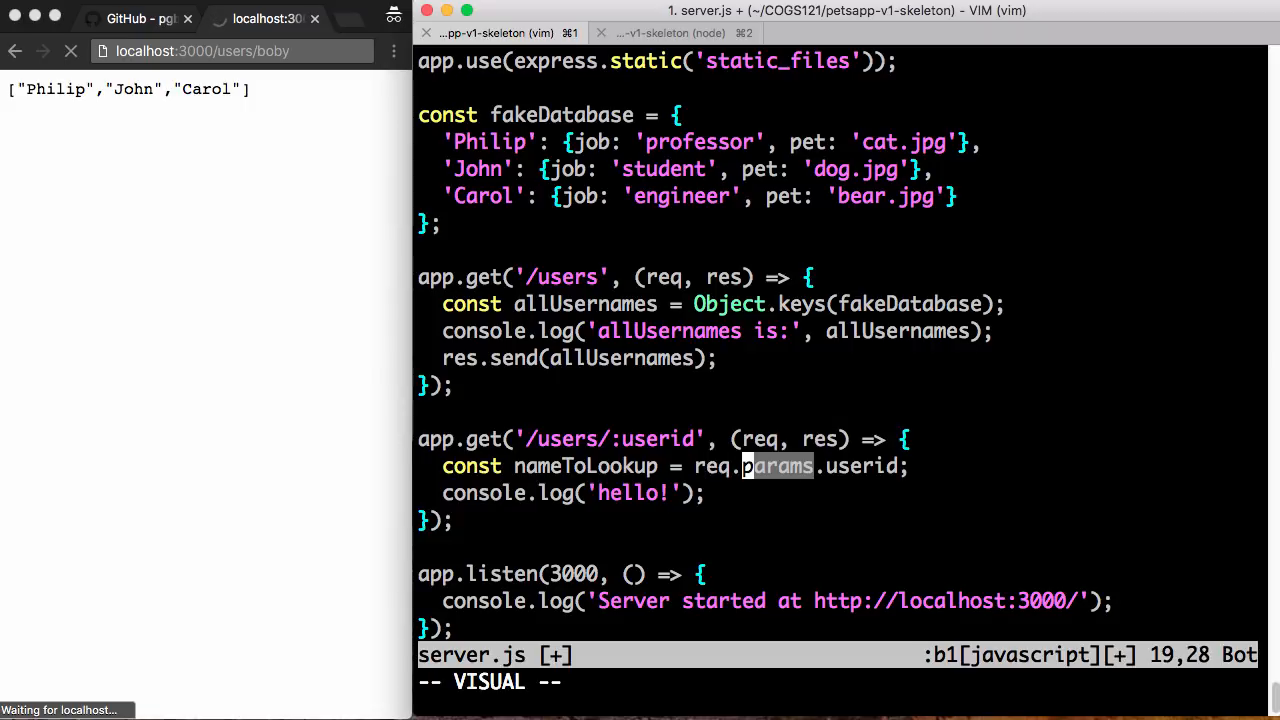
Step: Mark userid in the route path and type nameToLookup into the hello! log line
{"action": "key", "text": "Escape"}
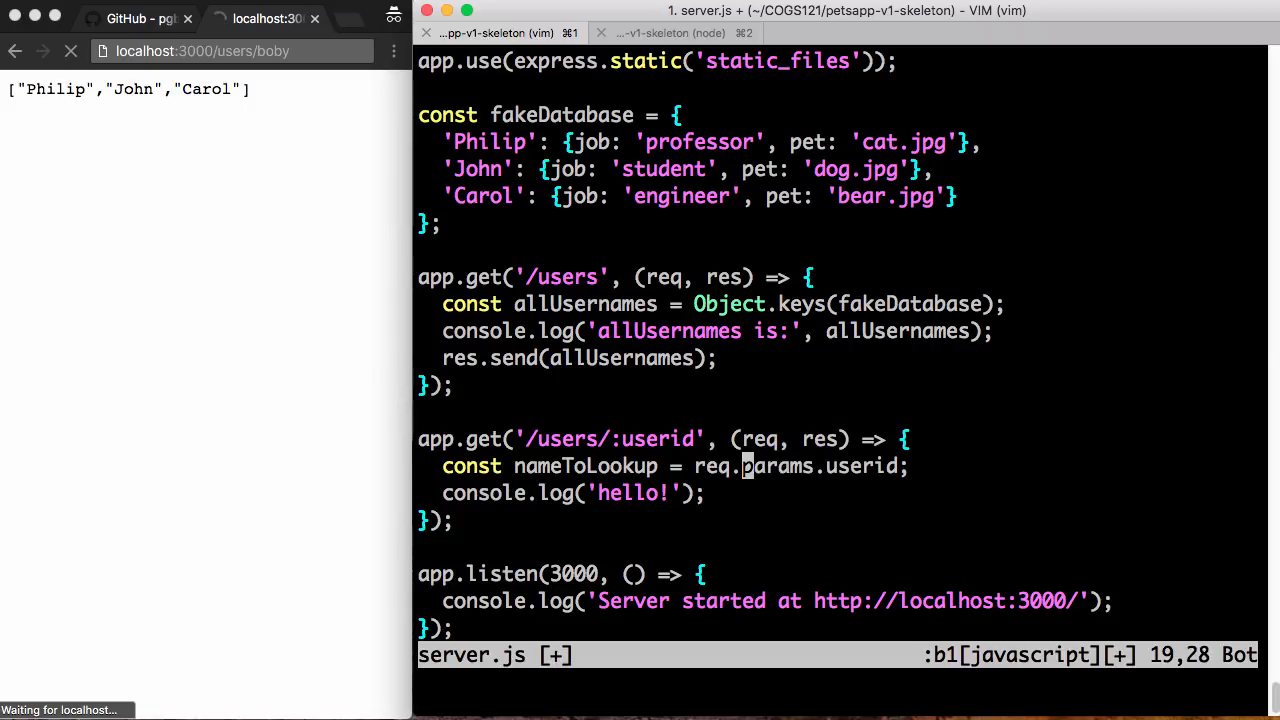
{"action": "key", "text": "v"}
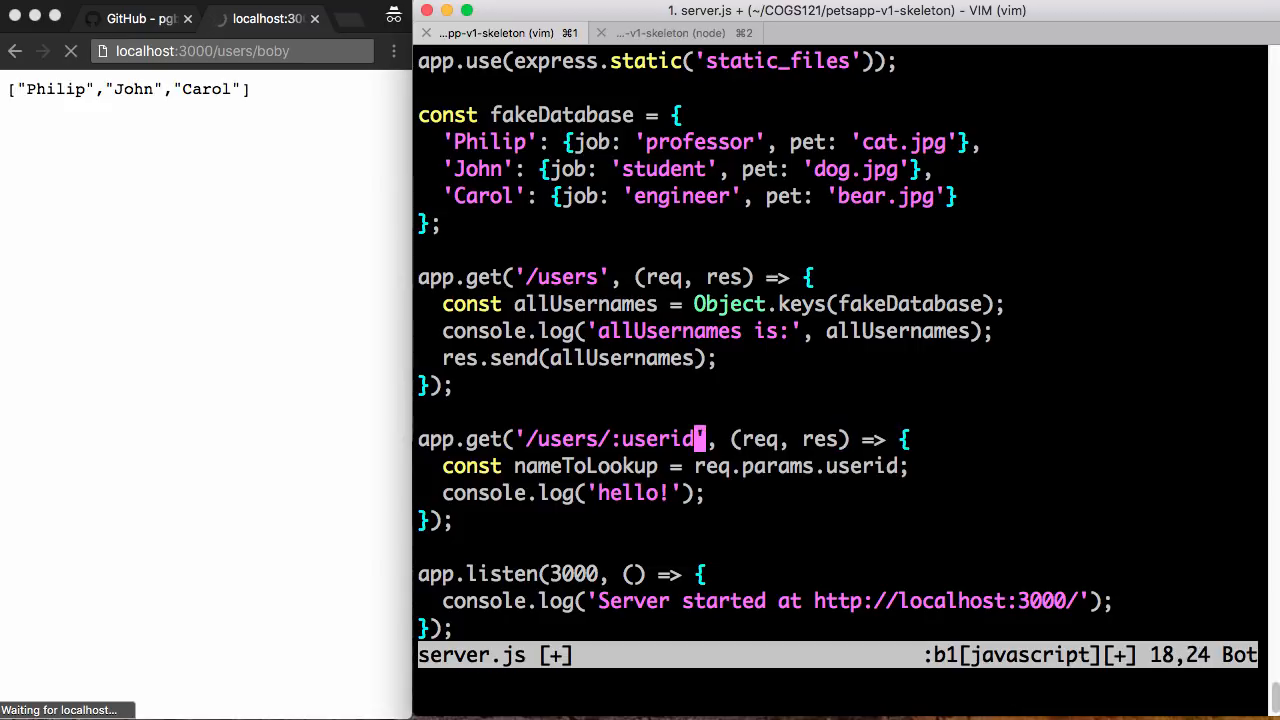
{"action": "key", "text": "v"}
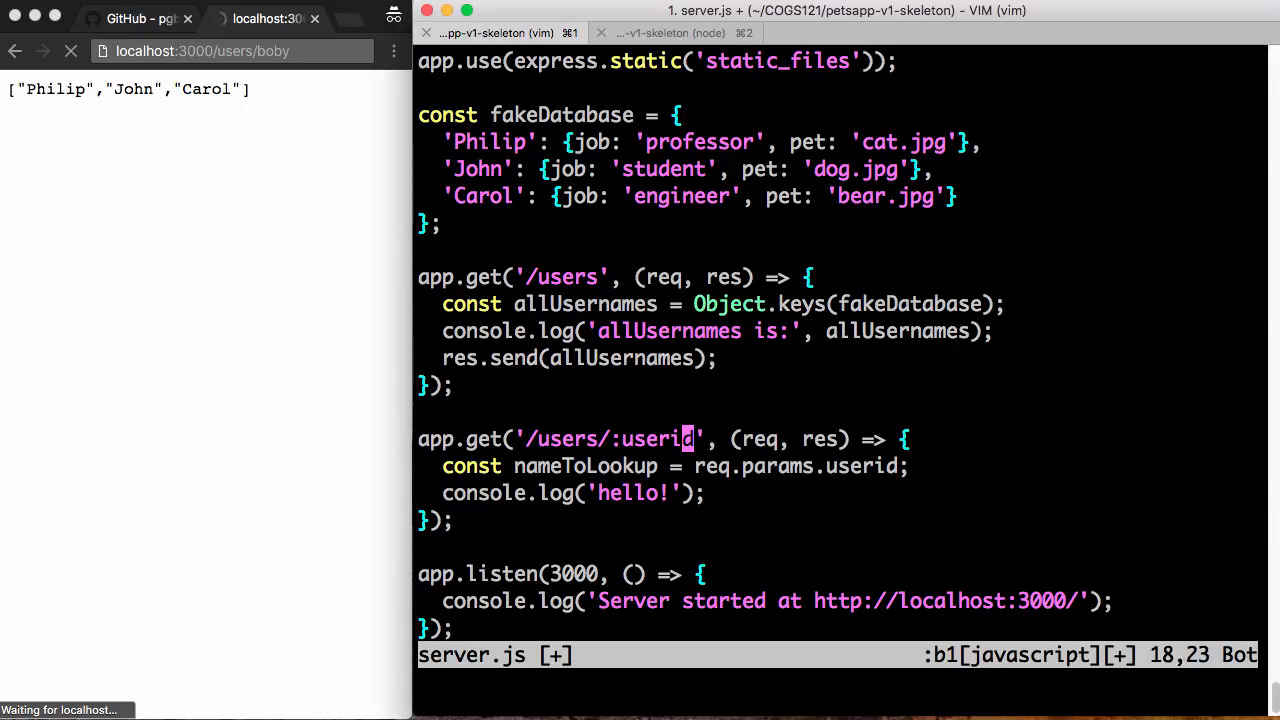
{"action": "key", "text": "v"}
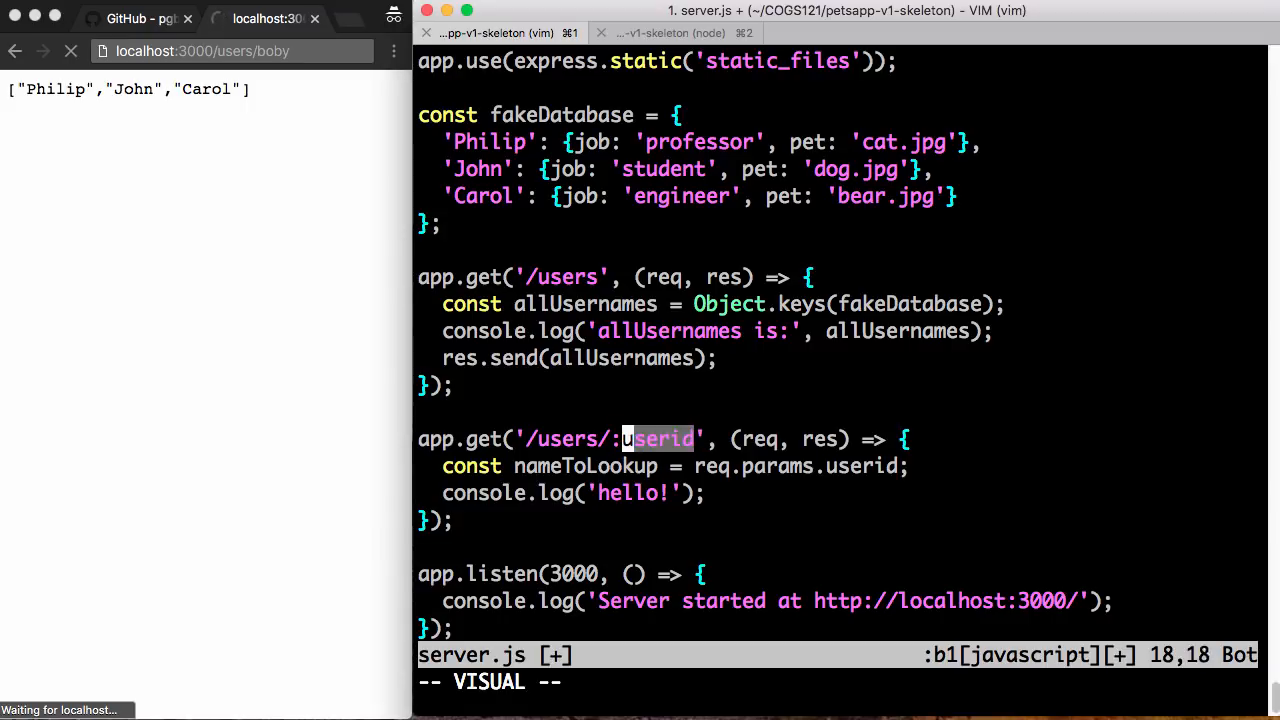
{"action": "key", "text": "h"}
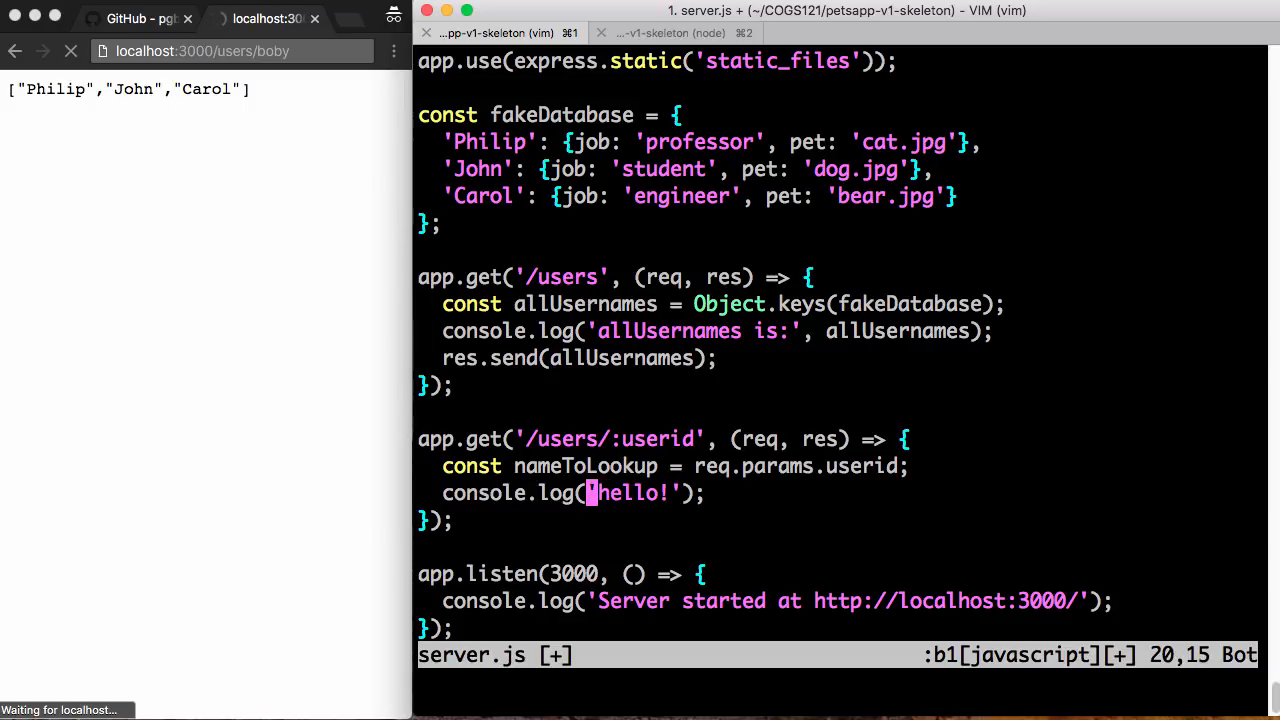
{"action": "type", "text": "nameToL"}
{"action": "left_click", "coordinate": [232, 51]}
{"action": "type", "text": "ja"}
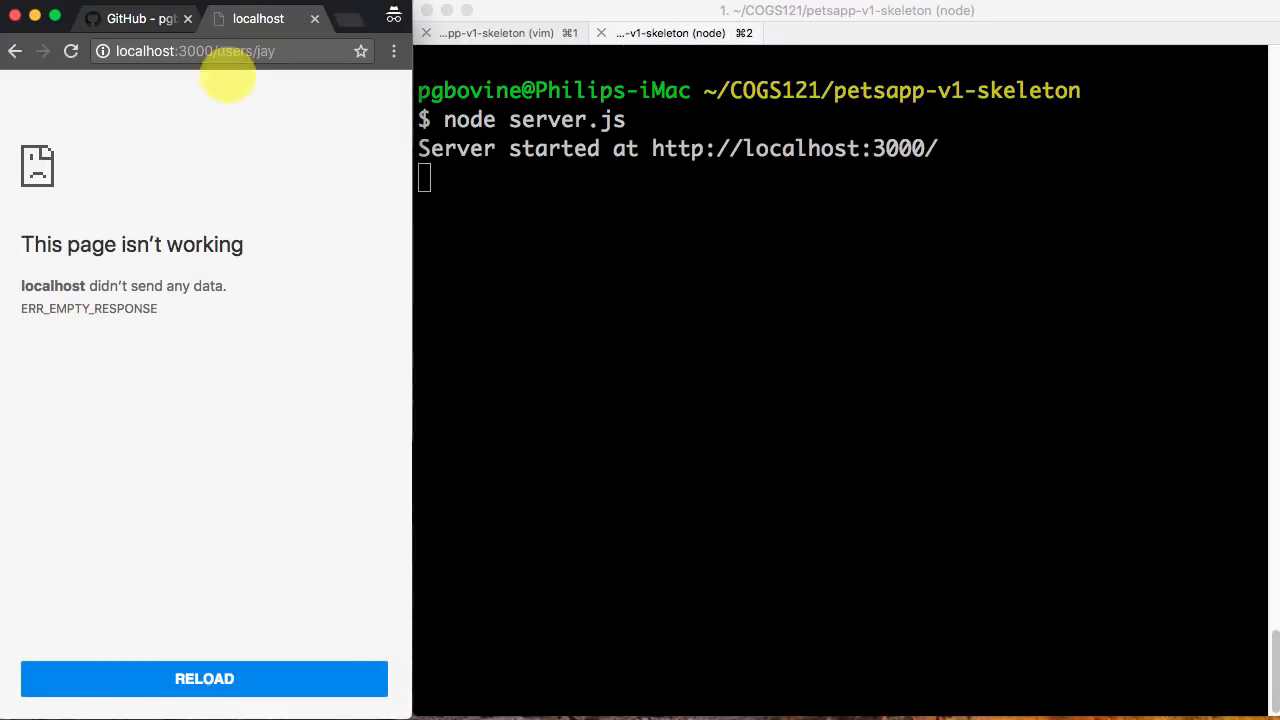
Step: Request /users/jay twice, then /users/boby and a gibberish name asdfasdfasdfas
{"action": "left_click", "coordinate": [140, 18]}
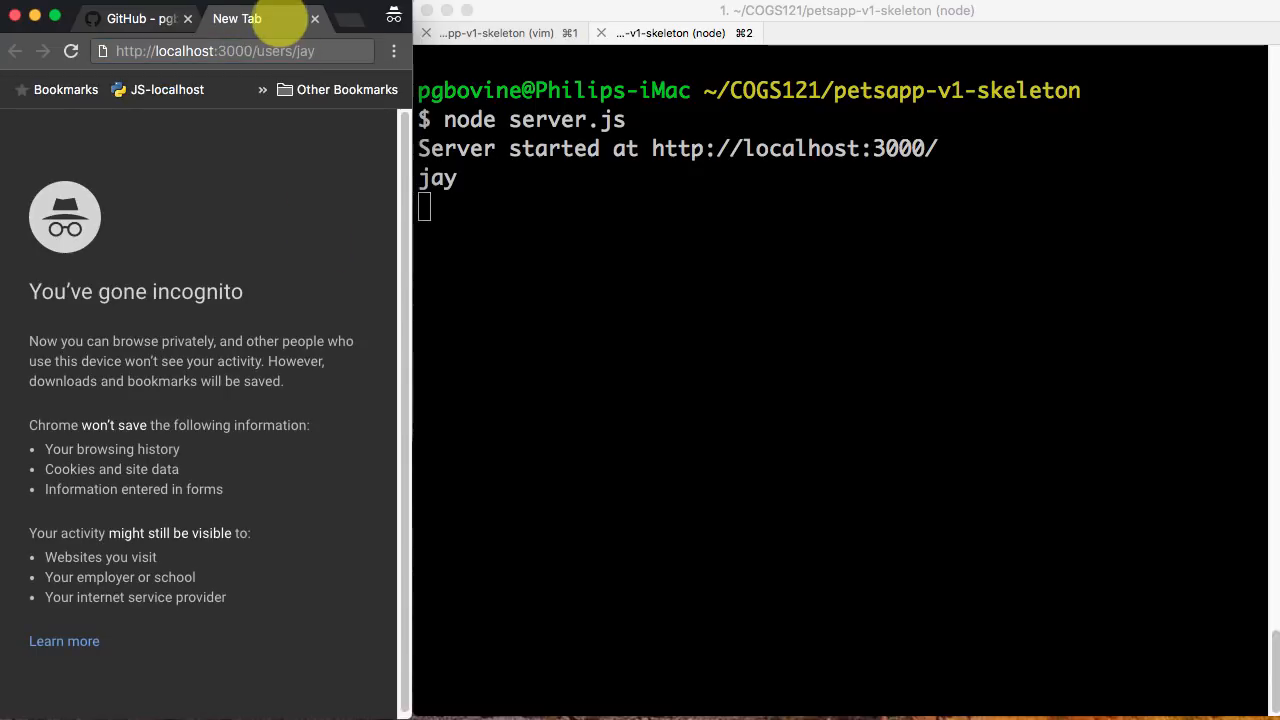
{"action": "left_click", "coordinate": [240, 51]}
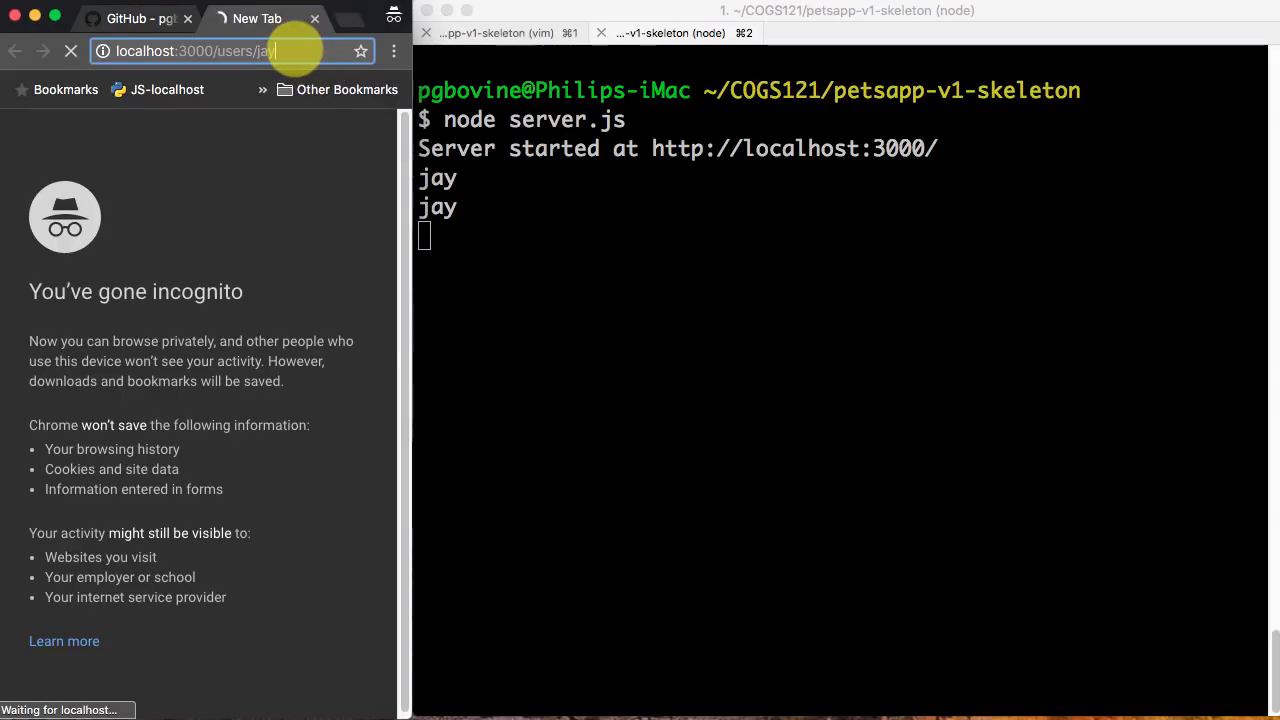
{"action": "type", "text": "boby"}
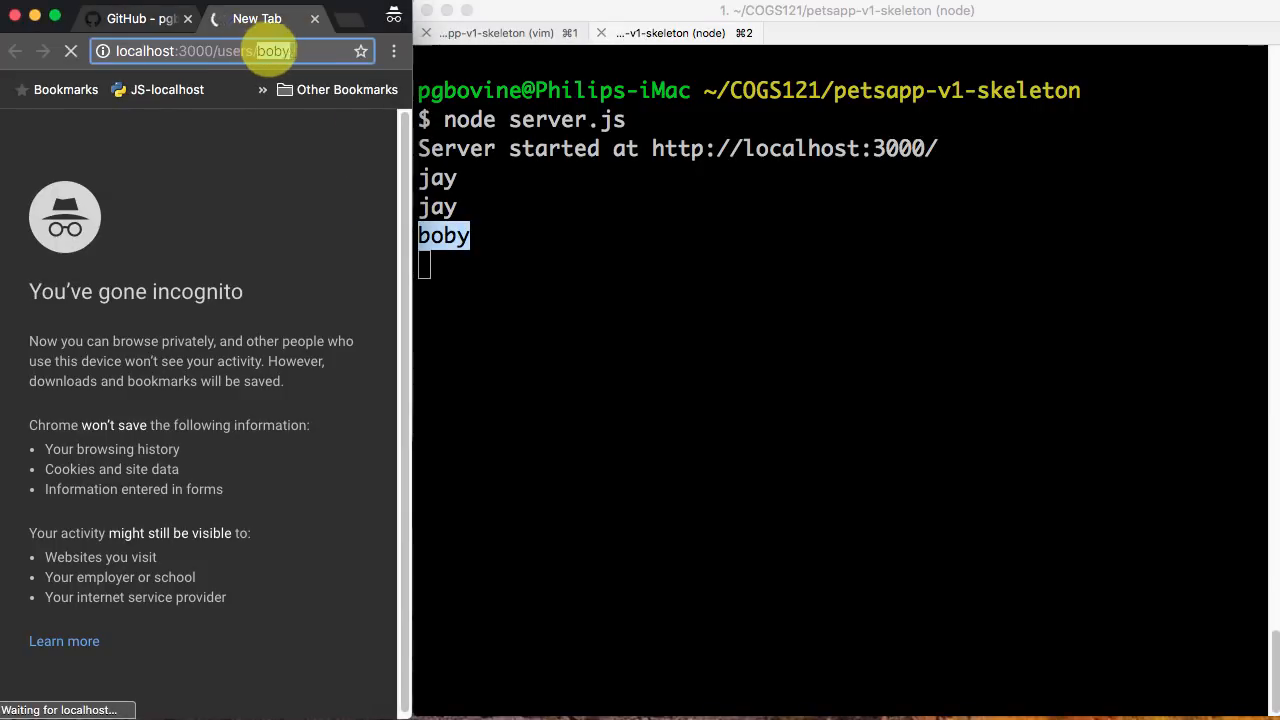
{"action": "type", "text": "asdfasdfasdfasdf"}
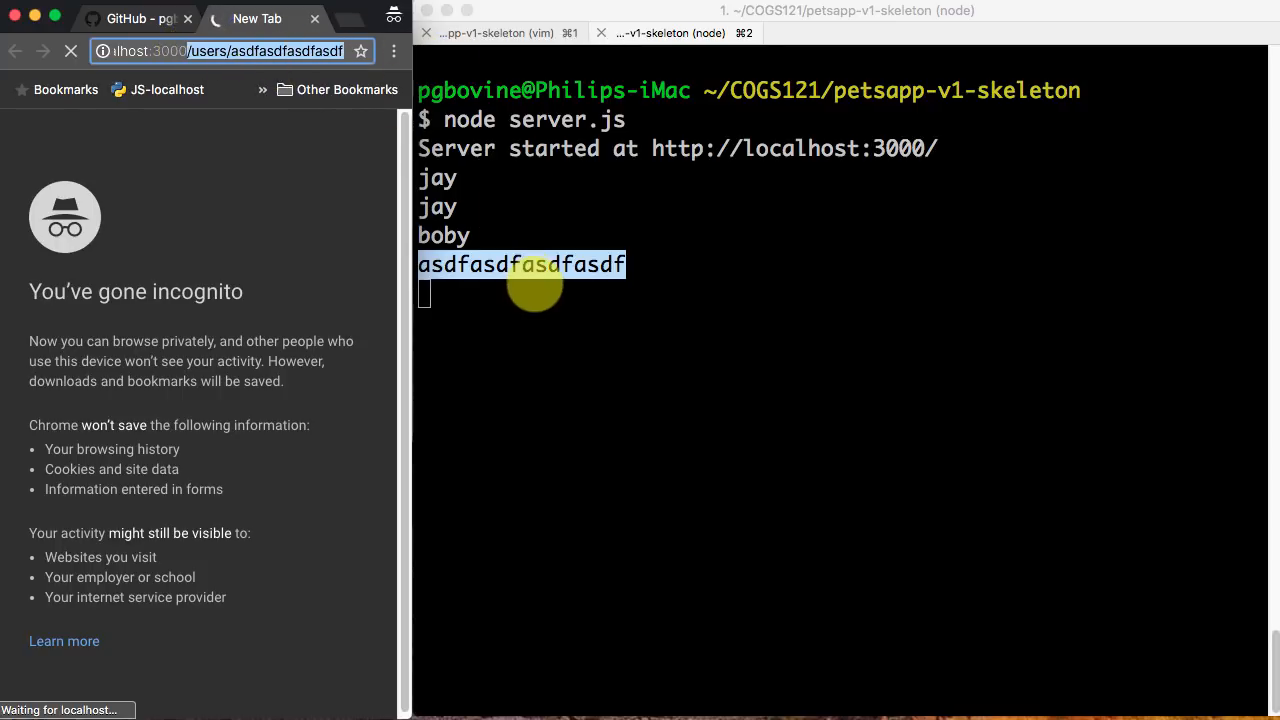
Step: Check the server code, load a path without /users for Cannot GET, then return to request Philip
{"action": "left_click", "coordinate": [517, 33]}
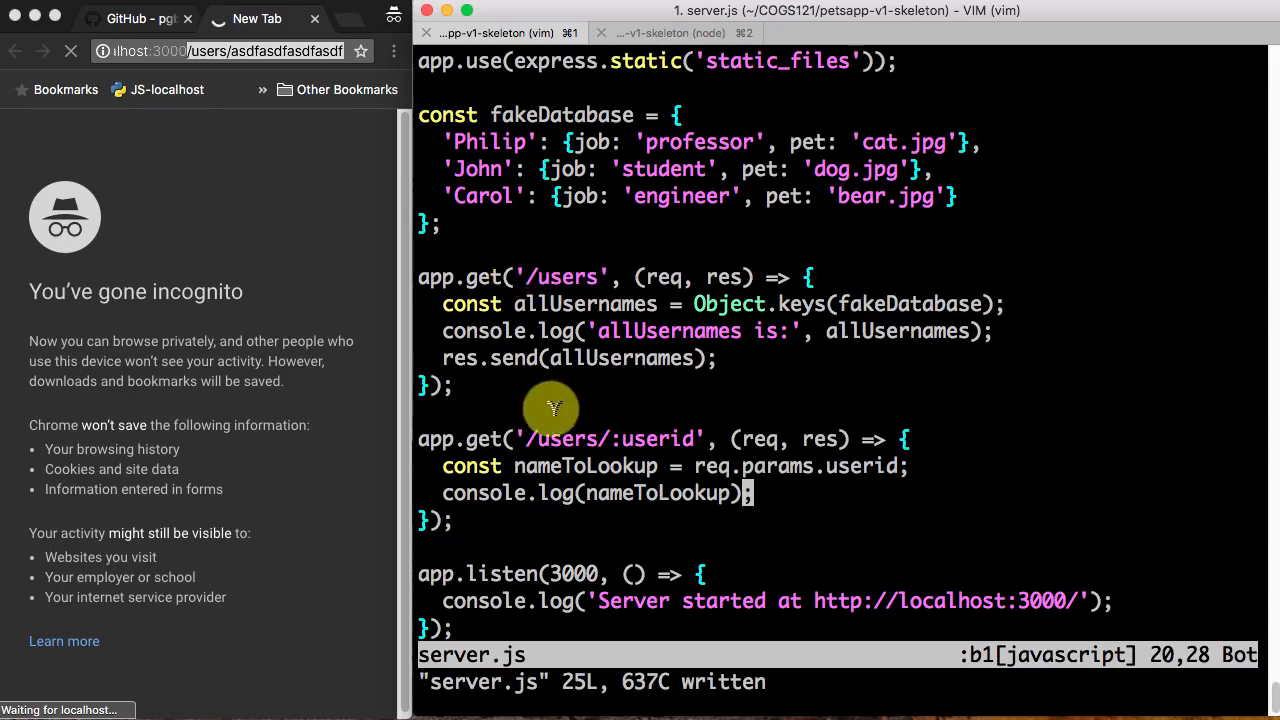
{"action": "mouse_move", "coordinate": [635, 439]}
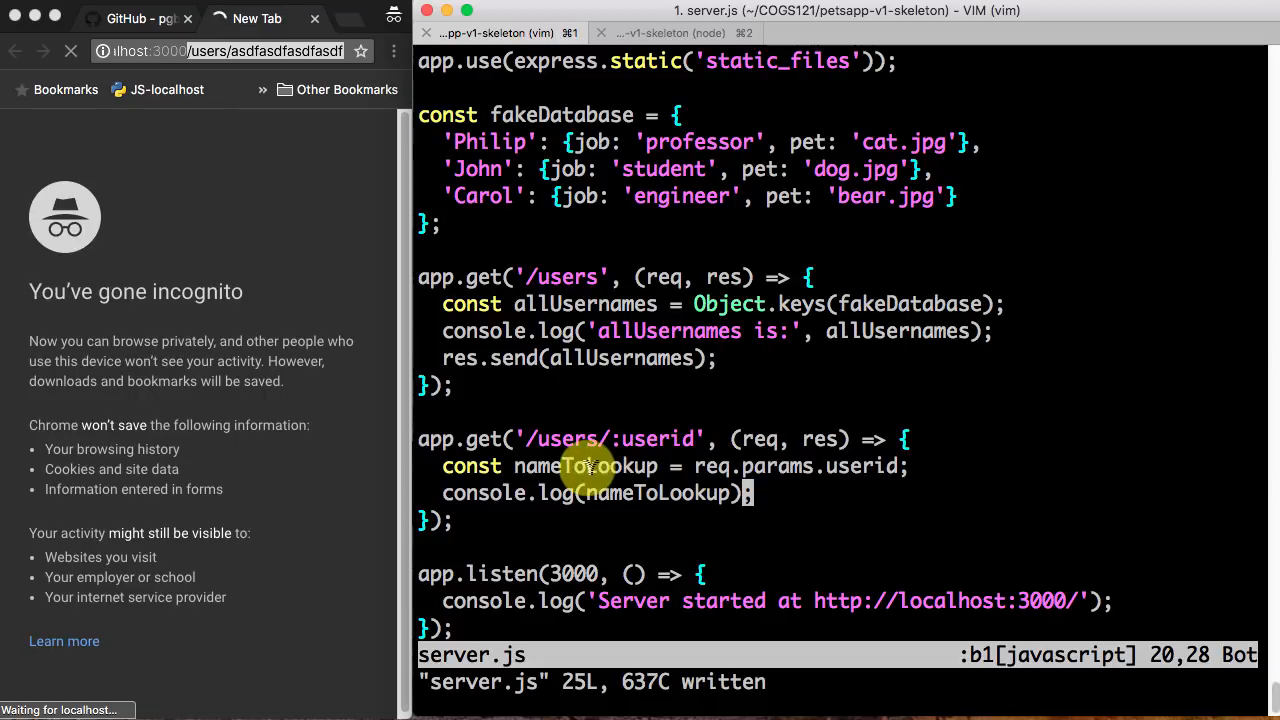
{"action": "double_click", "coordinate": [653, 493]}
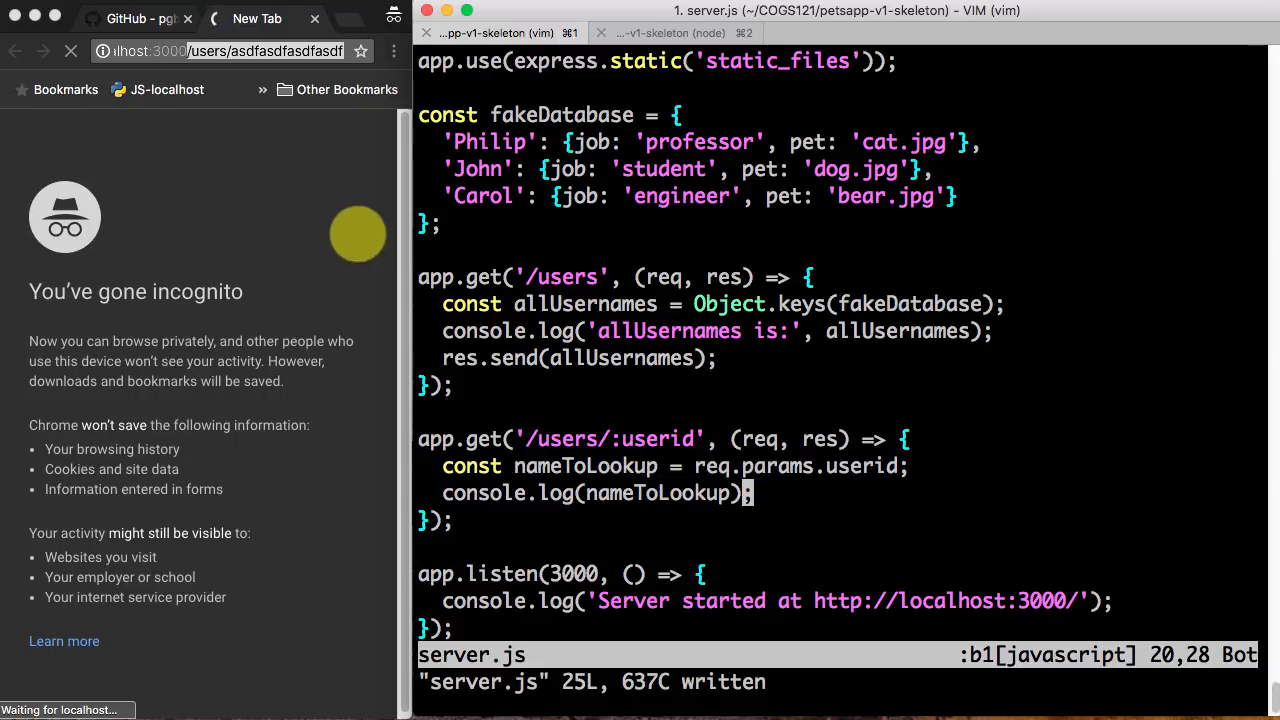
{"action": "double_click", "coordinate": [207, 51]}
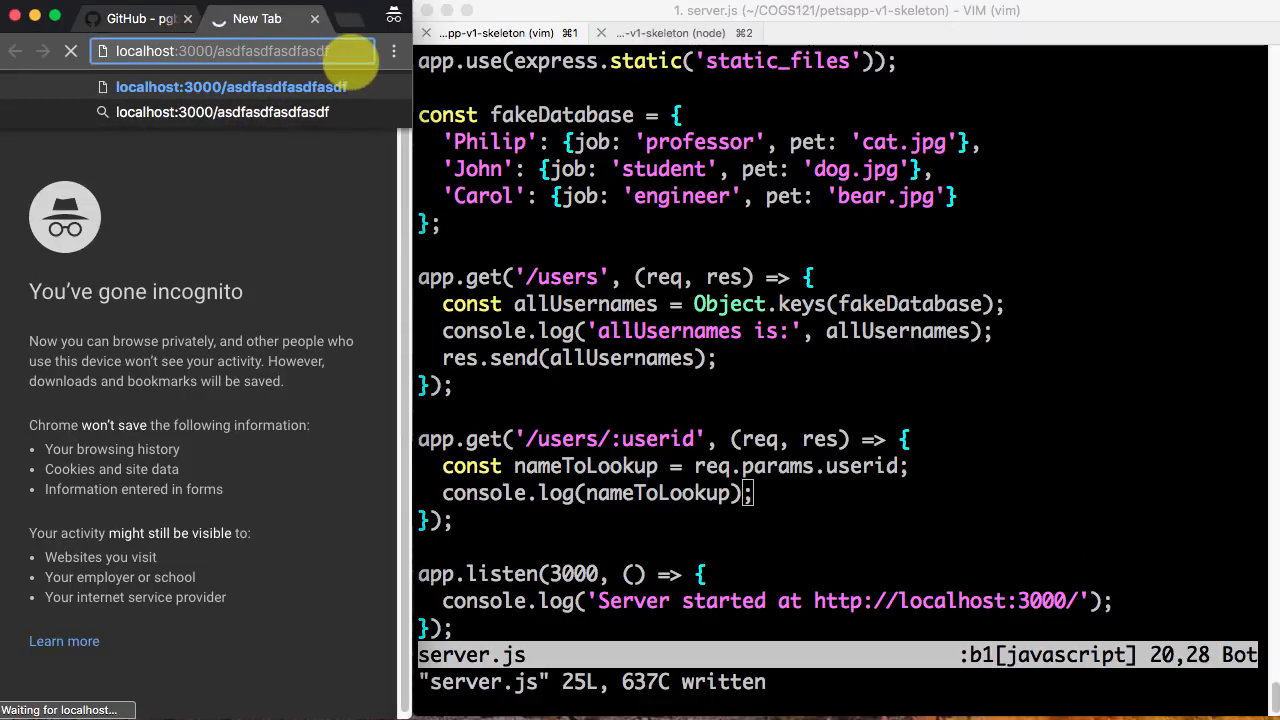
{"action": "key", "text": "Enter"}
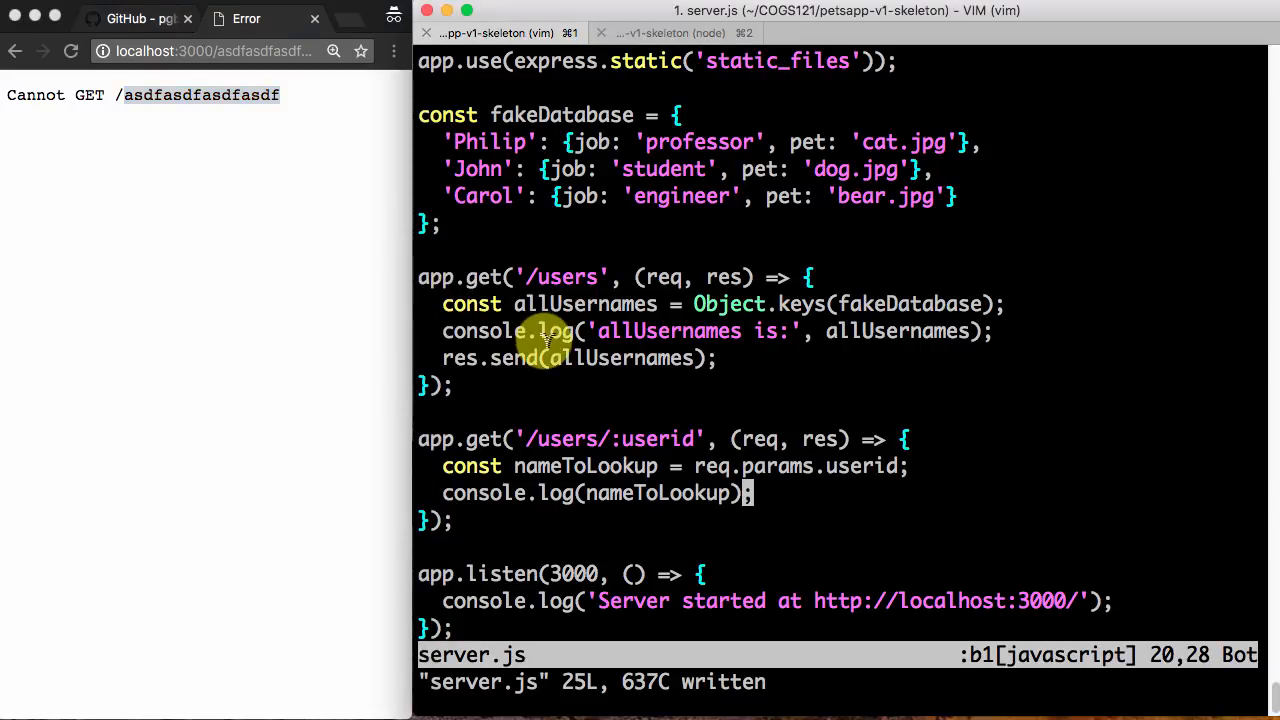
{"action": "mouse_move", "coordinate": [320, 207]}
{"action": "type", "text": "Philip"}
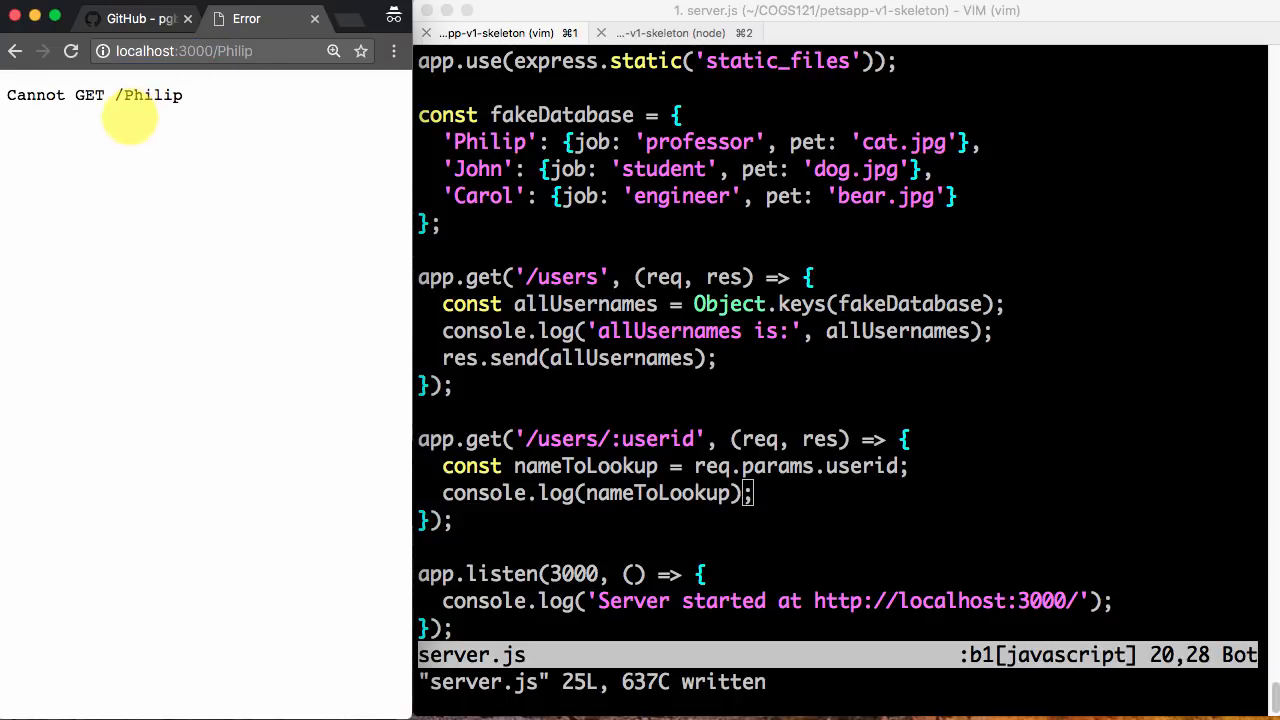
{"action": "mouse_move", "coordinate": [180, 130]}
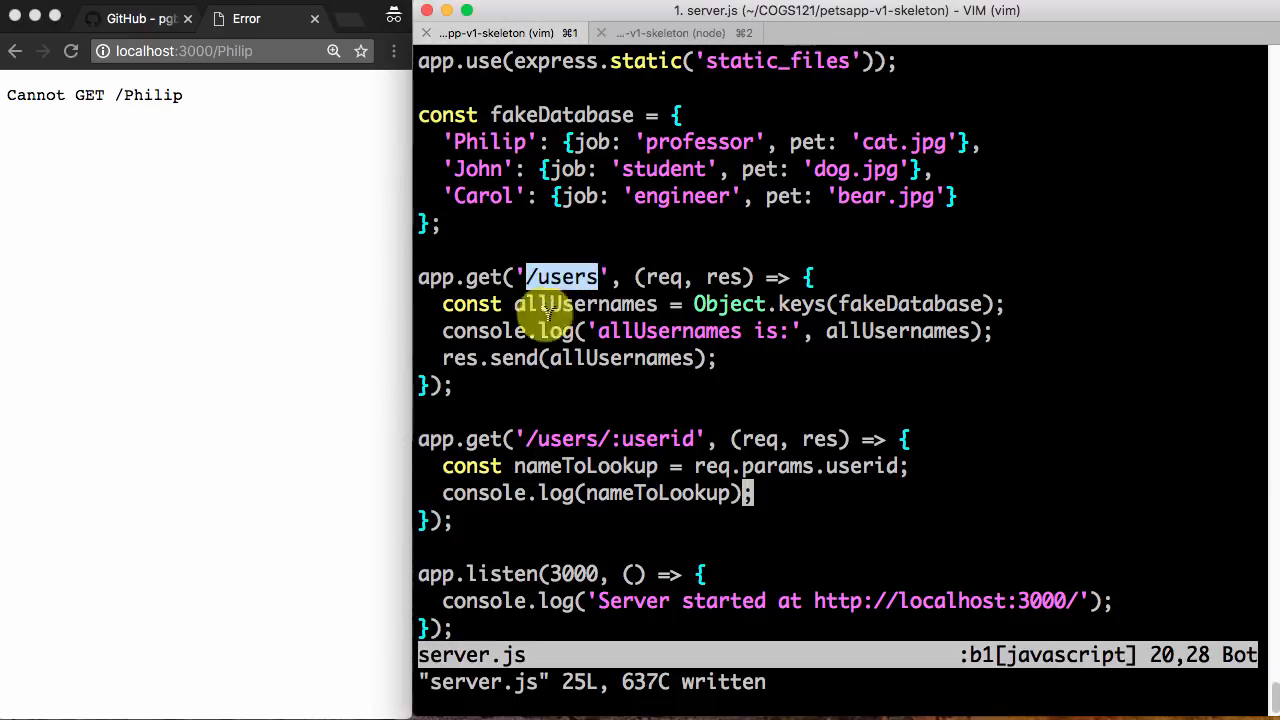
{"action": "mouse_move", "coordinate": [710, 440]}
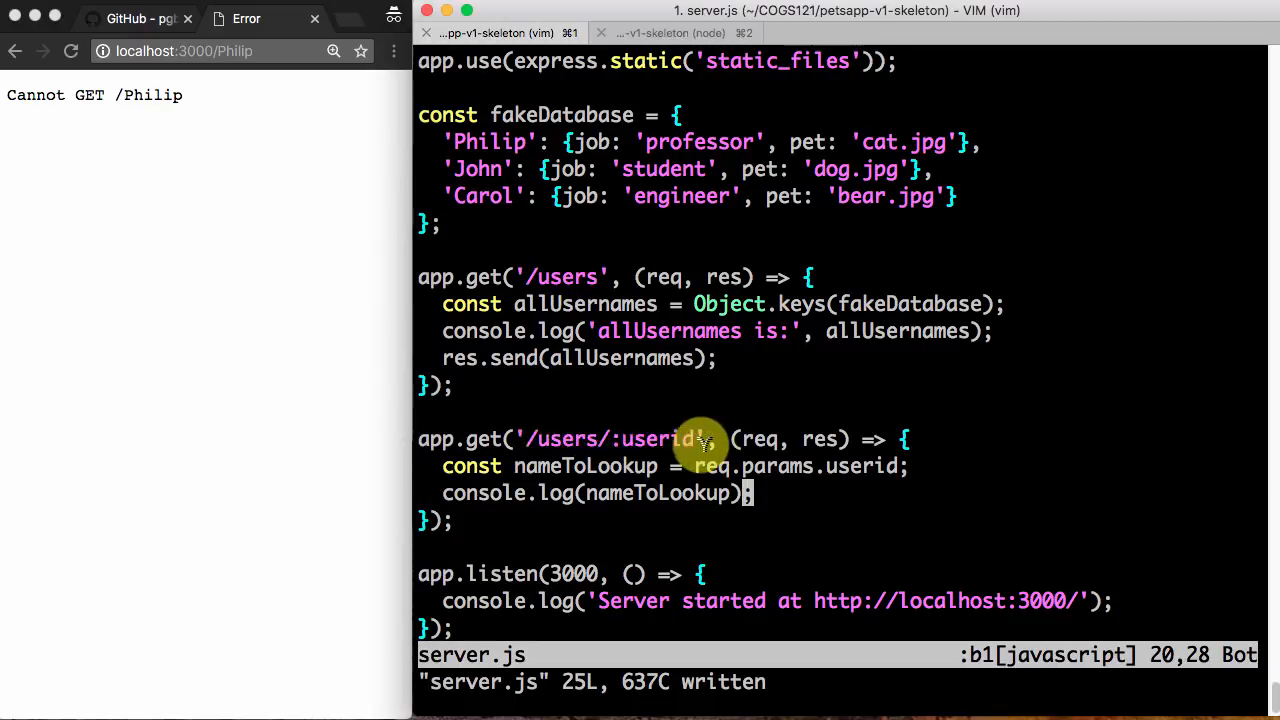
{"action": "left_click", "coordinate": [185, 51]}
{"action": "type", "text": "users/"}
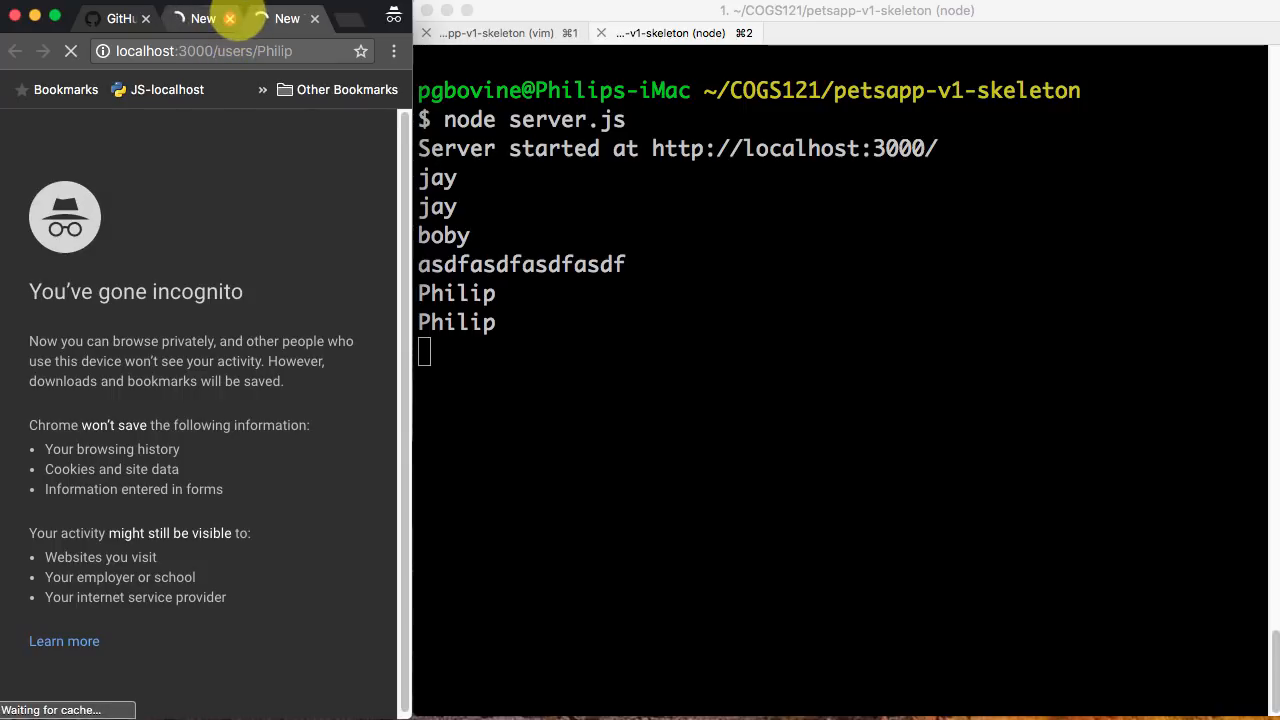
Step: Close the duplicate tab, view the Philip entries in the server log, and return to server.js
{"action": "left_click", "coordinate": [230, 51]}
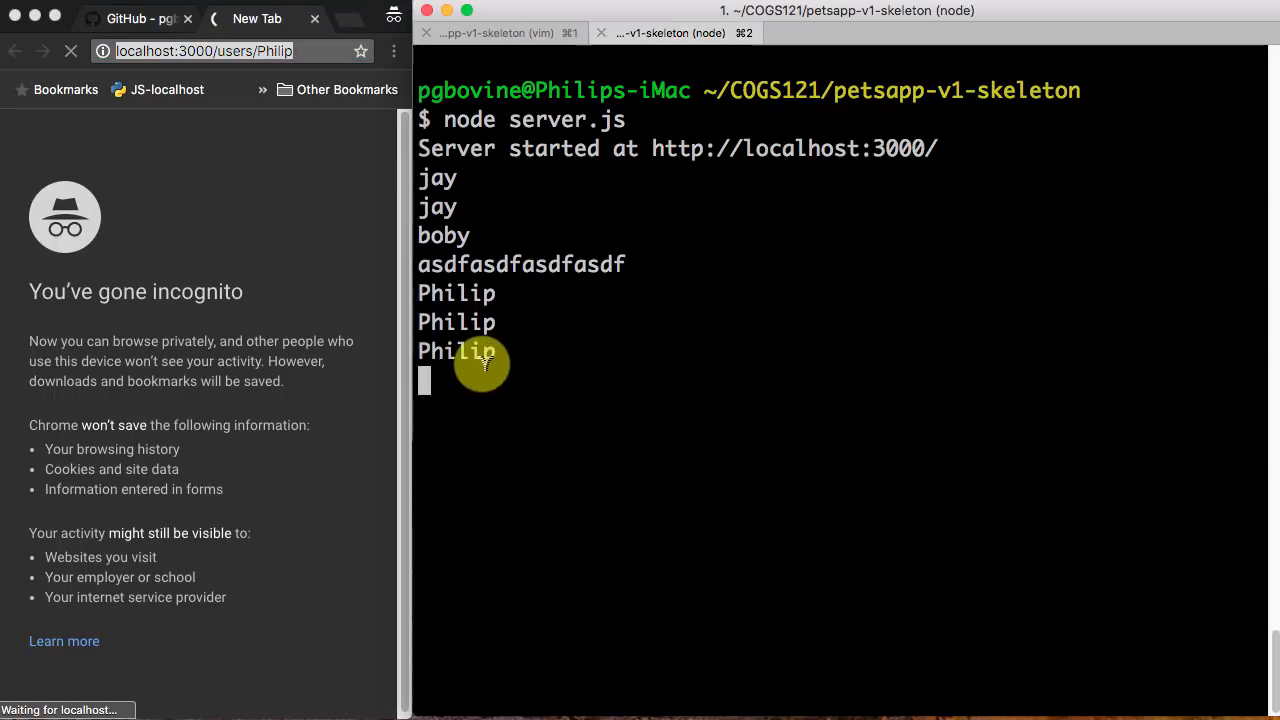
{"action": "left_click", "coordinate": [130, 19]}
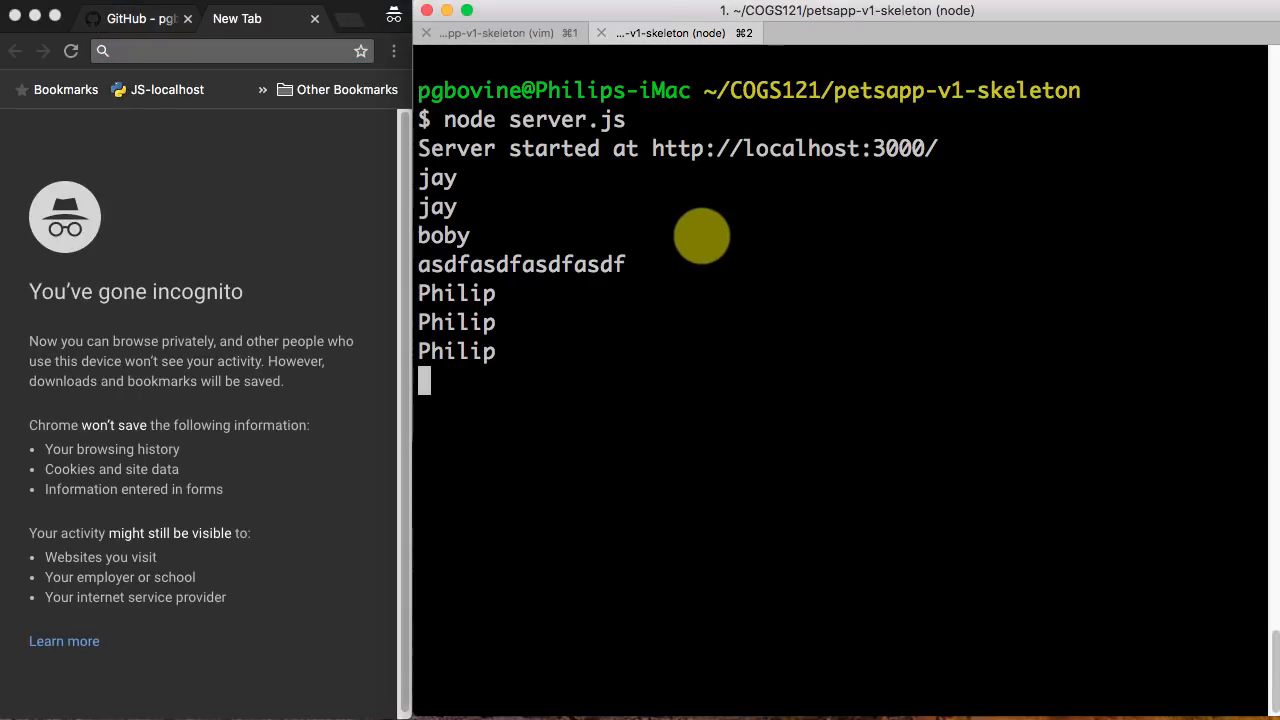
{"action": "left_click", "coordinate": [507, 33]}
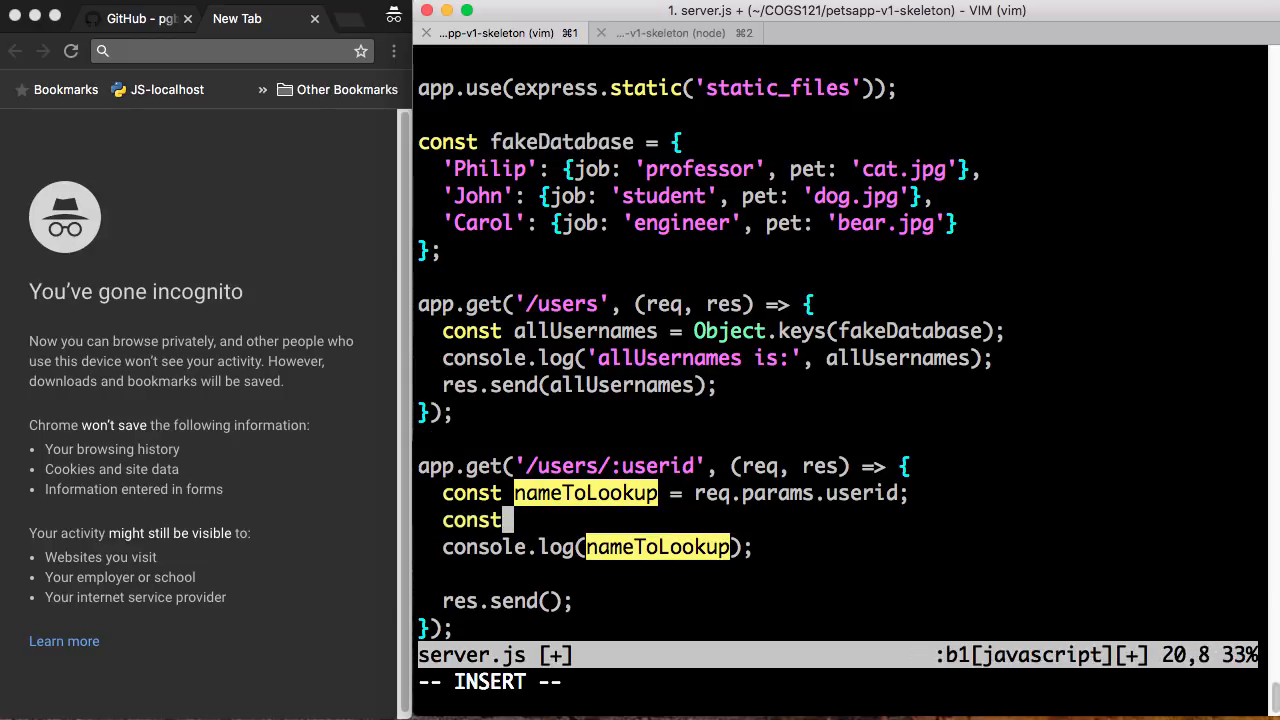
Step: Type const val = fakeDatabase[nameToLookup]; into the route handler
{"action": "type", "text": "val = fake"}
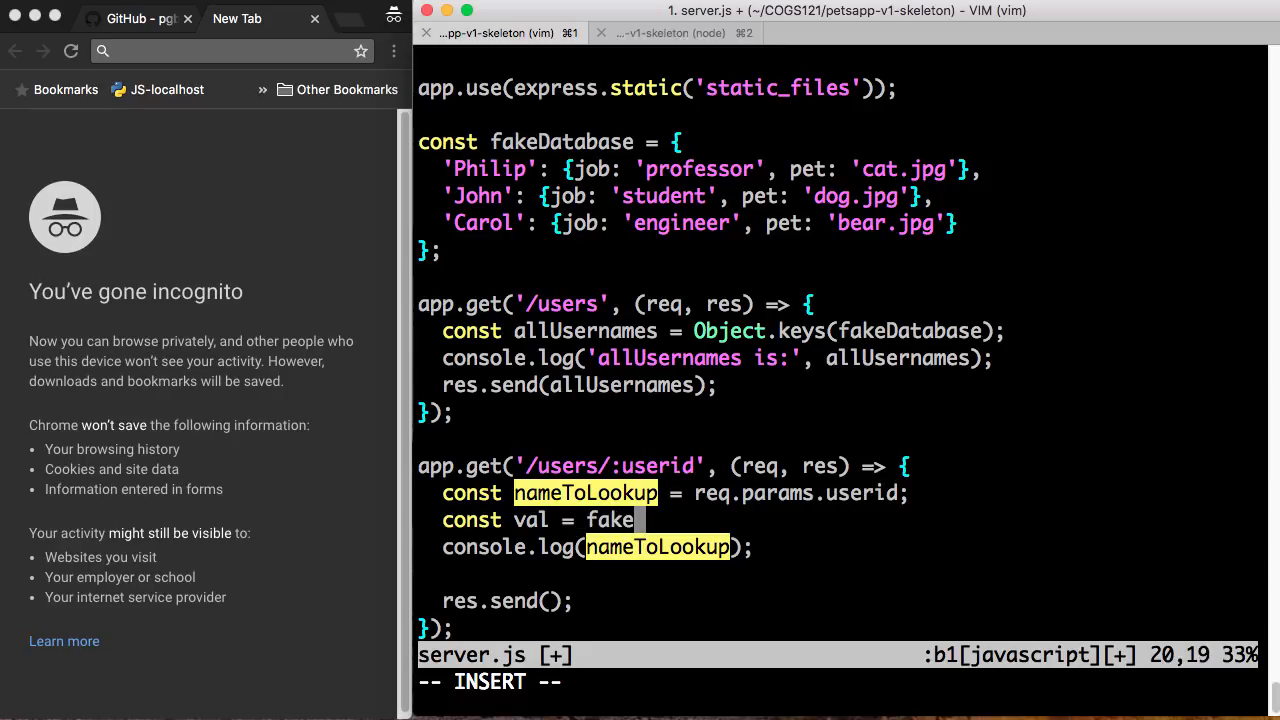
{"action": "type", "text": "Database[nameToLookup];"}
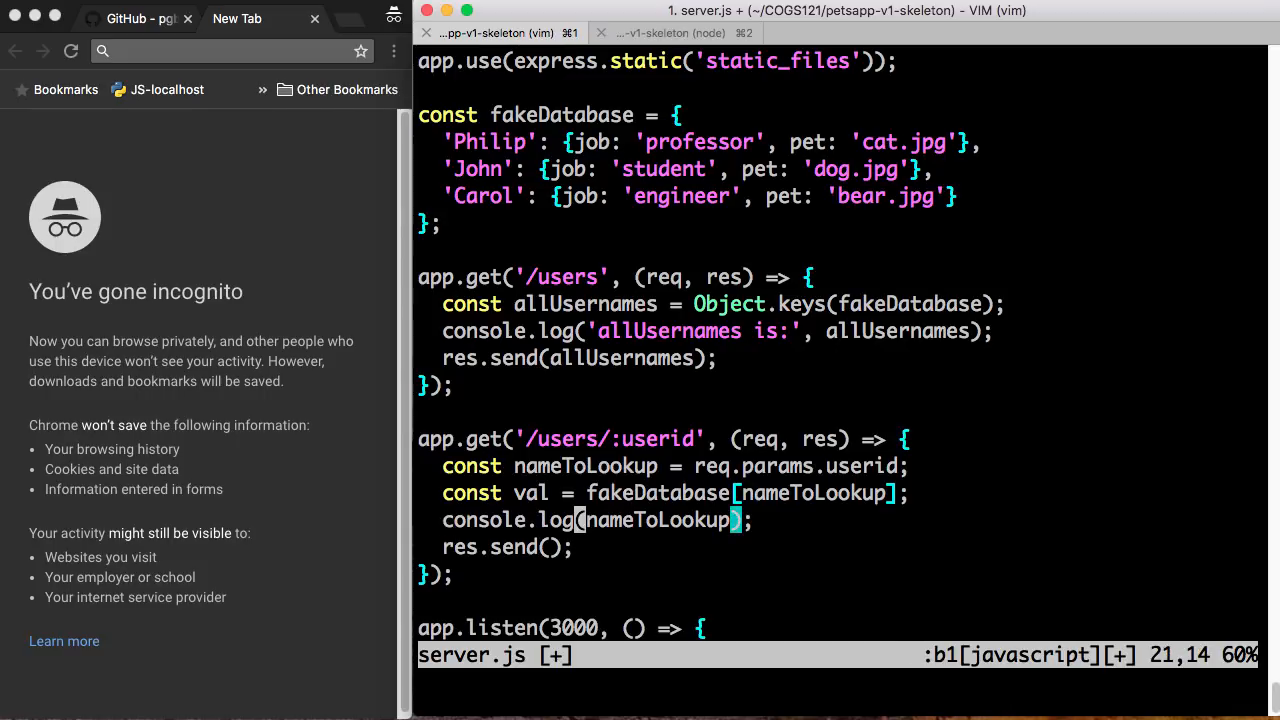
Step: Change the log to console.log(nameToLookup, '->', val), send val, and save server.js
{"action": "key", "text": "i"}
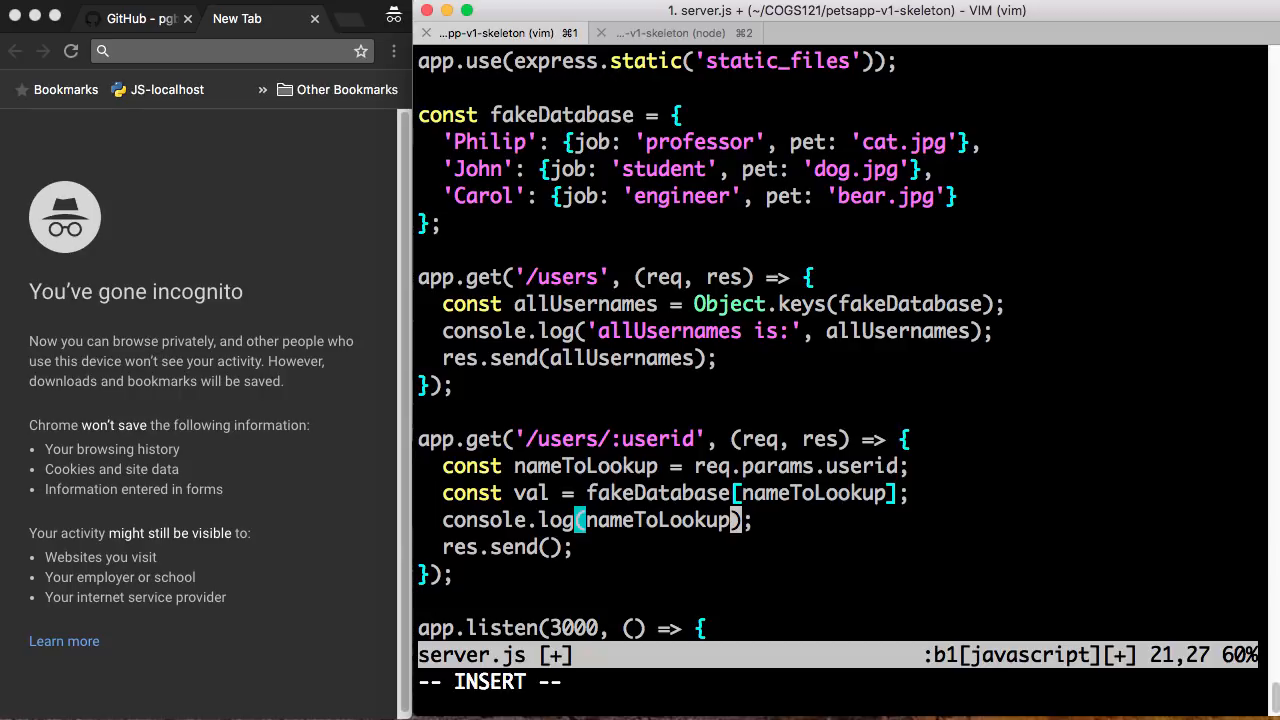
{"action": "type", "text": ", '->',"}
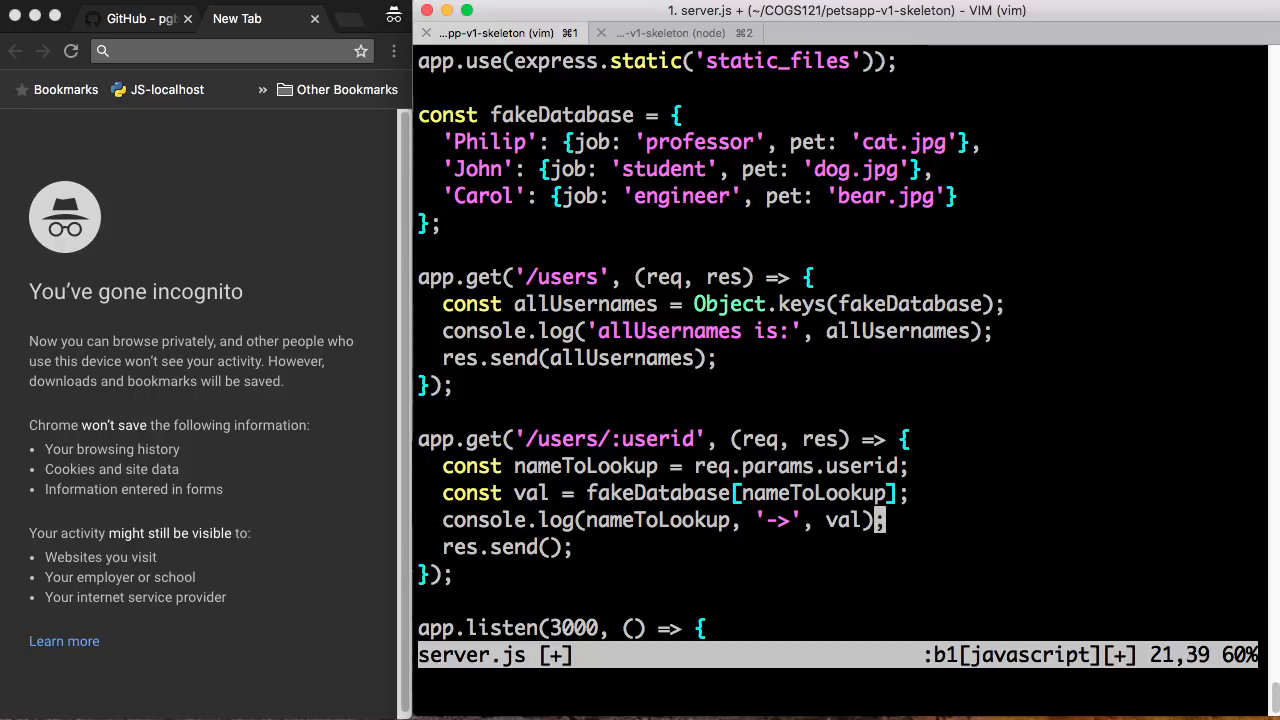
{"action": "type", "text": "val"}
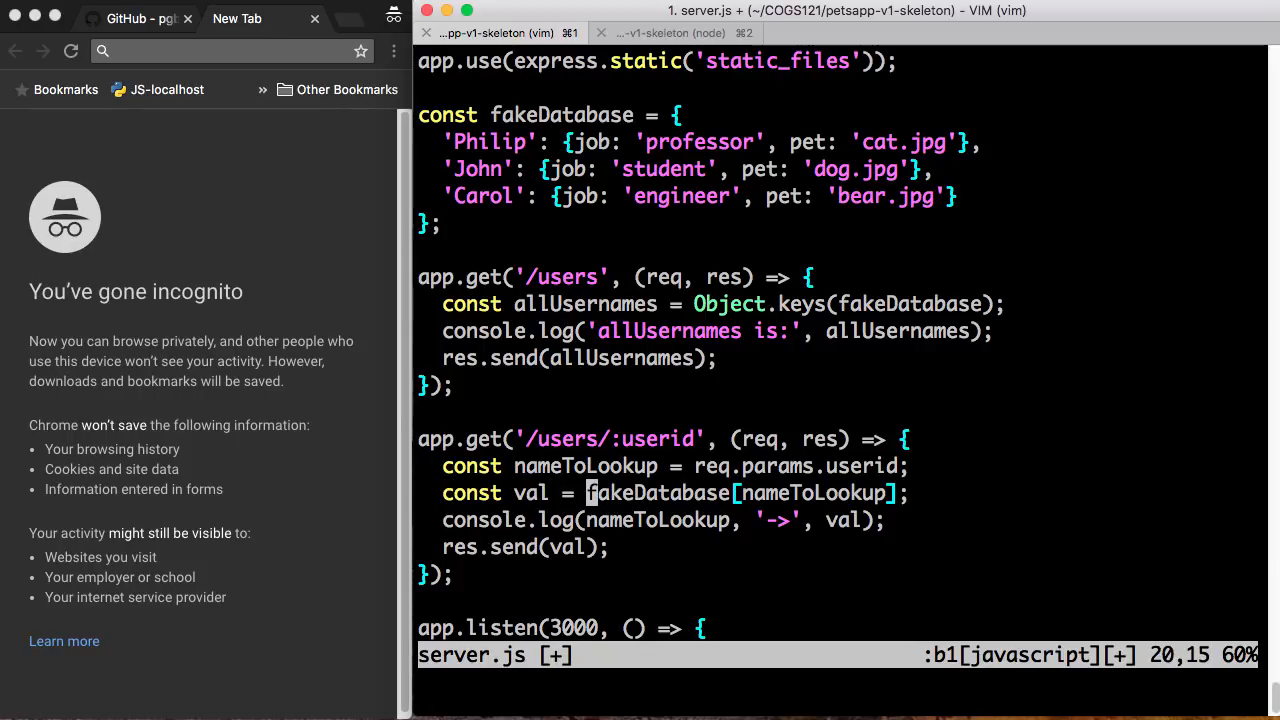
{"action": "key", "text": "v"}
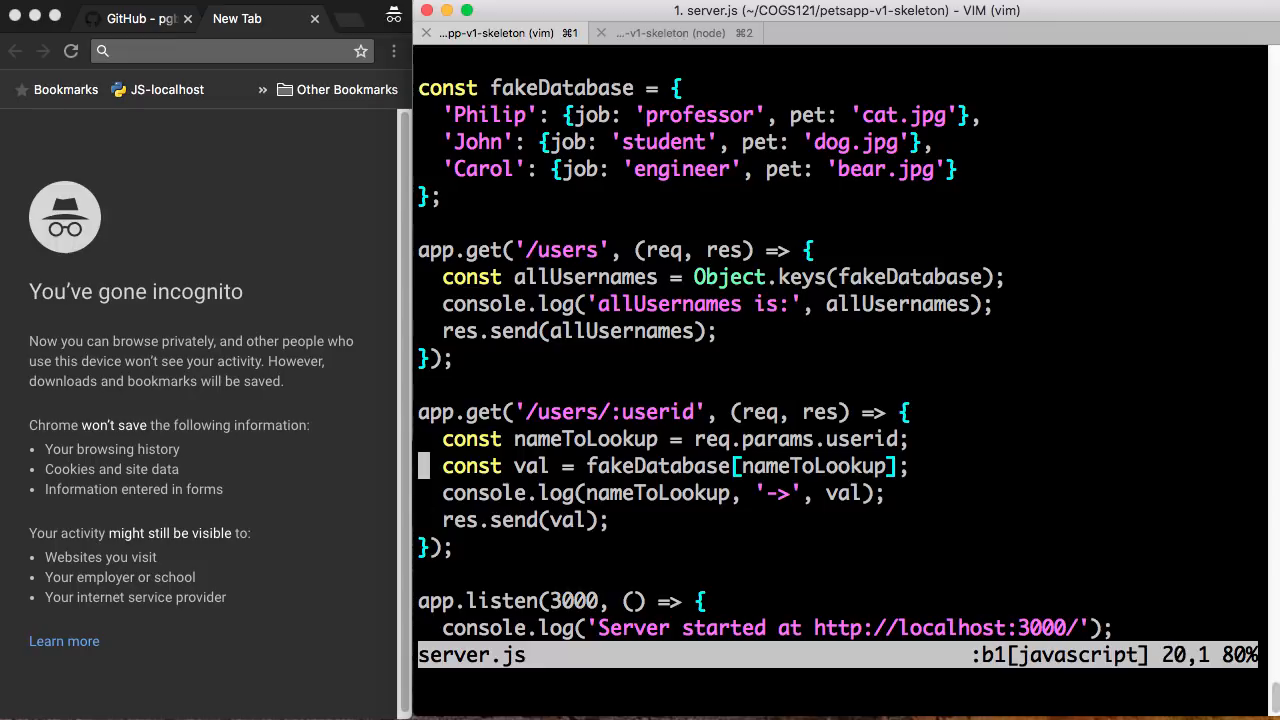
{"action": "left_click", "coordinate": [673, 47]}
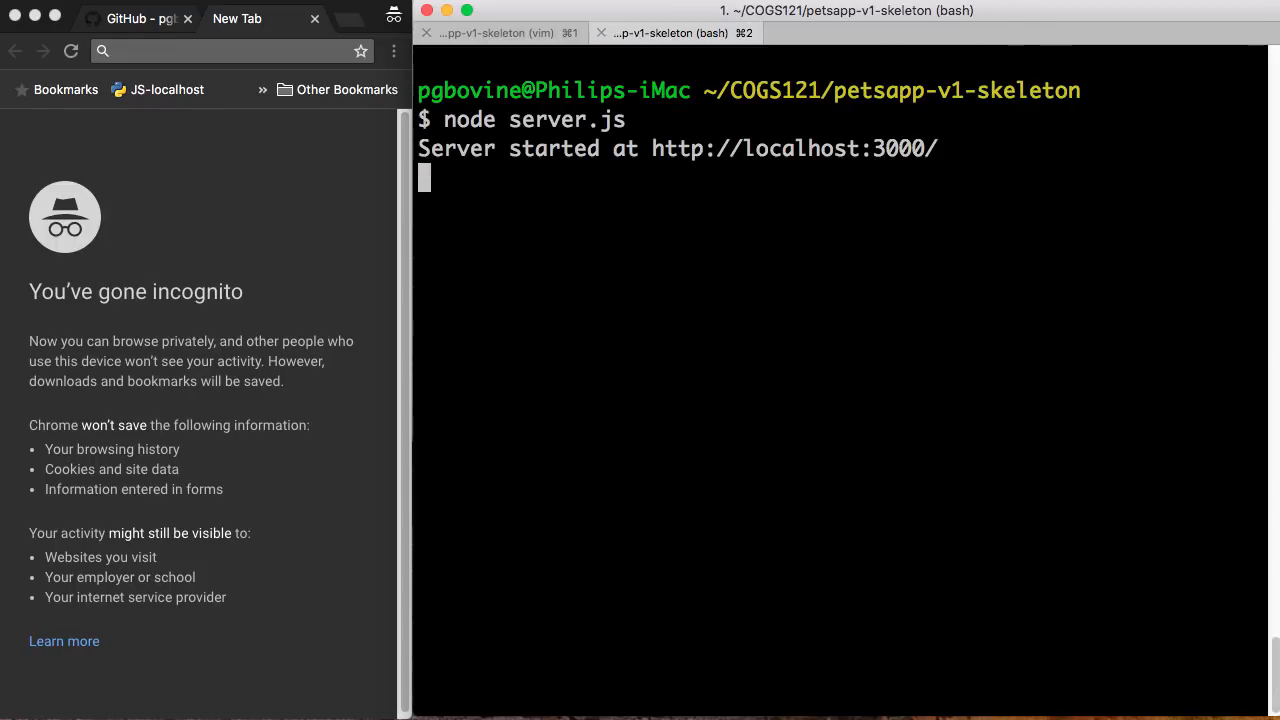
{"action": "type", "text": "http://localhost:3000/users/Philip"}
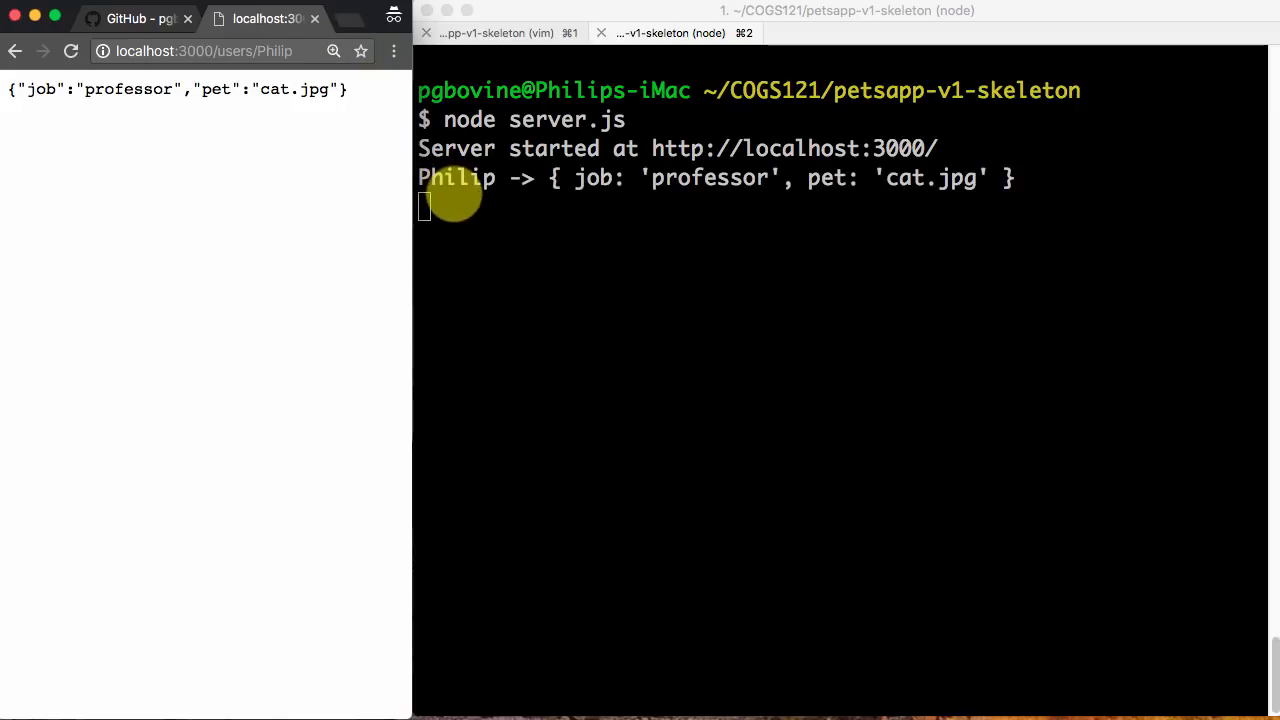
{"action": "double_click", "coordinate": [455, 178]}
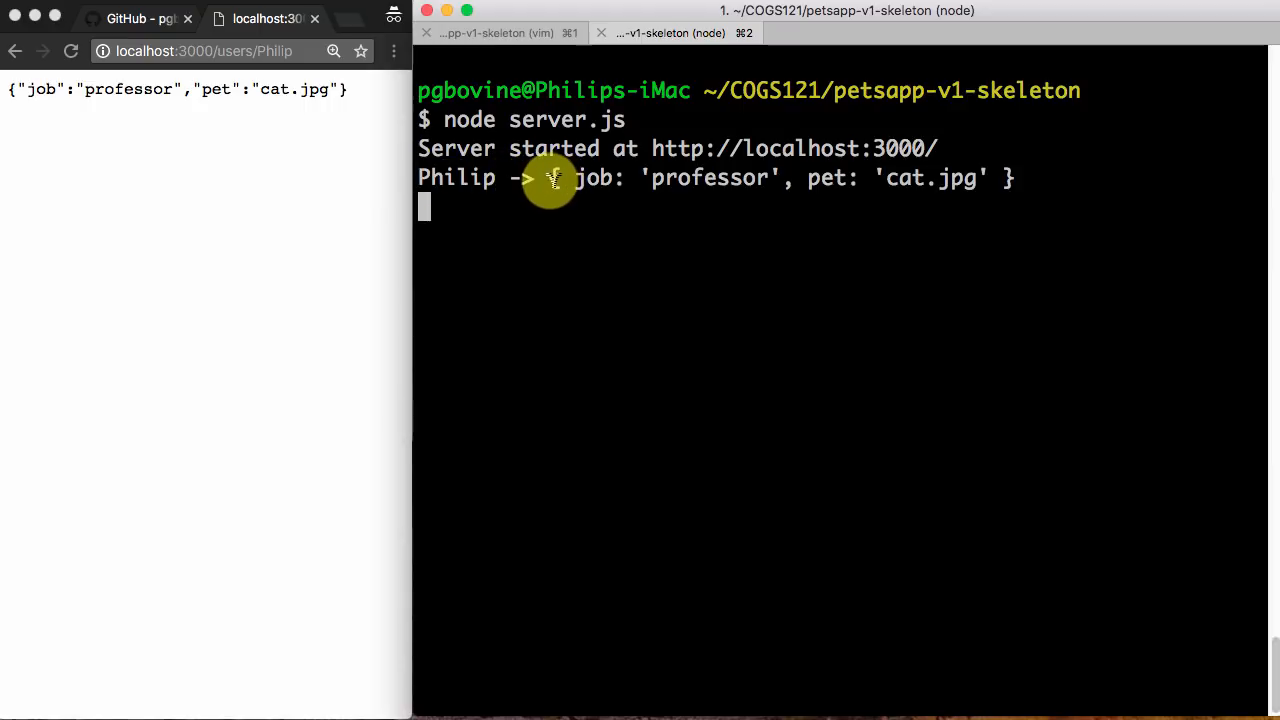
{"action": "left_click_drag", "start_coordinate": [550, 178], "coordinate": [1015, 178]}
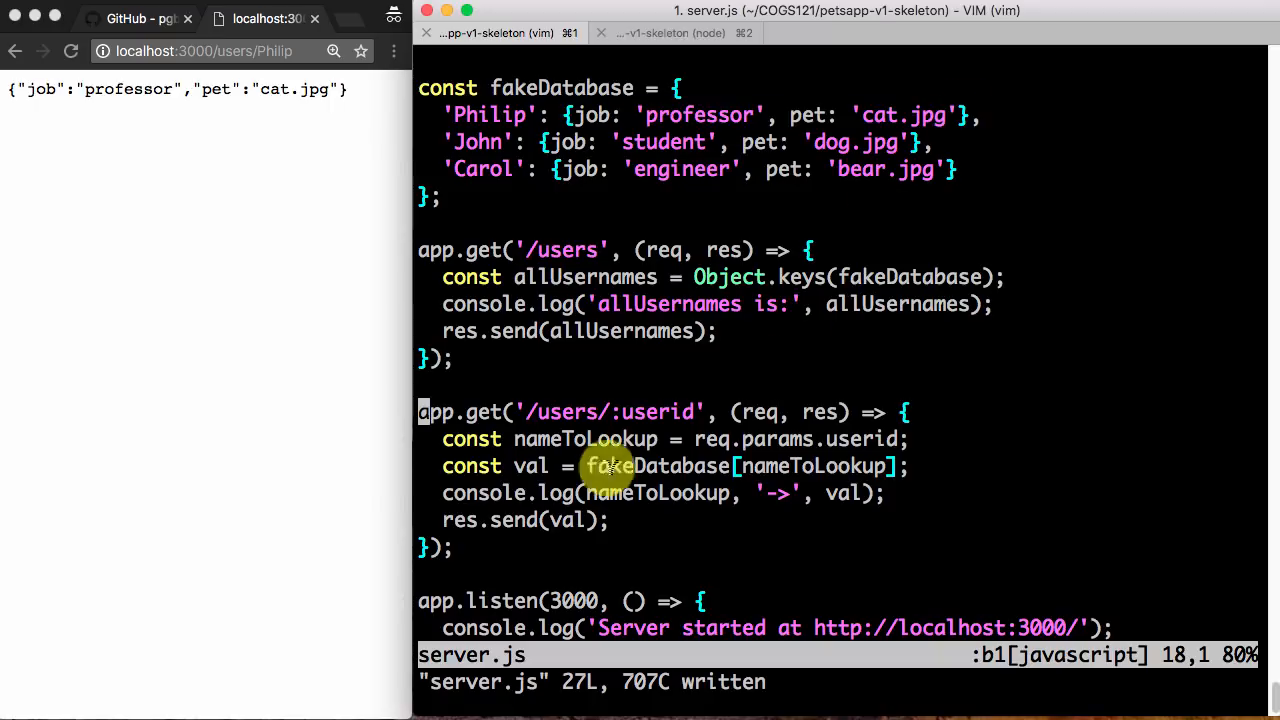
Step: Load Carol's entry at localhost:3000/users/Carol, showing engineer and bear.jpg
{"action": "key", "text": "v"}
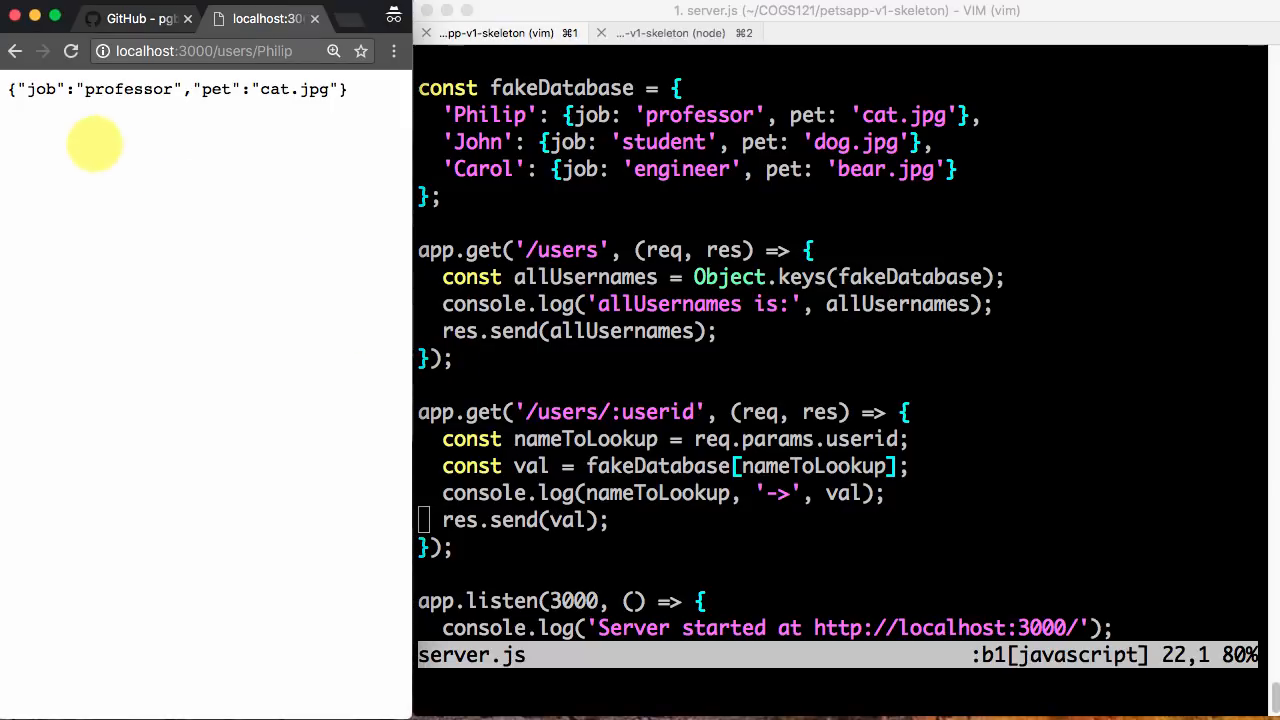
{"action": "mouse_move", "coordinate": [127, 89]}
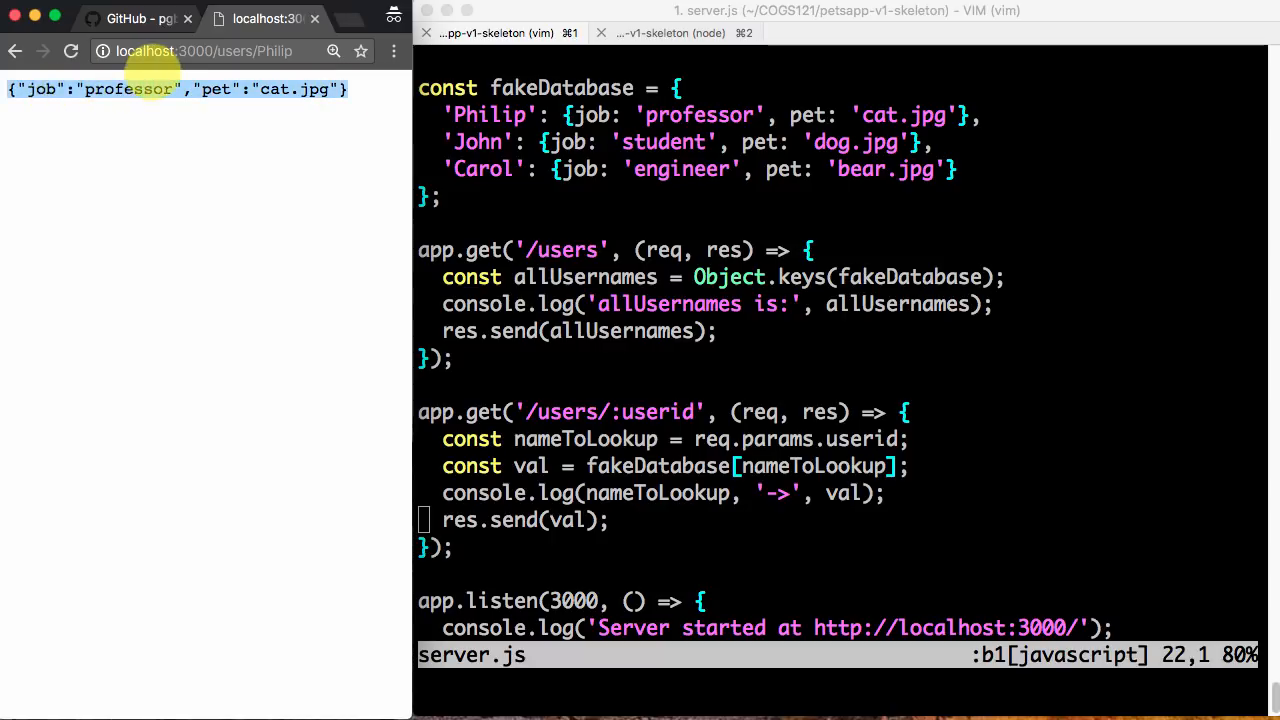
{"action": "left_click", "coordinate": [200, 51]}
{"action": "type", "text": "Caro"}
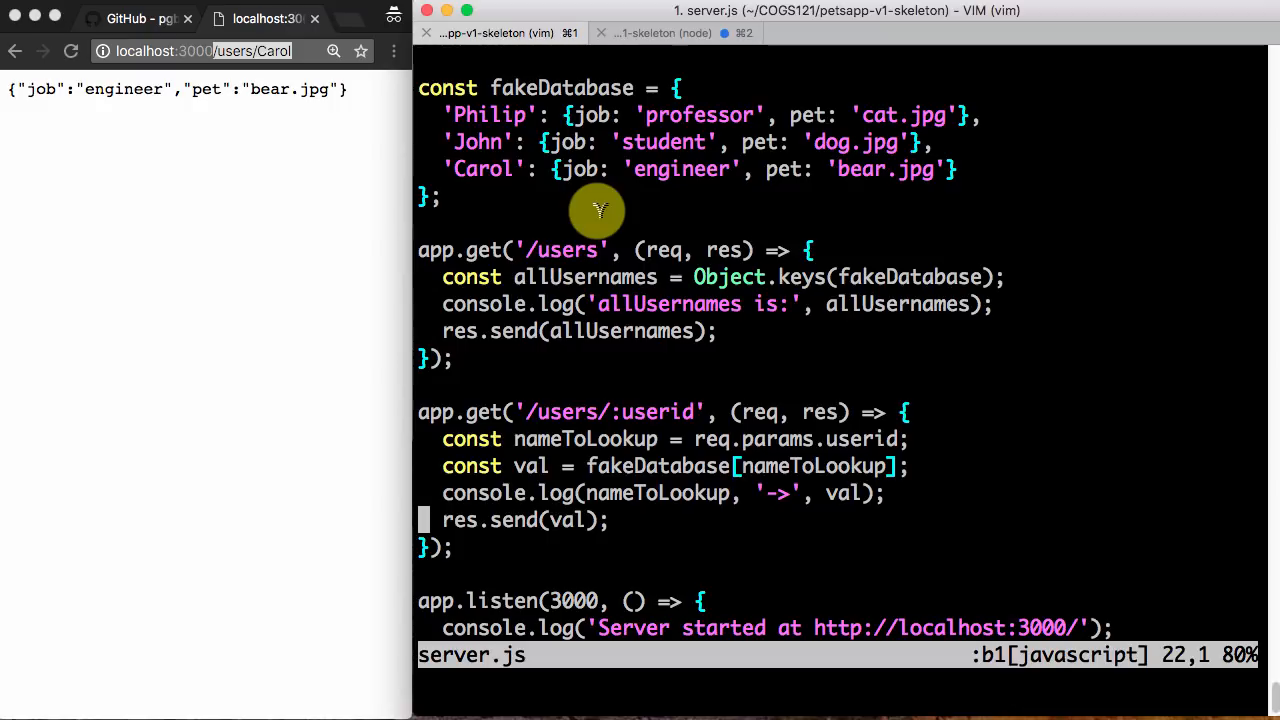
{"action": "mouse_move", "coordinate": [591, 141]}
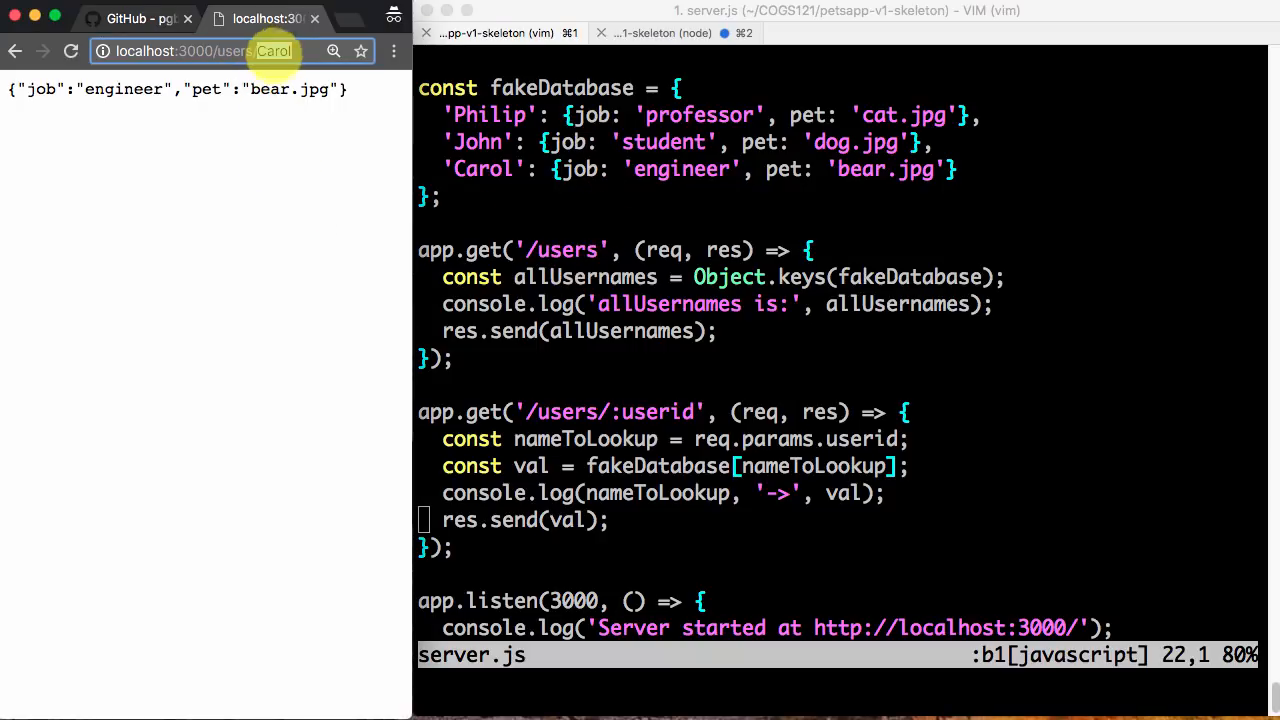
Step: Request unknown user boby at /users/boby, getting a blank page, then return to Vim
{"action": "type", "text": "boby"}
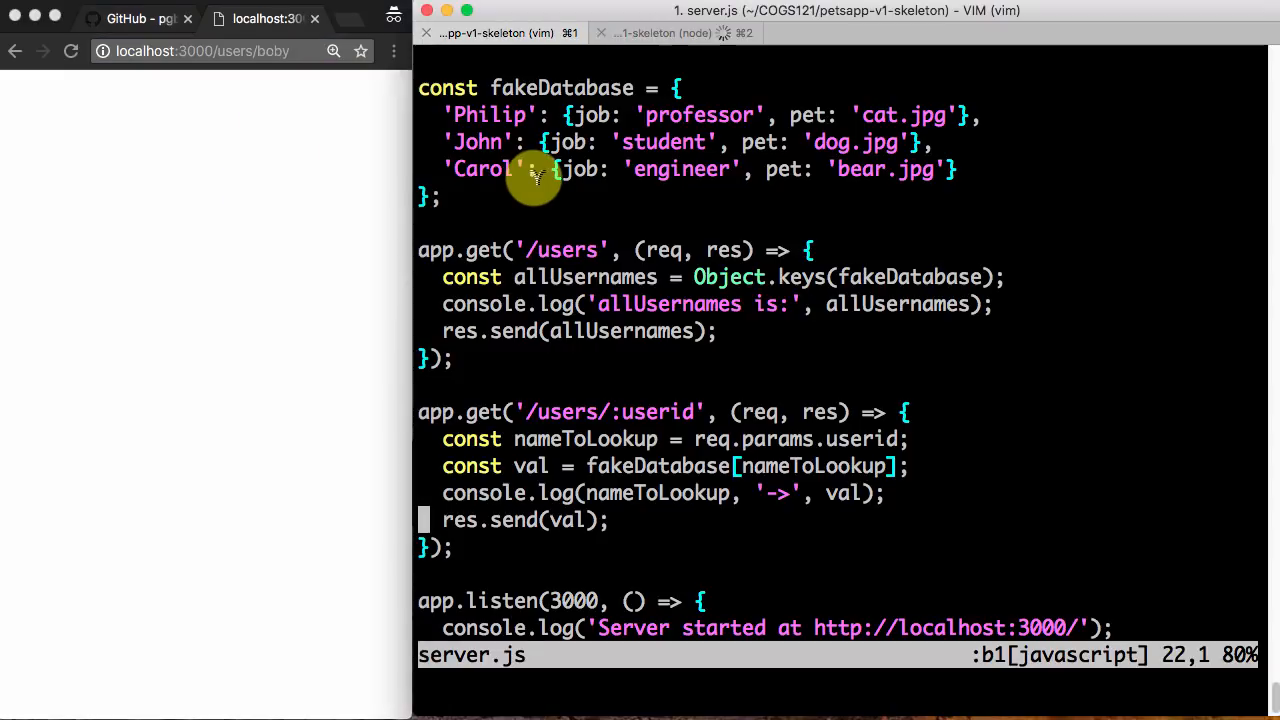
{"action": "left_click", "coordinate": [657, 33]}
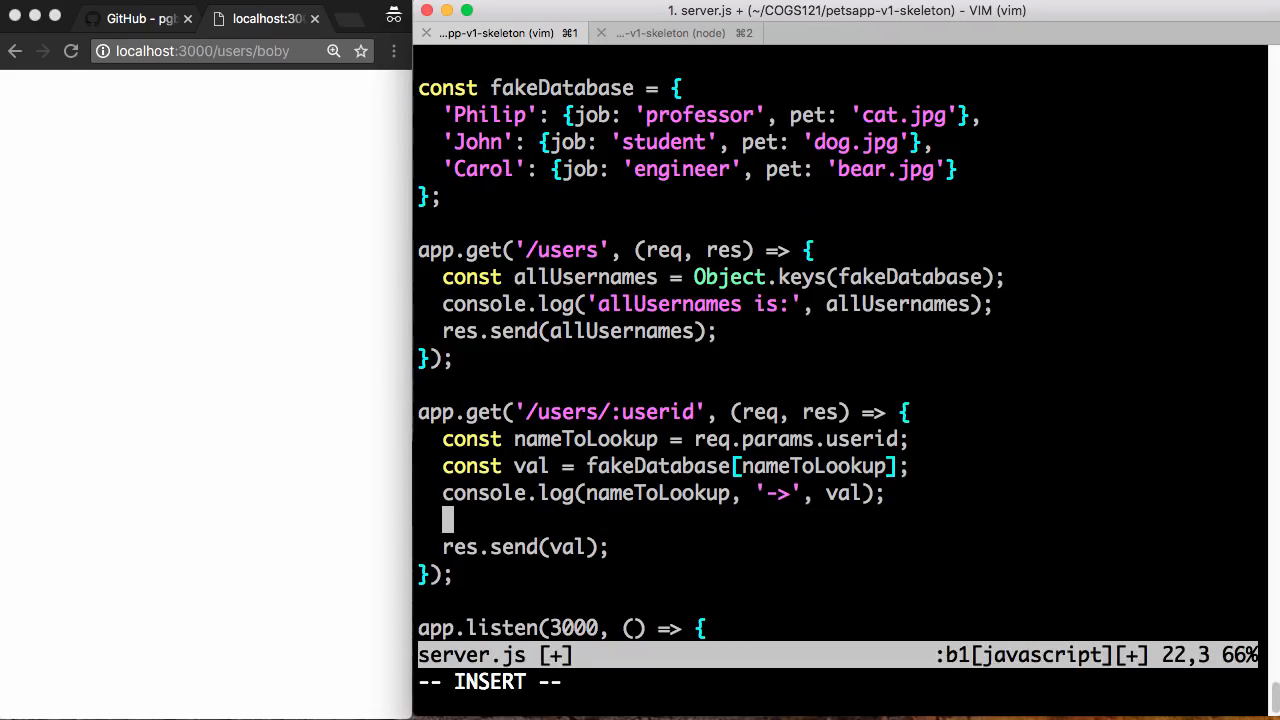
Step: Wrap res.send(val) in if (val) with an else sending {} and a '// failed' comment
{"action": "type", "text": "if (val) {"}
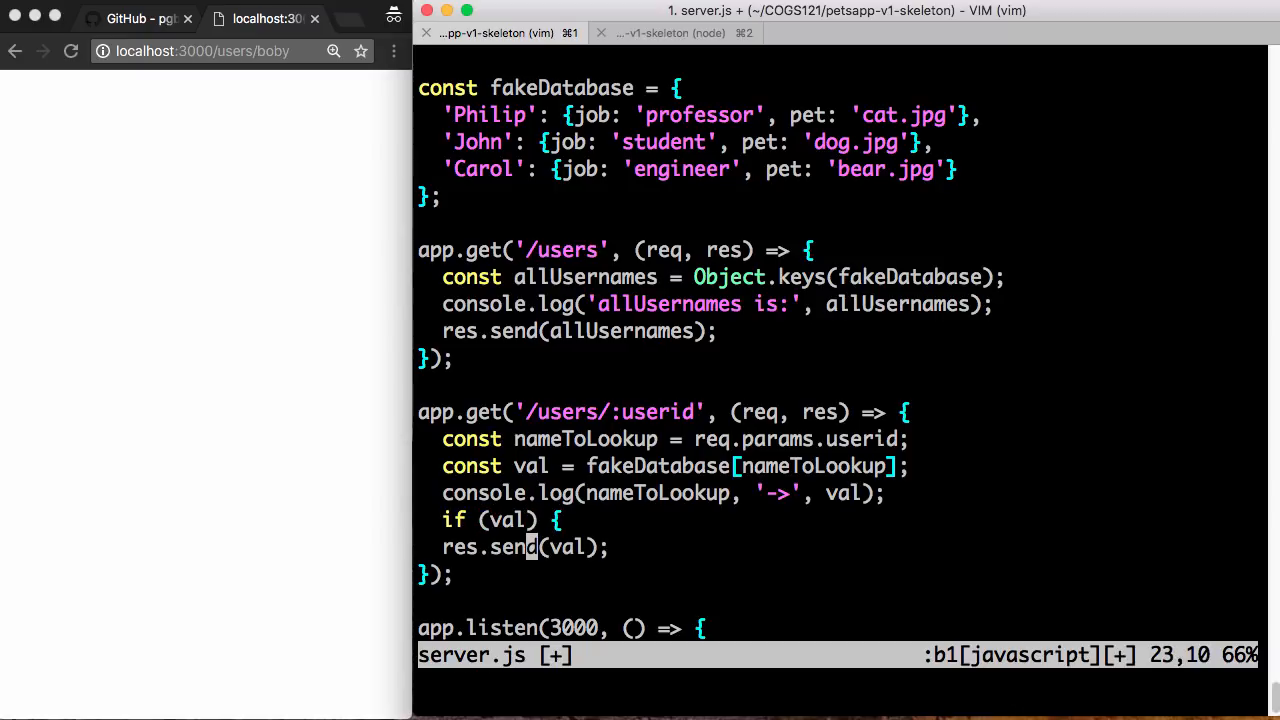
{"action": "type", "text": "} else {"}
{"action": "type", "text": "res.send({});"}
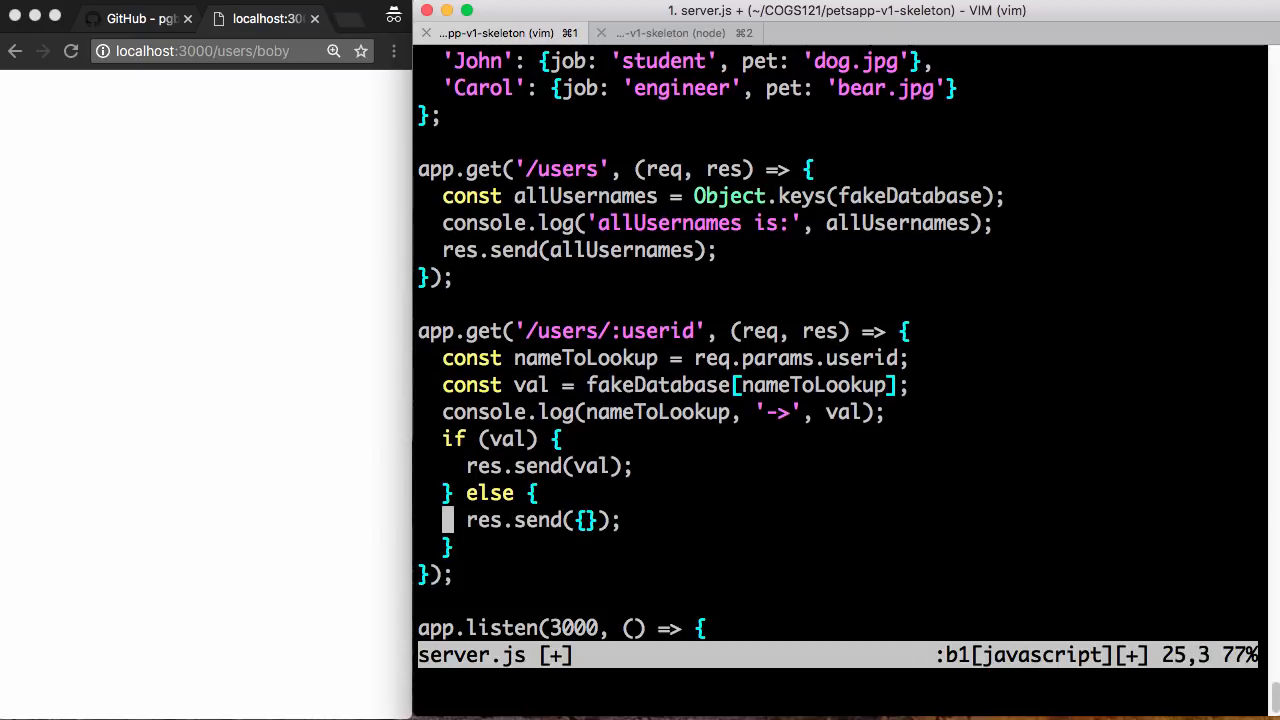
{"action": "type", "text": "// failed, return empty object instead of undefined"}
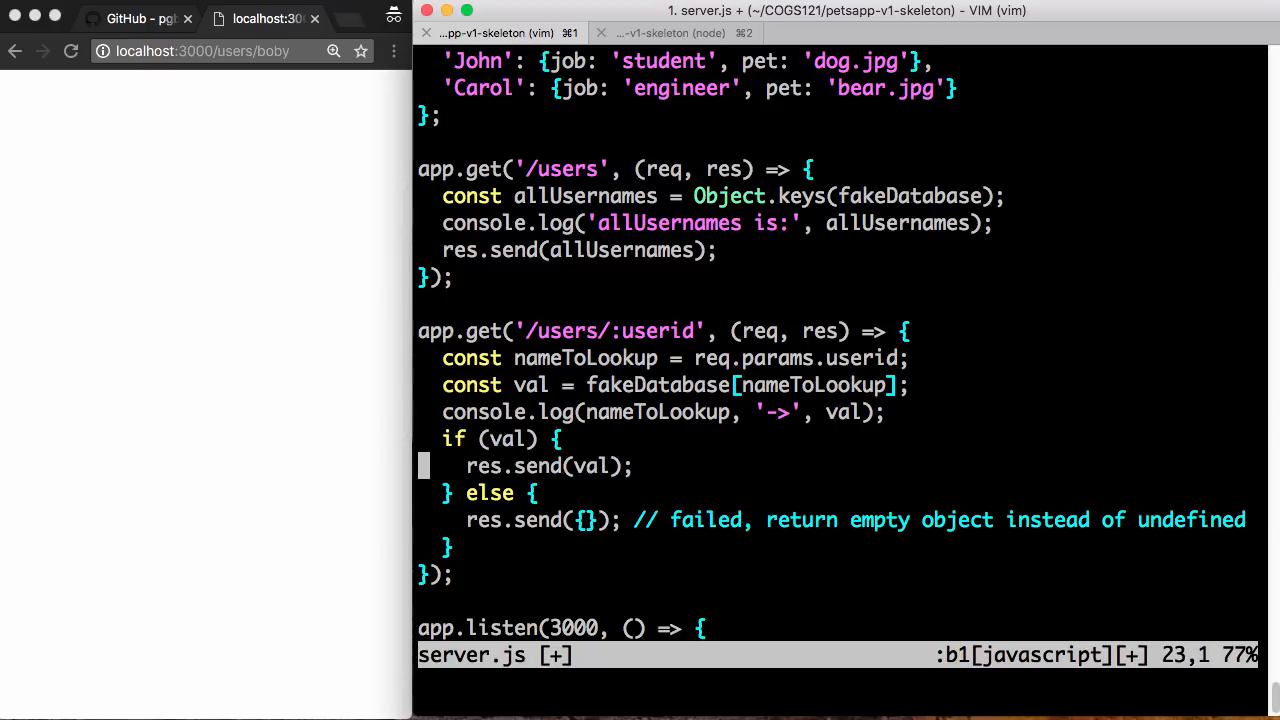
{"action": "key", "text": "V"}
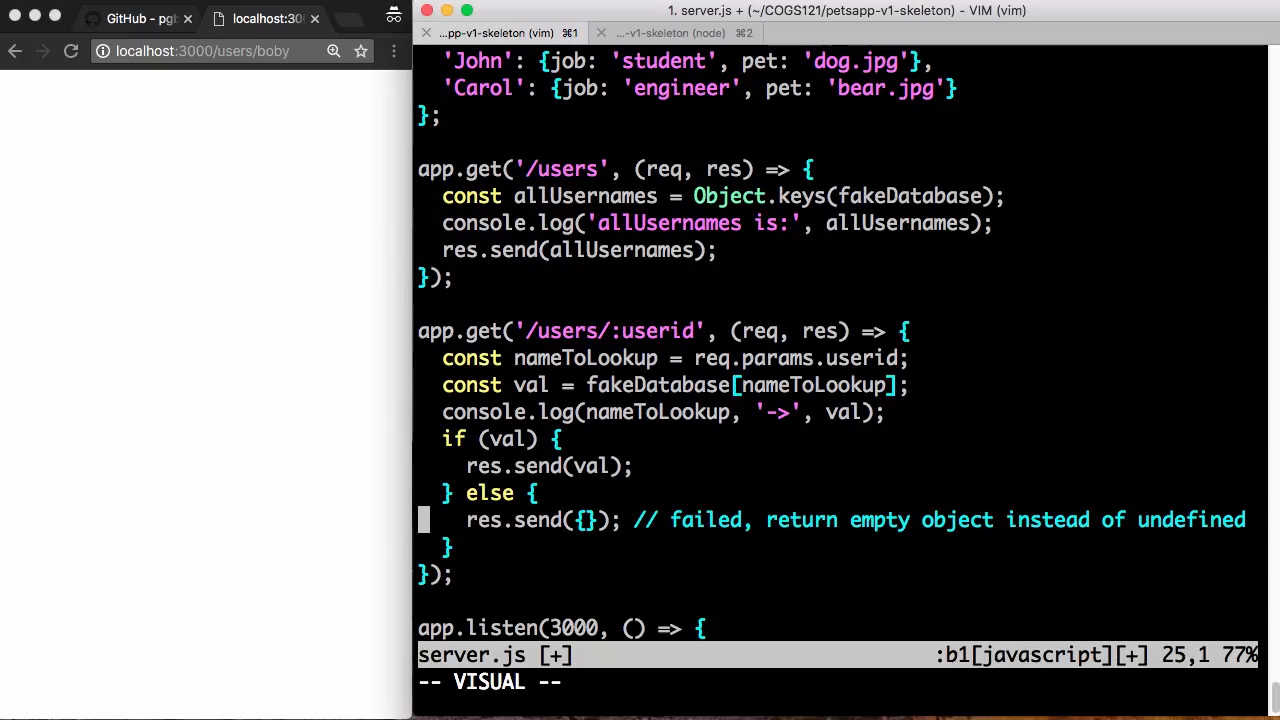
{"action": "left_click", "coordinate": [651, 32]}
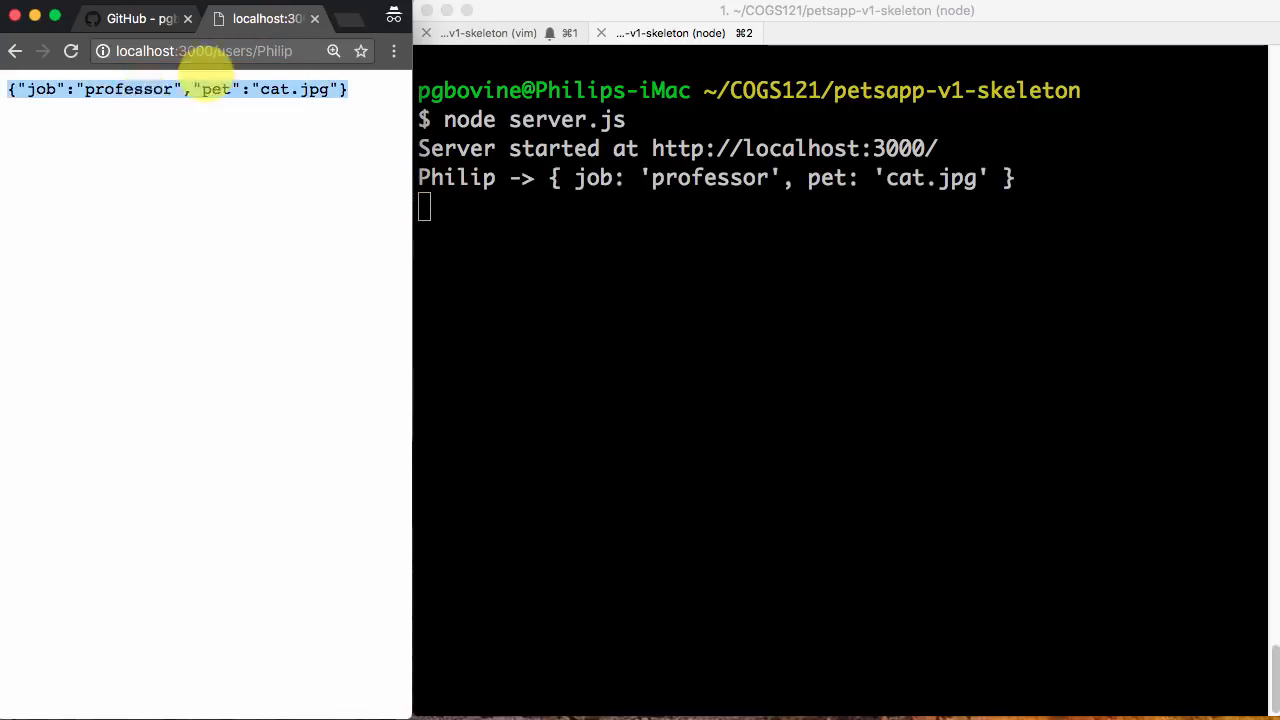
Step: Reload localhost:3000/users/boby, which now returns an empty object {}
{"action": "type", "text": "localhost:3000/users/boby"}
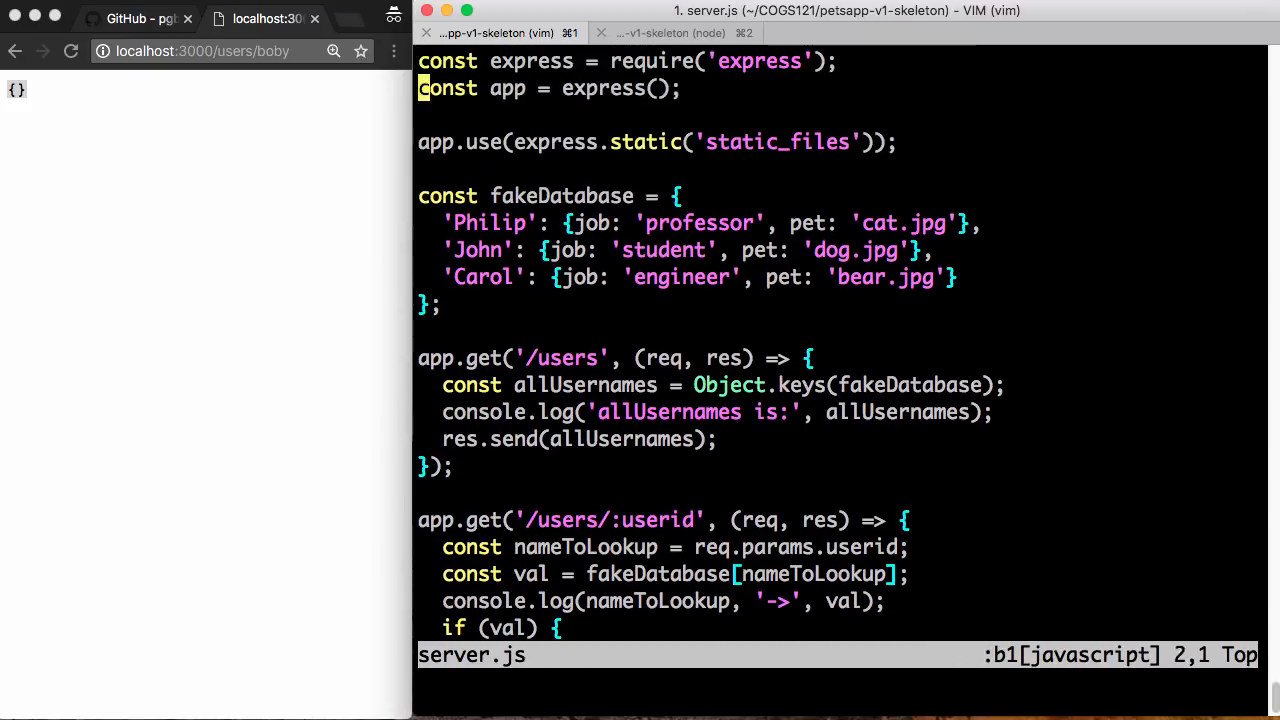
{"action": "key", "text": "k"}
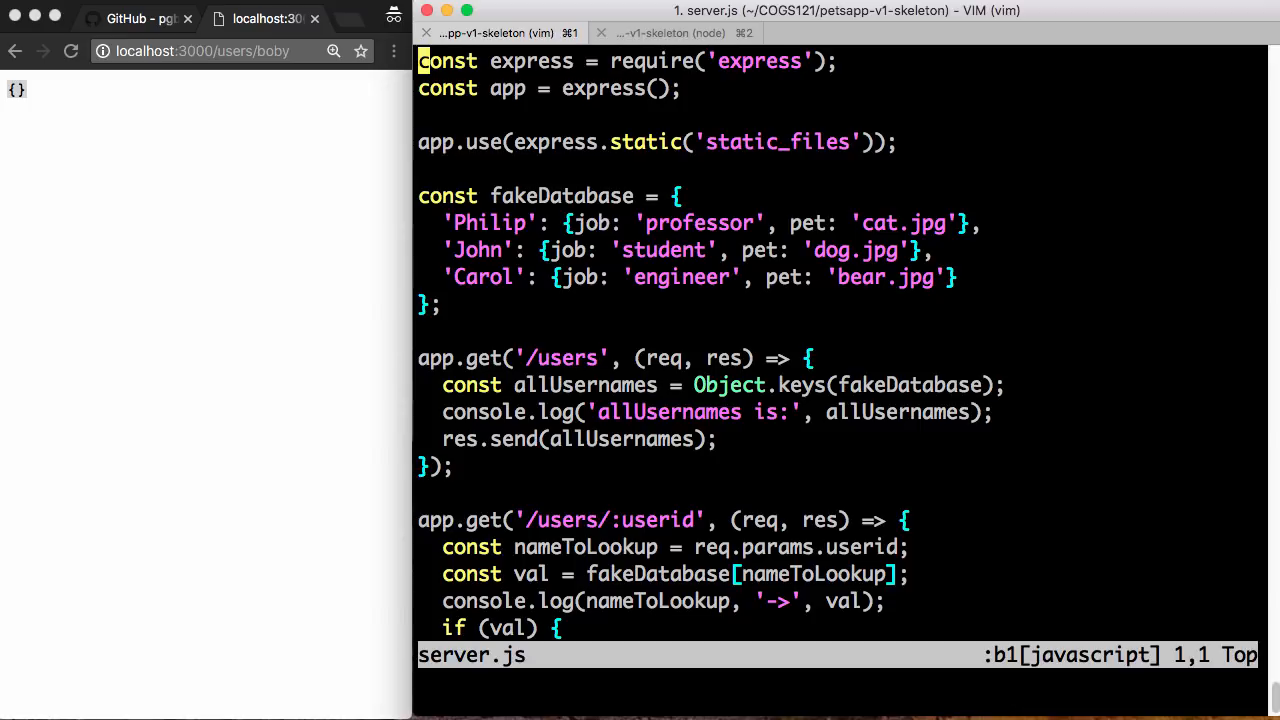
{"action": "key", "text": "j"}
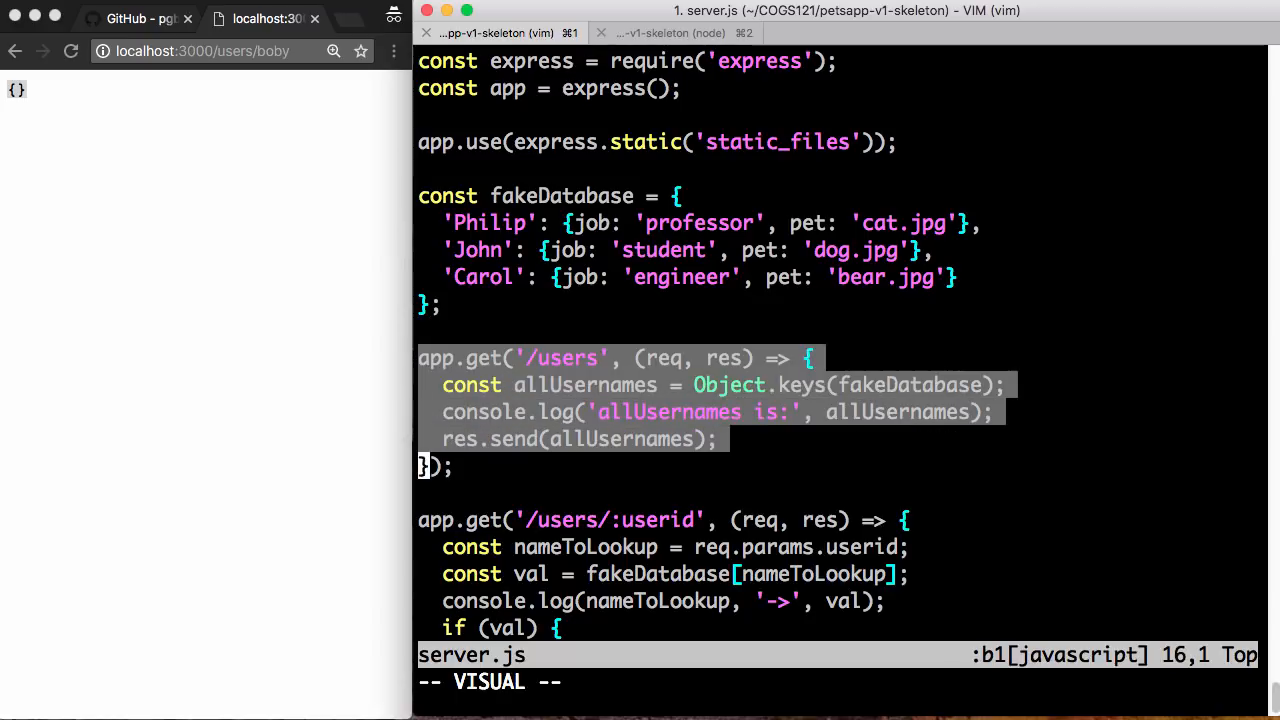
{"action": "key", "text": "Escape"}
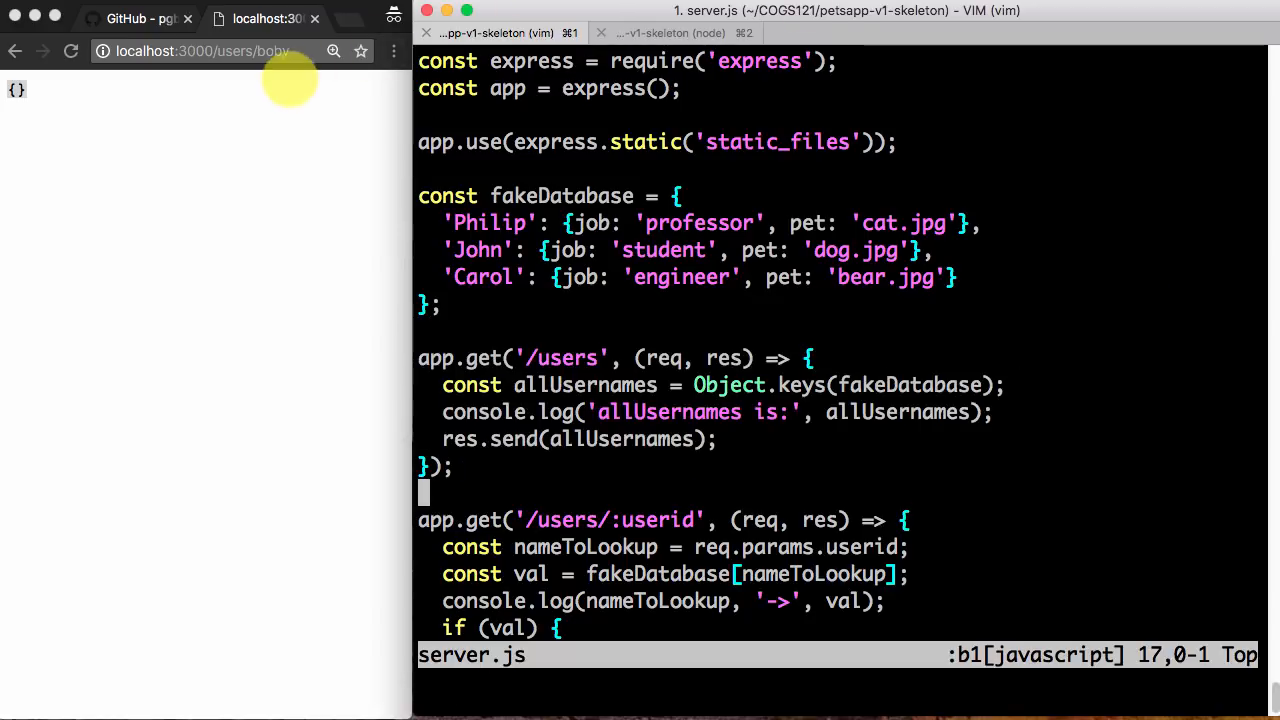
{"action": "left_click", "coordinate": [200, 51]}
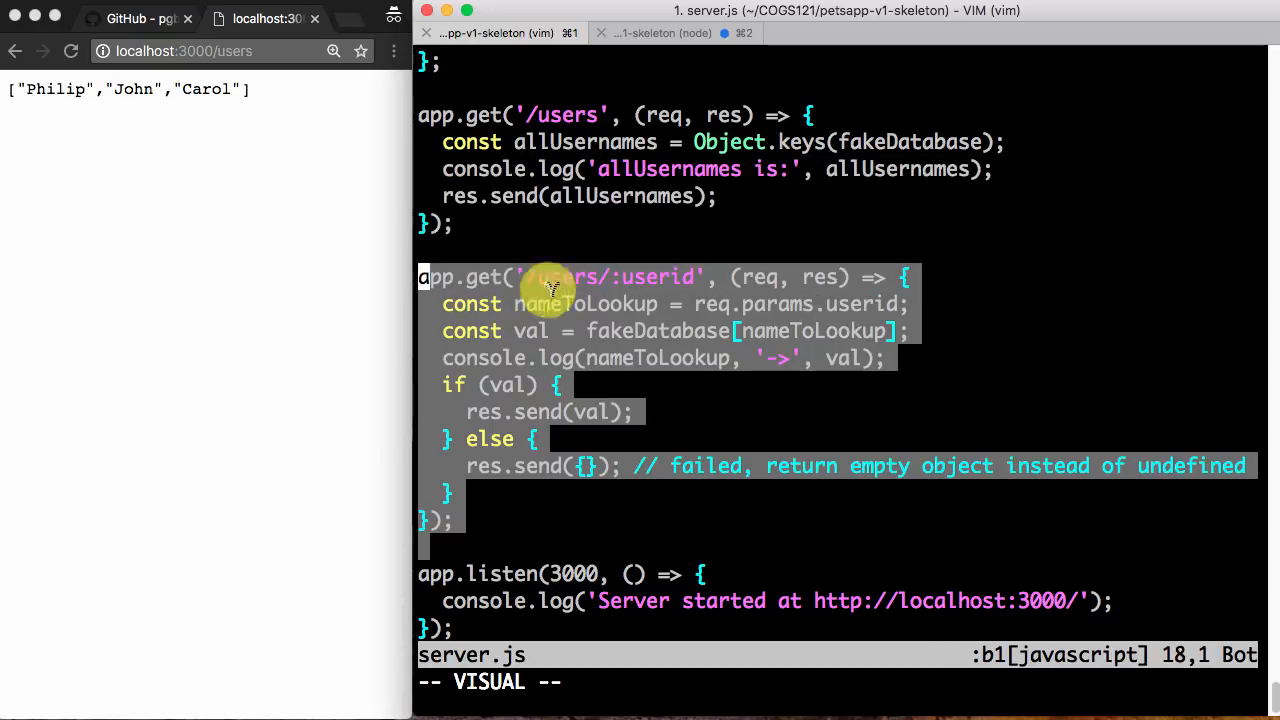
Step: Load John's entry at localhost:3000/users/John
{"action": "left_click", "coordinate": [200, 51]}
{"action": "type", "text": "/Philip"}
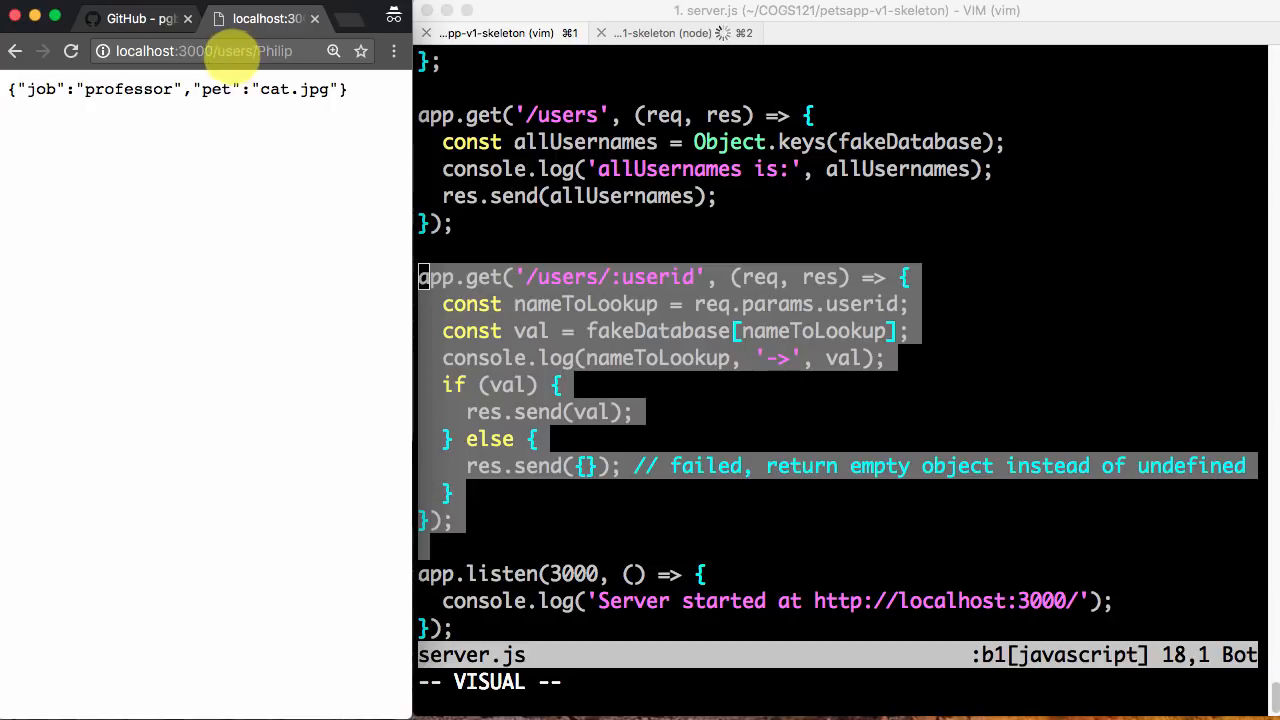
{"action": "type", "text": "localhost:3000/users/Joh"}
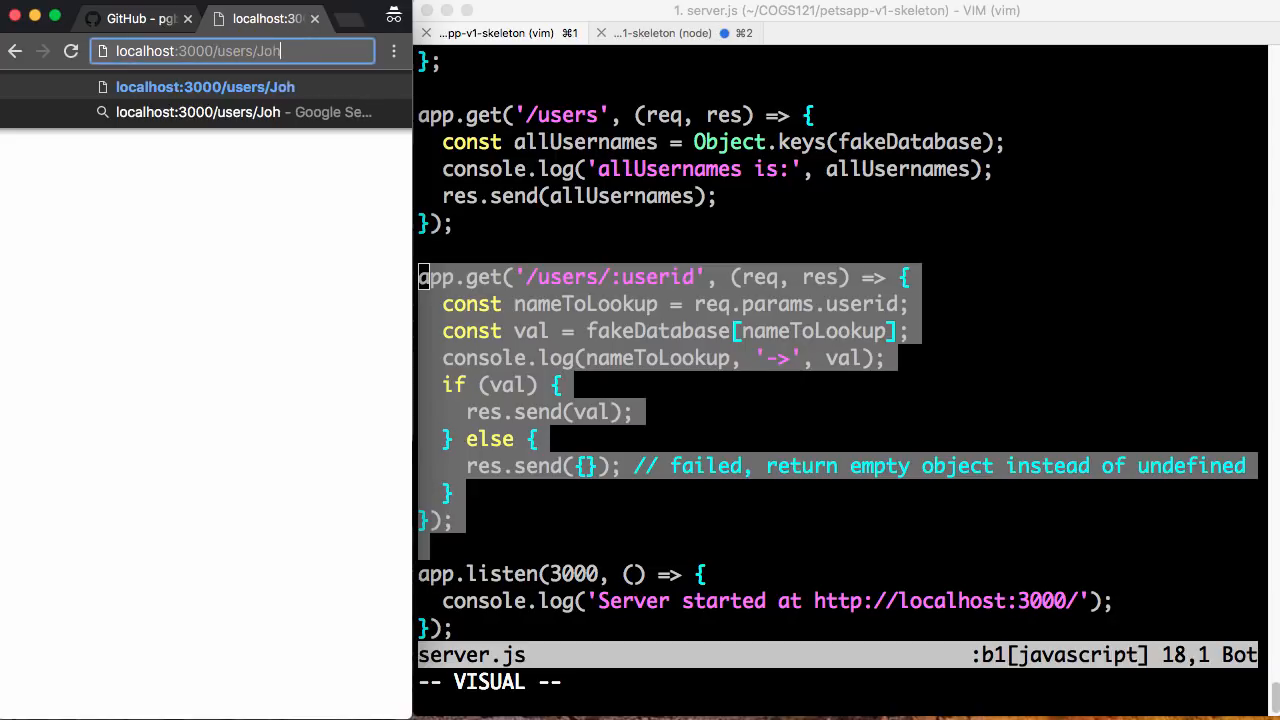
{"action": "type", "text": "bobbbby"}
{"action": "key", "text": "Enter"}
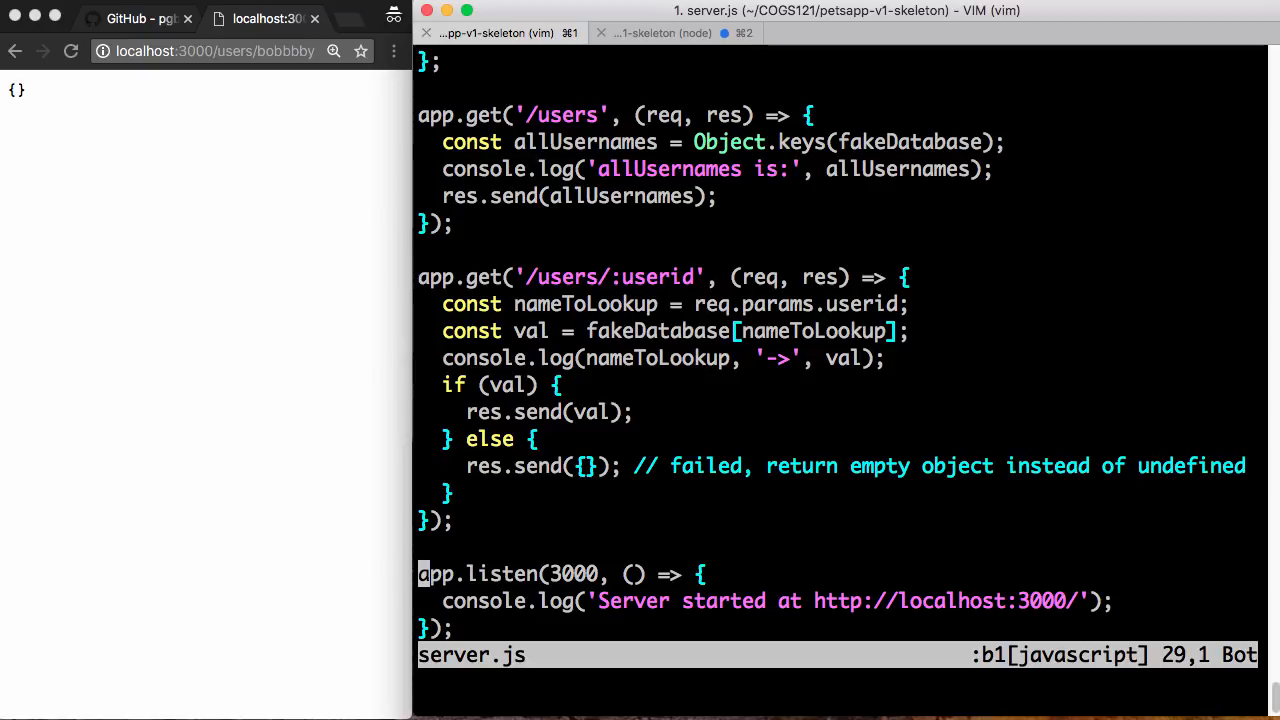
Step: Restart the Node server with Ctrl+C and node server.js, then return to Vim
{"action": "left_click", "coordinate": [682, 34]}
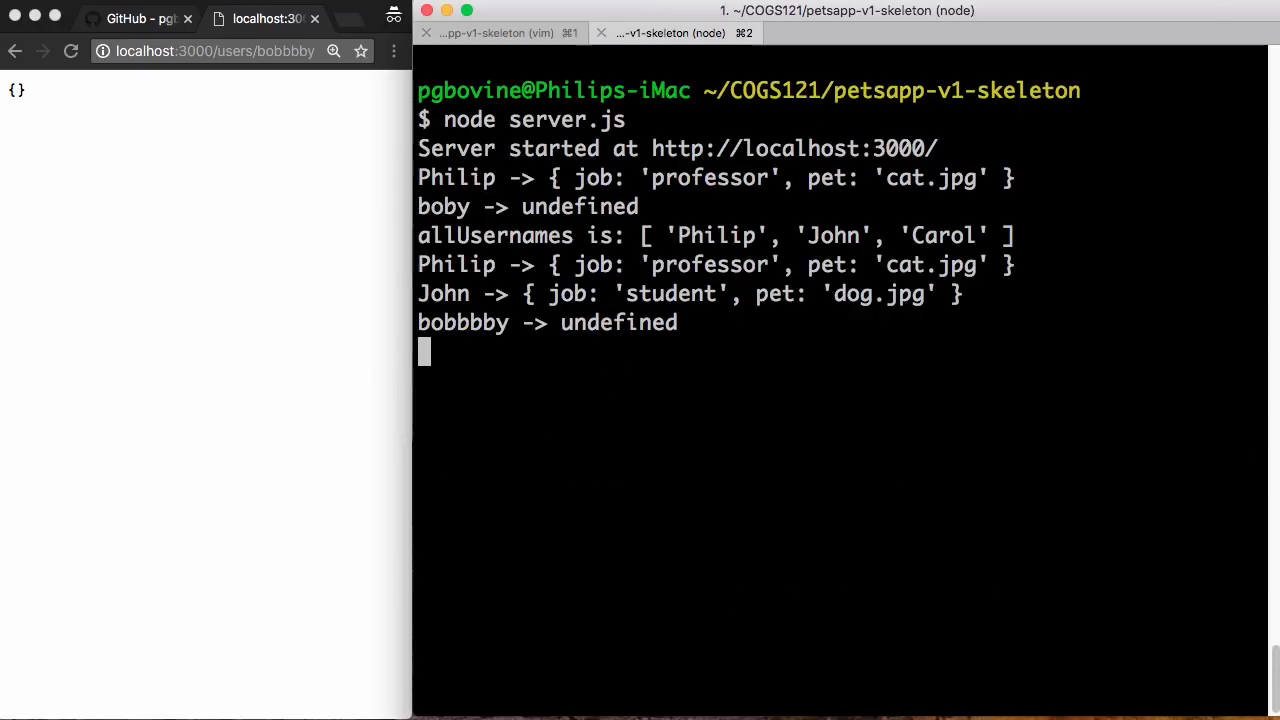
{"action": "key", "text": "ctrl+c"}
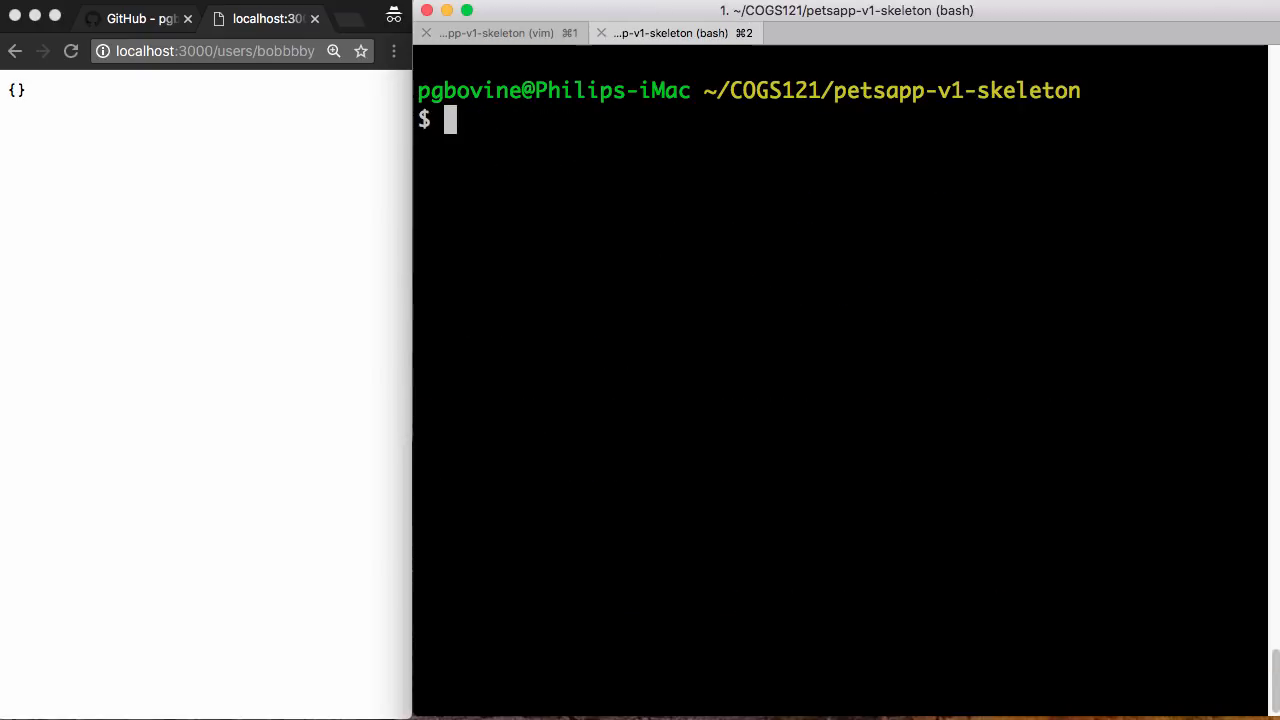
{"action": "type", "text": "node server.js"}
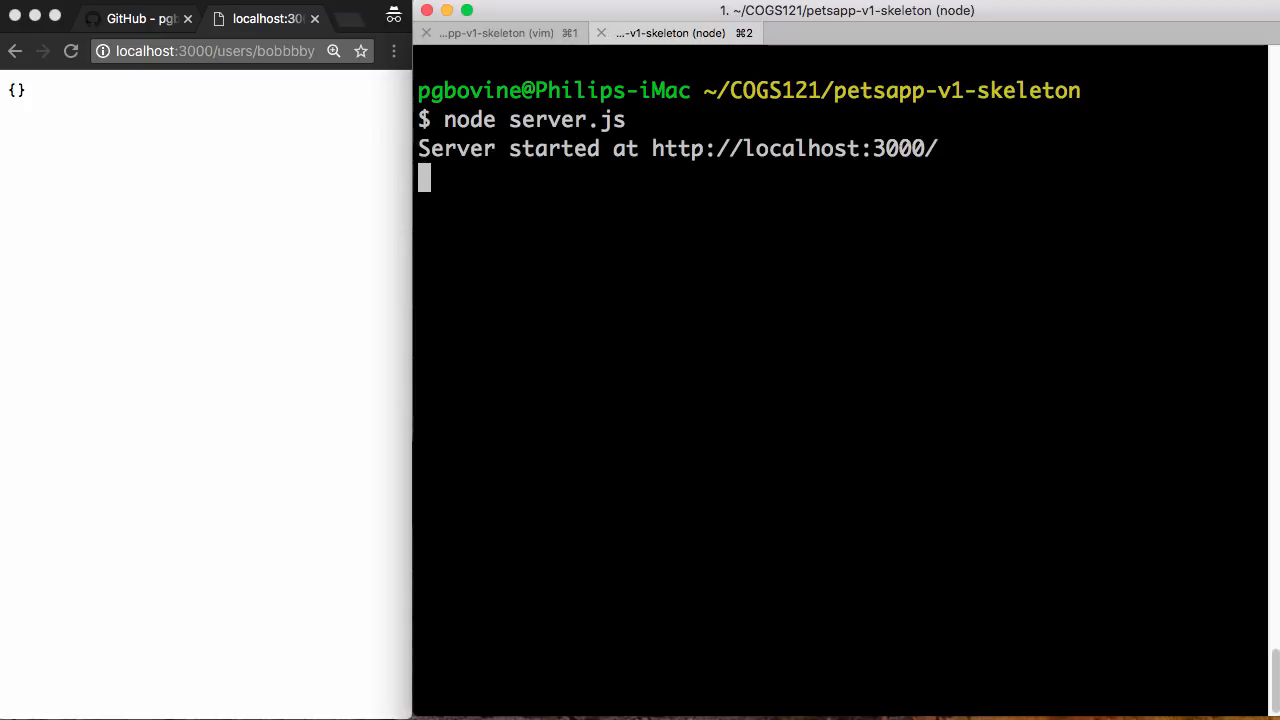
{"action": "left_click", "coordinate": [505, 33]}
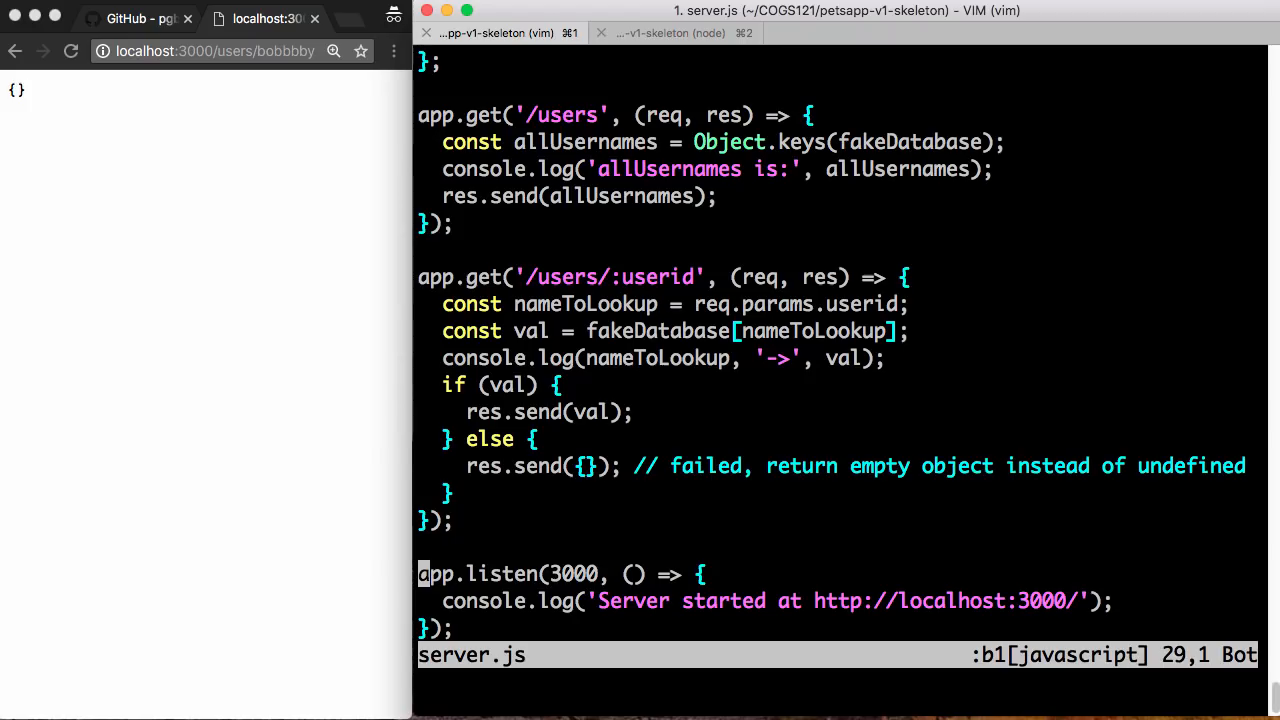